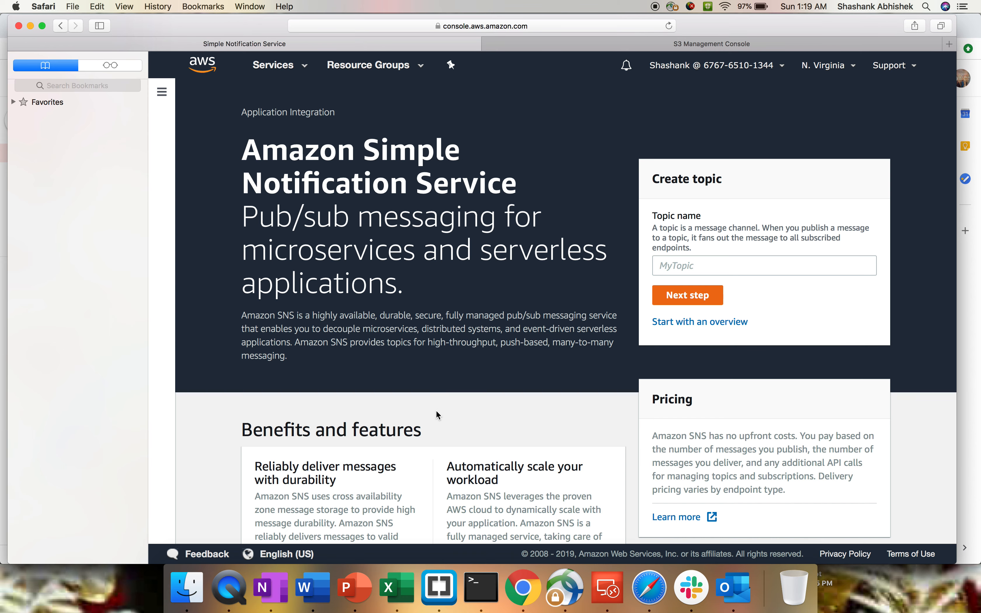
{"action": "mouse_move", "coordinate": [304, 71]}
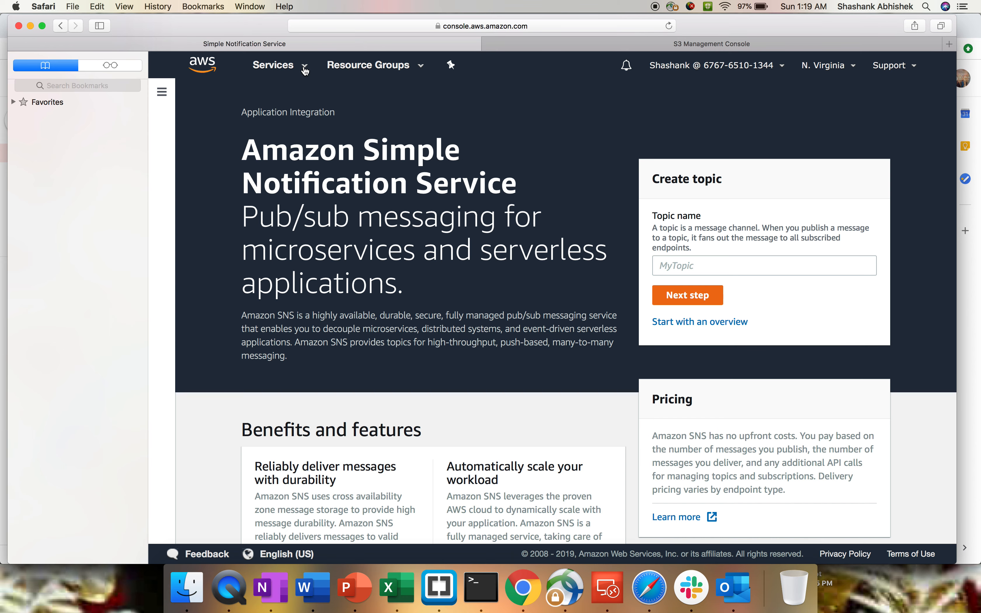
- Begin a new SNS topic with name and display name both set to testsns
{"action": "left_click", "coordinate": [272, 65]}
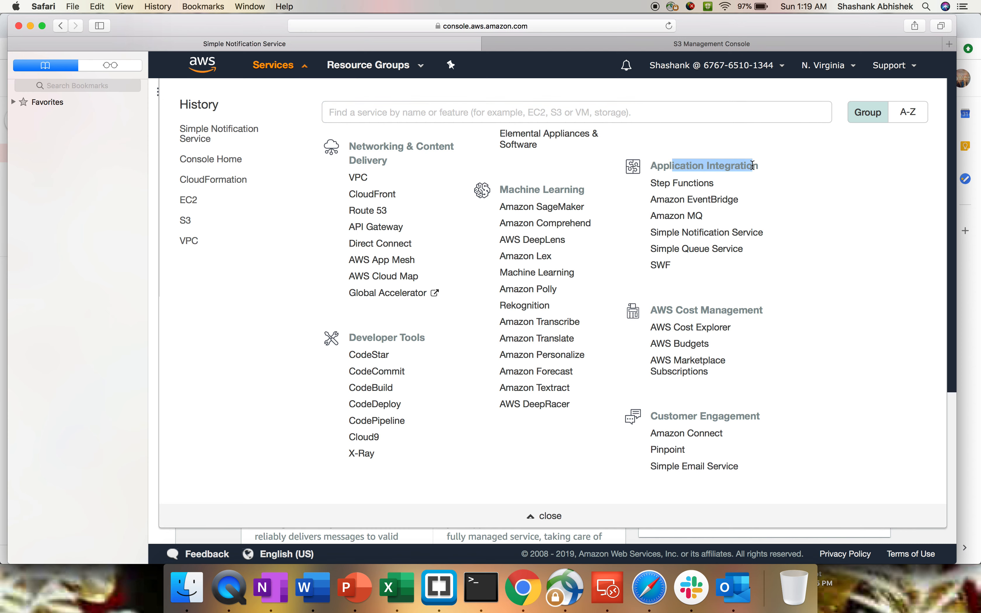
{"action": "mouse_move", "coordinate": [314, 67]}
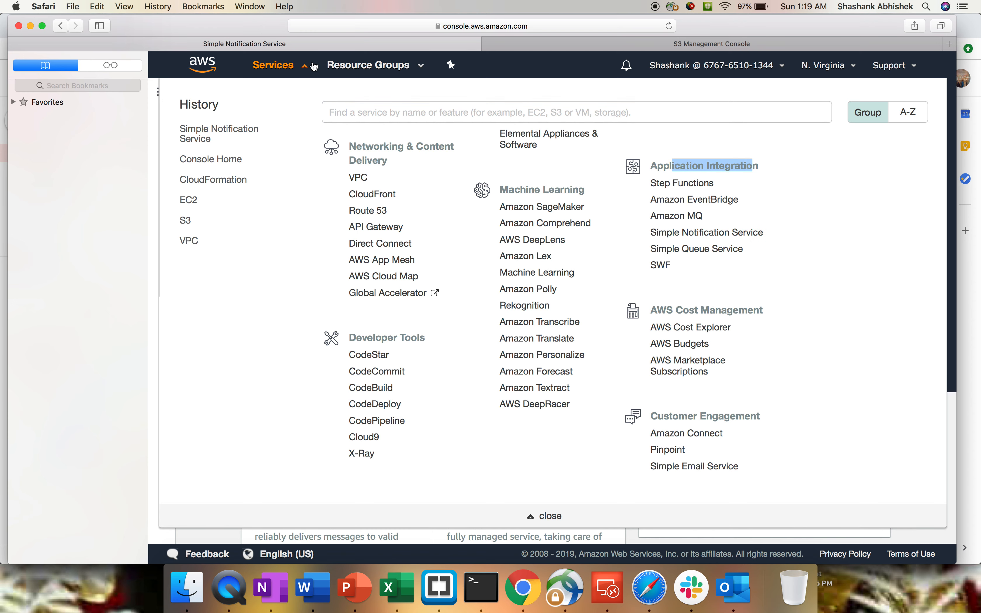
{"action": "left_click", "coordinate": [706, 232]}
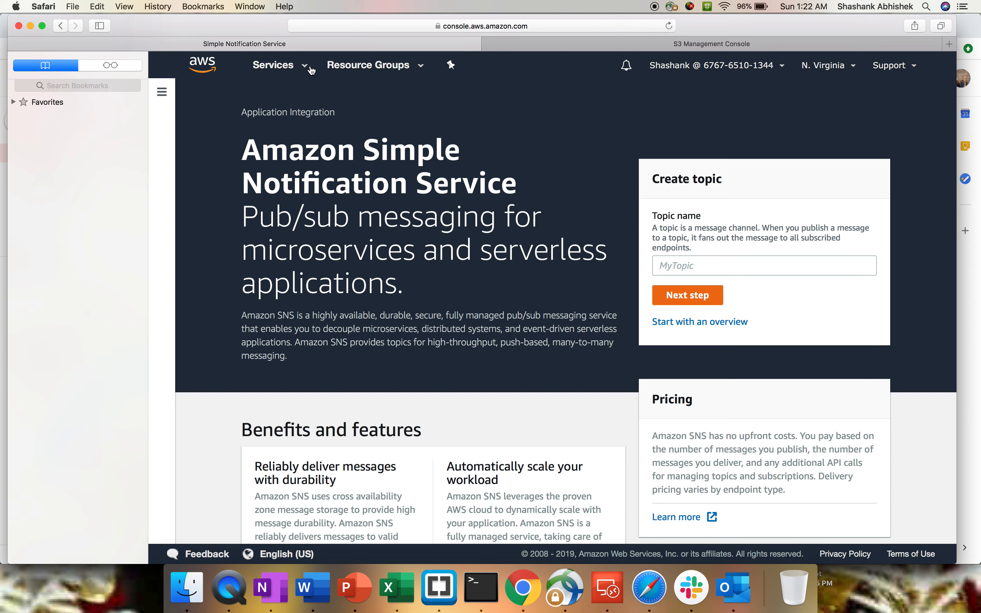
{"action": "mouse_move", "coordinate": [756, 303]}
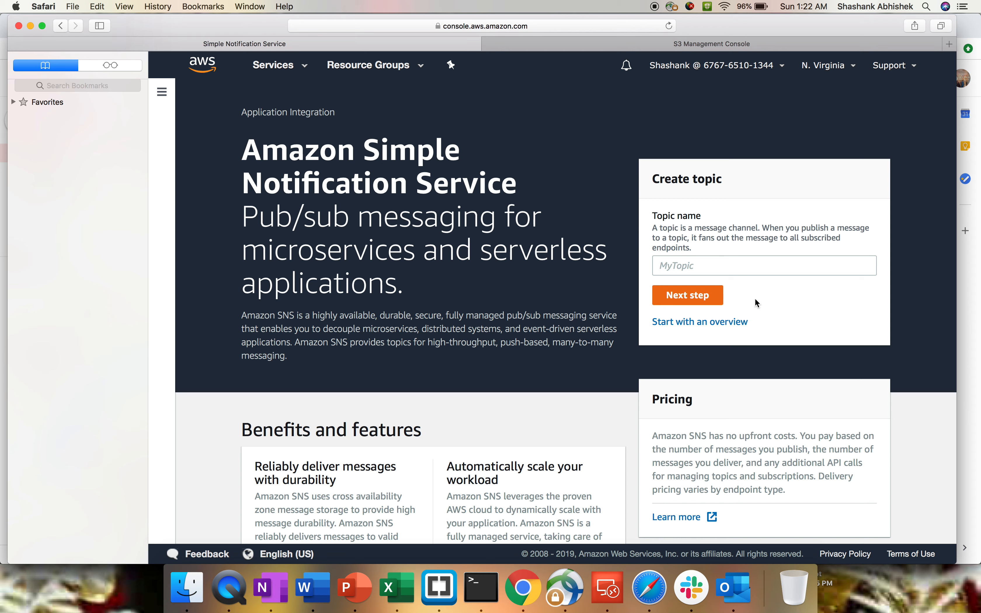
{"action": "mouse_move", "coordinate": [686, 295]}
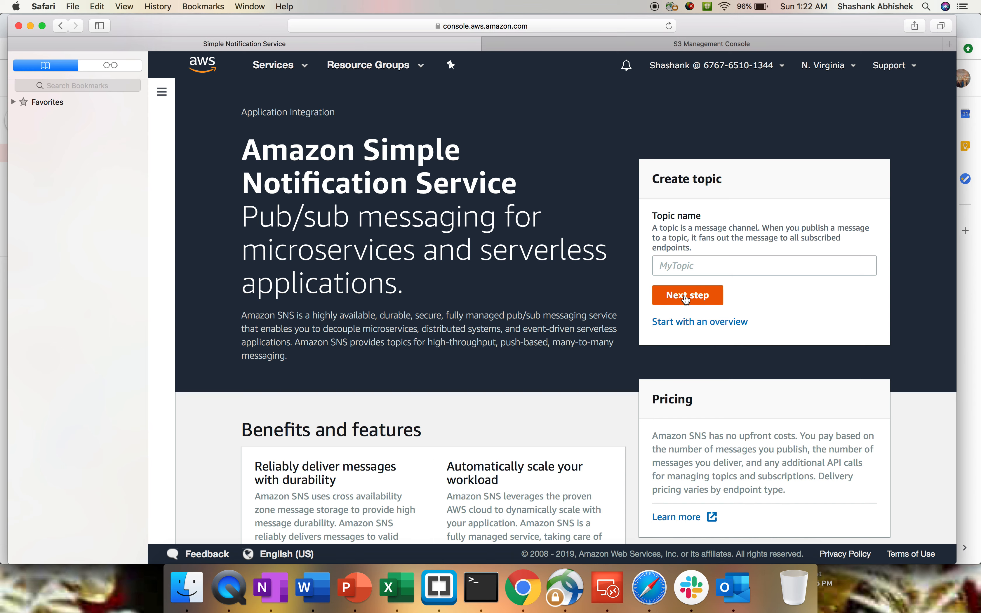
{"action": "left_click", "coordinate": [685, 295]}
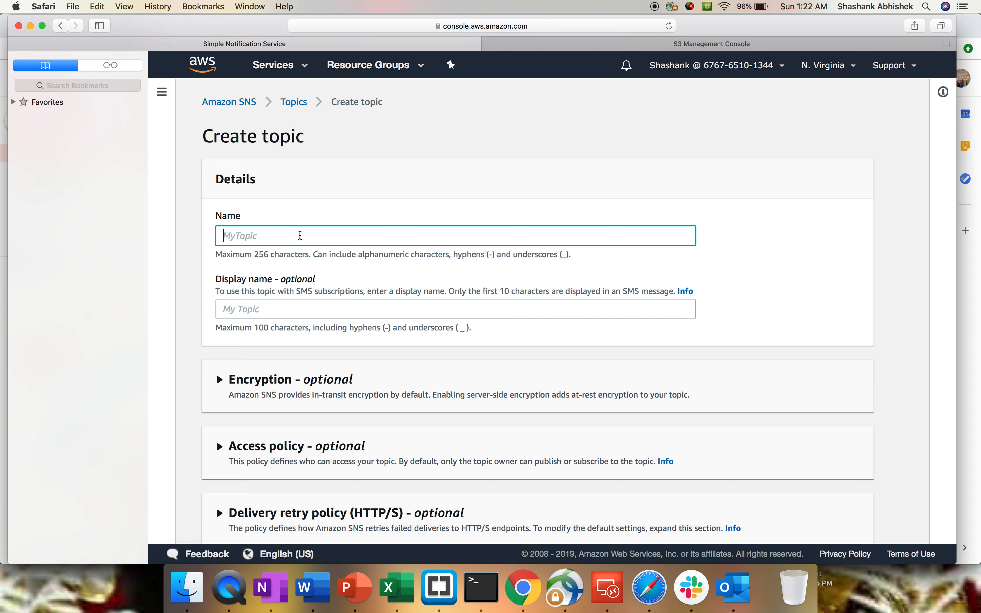
{"action": "type", "text": "testsn"}
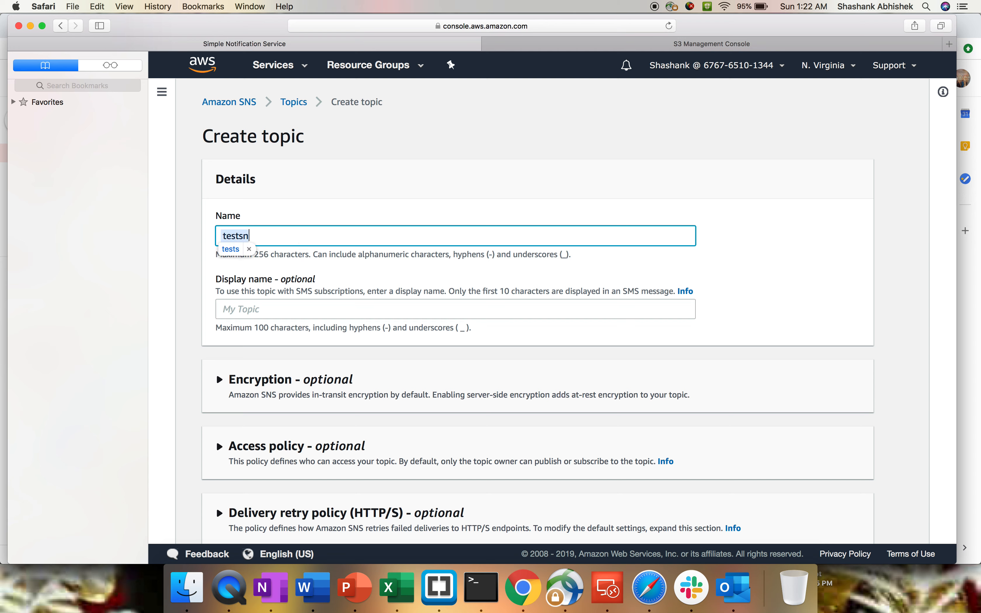
{"action": "type", "text": "s"}
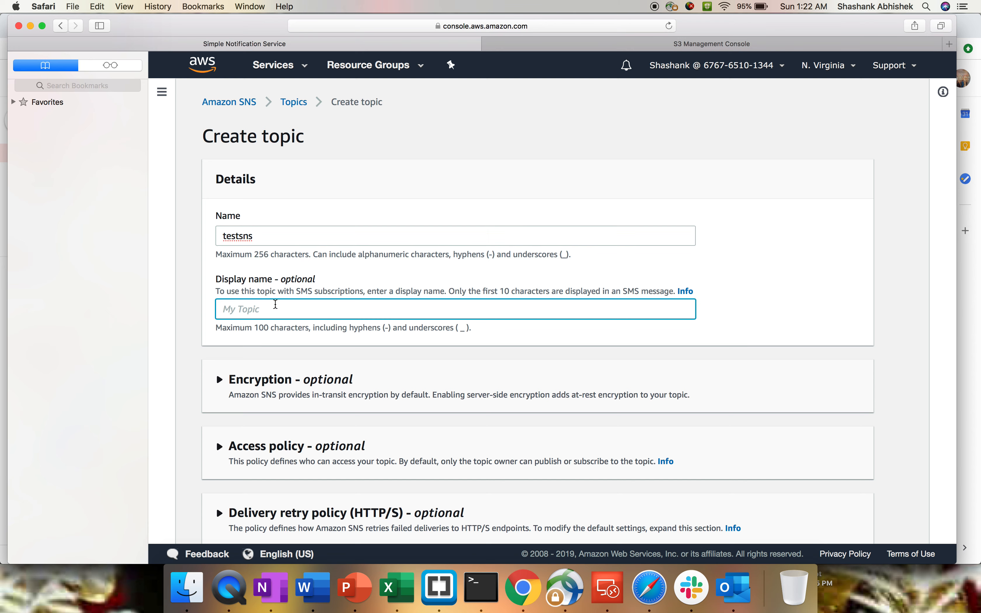
{"action": "type", "text": "testsns"}
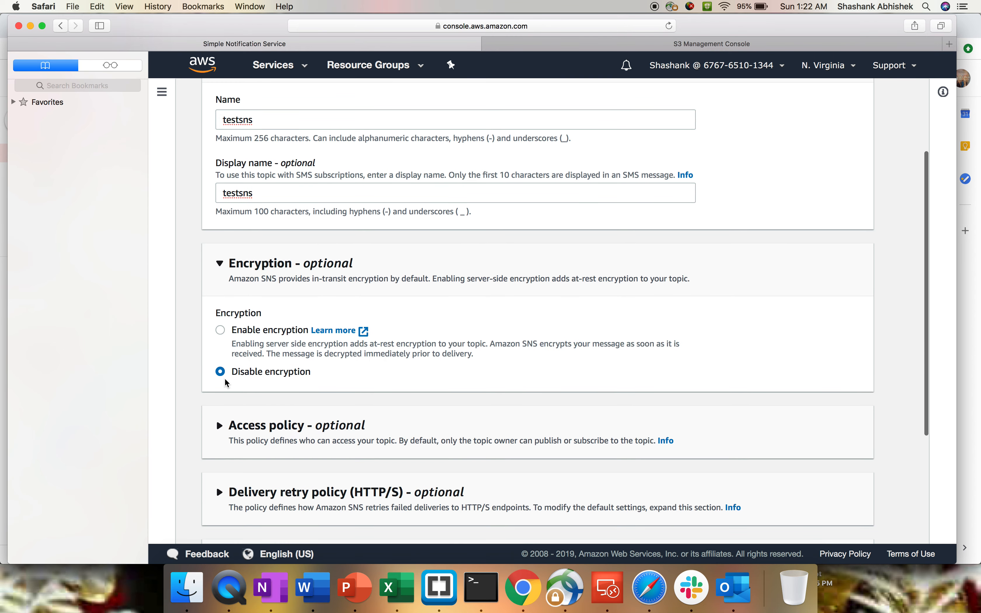
{"action": "mouse_move", "coordinate": [307, 334]}
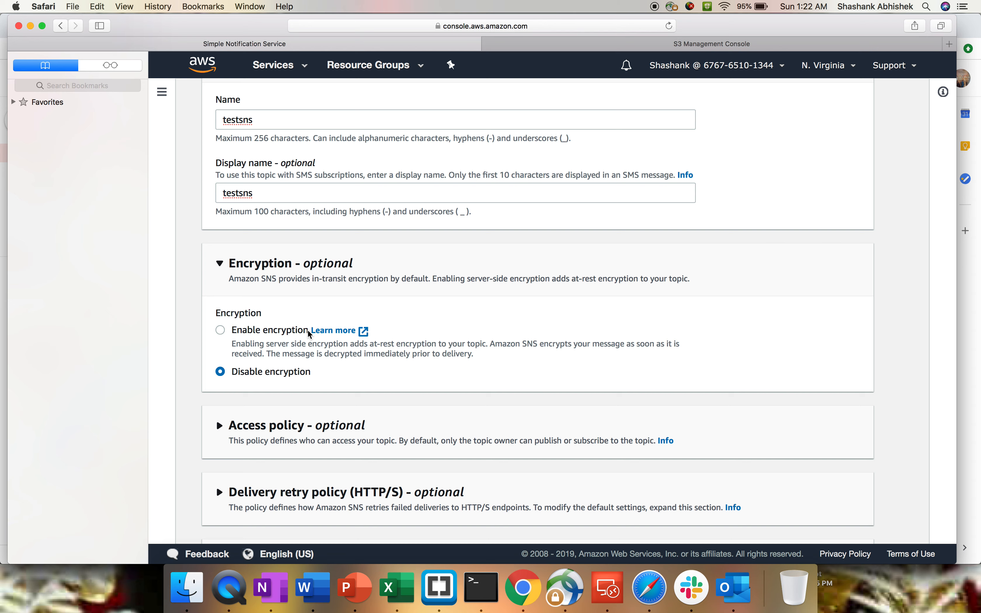
{"action": "mouse_move", "coordinate": [249, 314]}
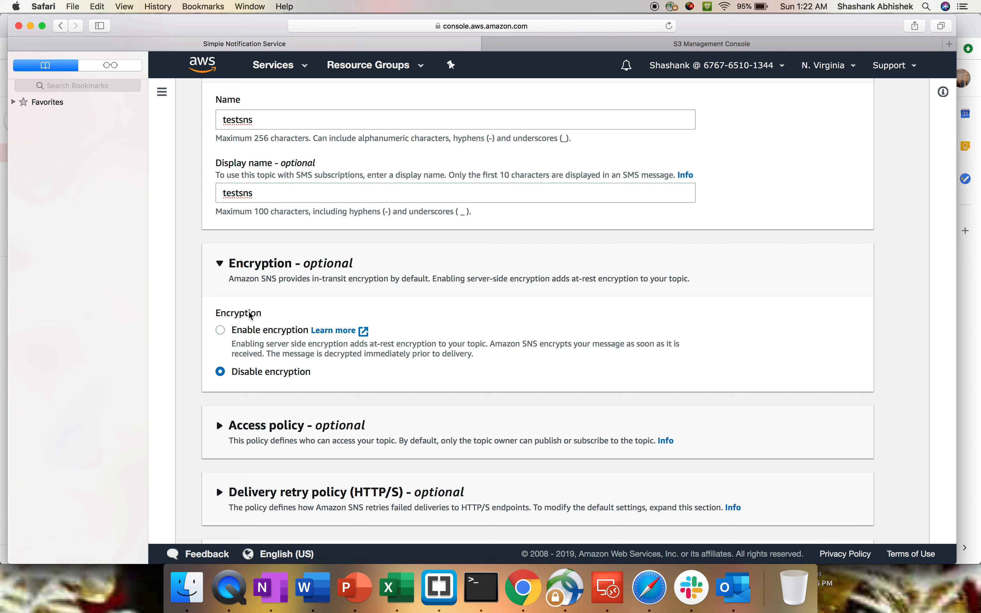
{"action": "mouse_move", "coordinate": [225, 337]}
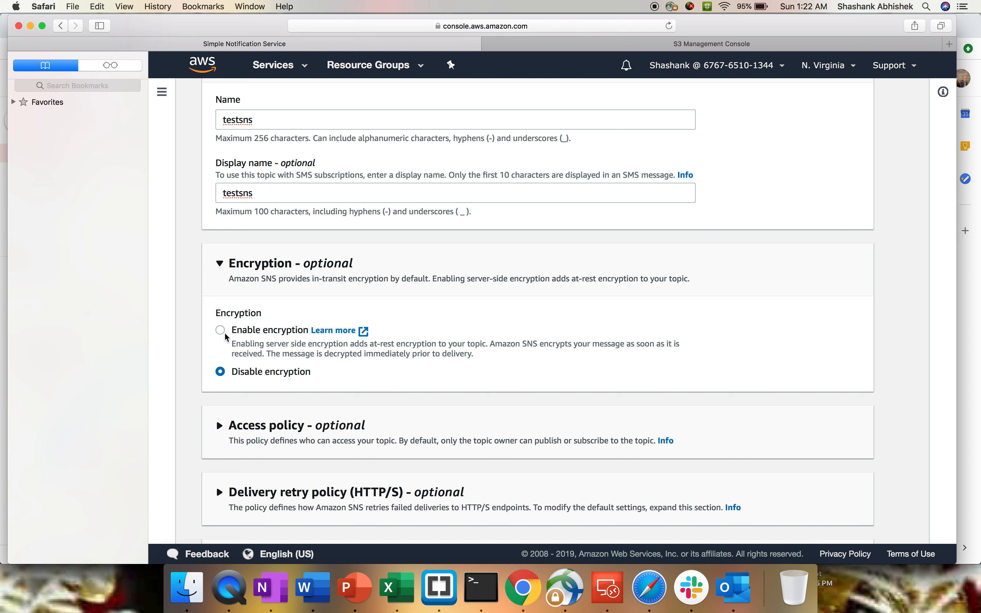
{"action": "mouse_move", "coordinate": [223, 333]}
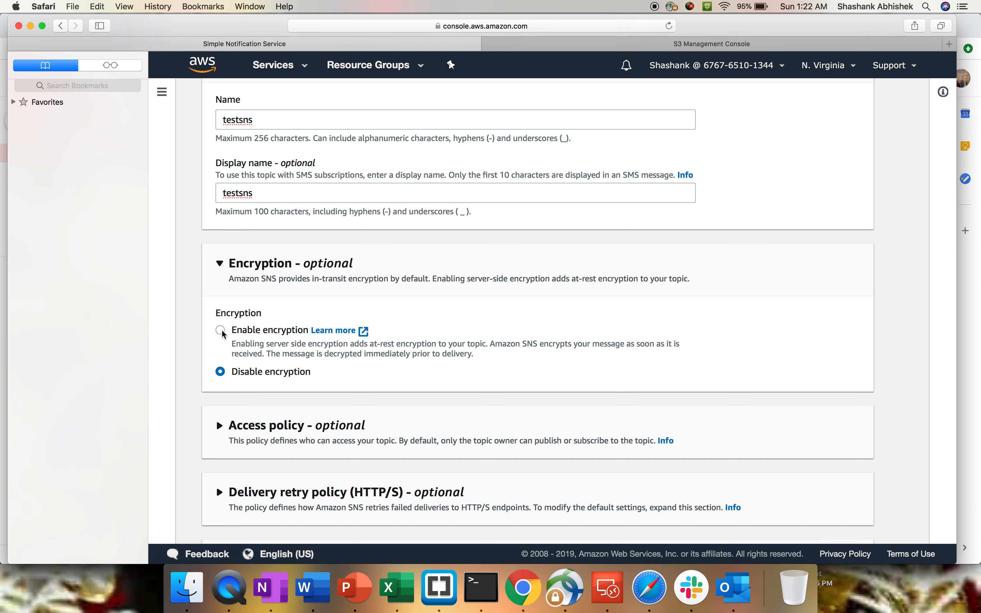
- Preview Enable encryption with the default SNS key, then leave encryption disabled
{"action": "left_click", "coordinate": [220, 331]}
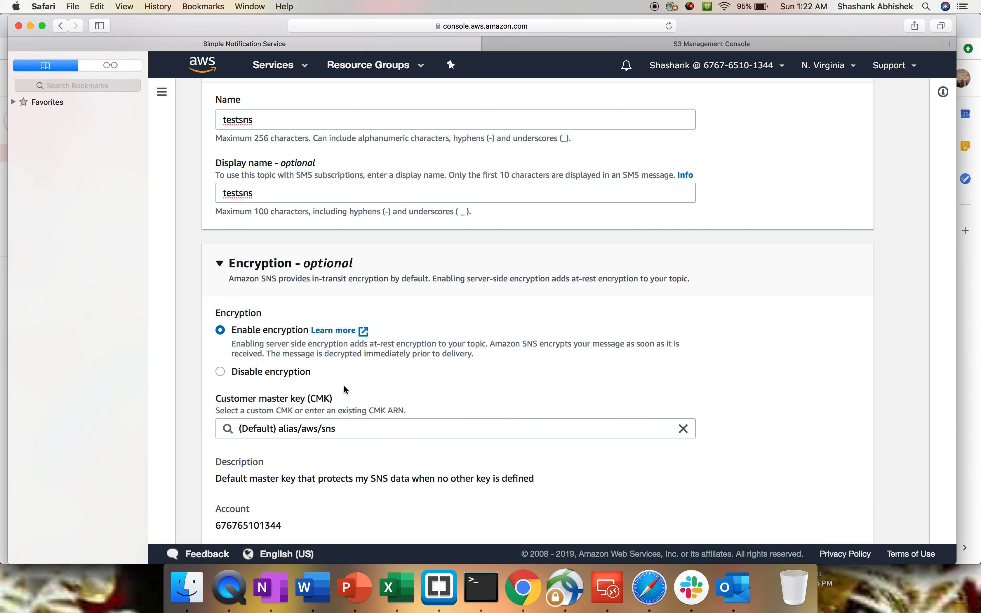
{"action": "scroll", "scroll_direction": "down", "scroll_amount": 3}
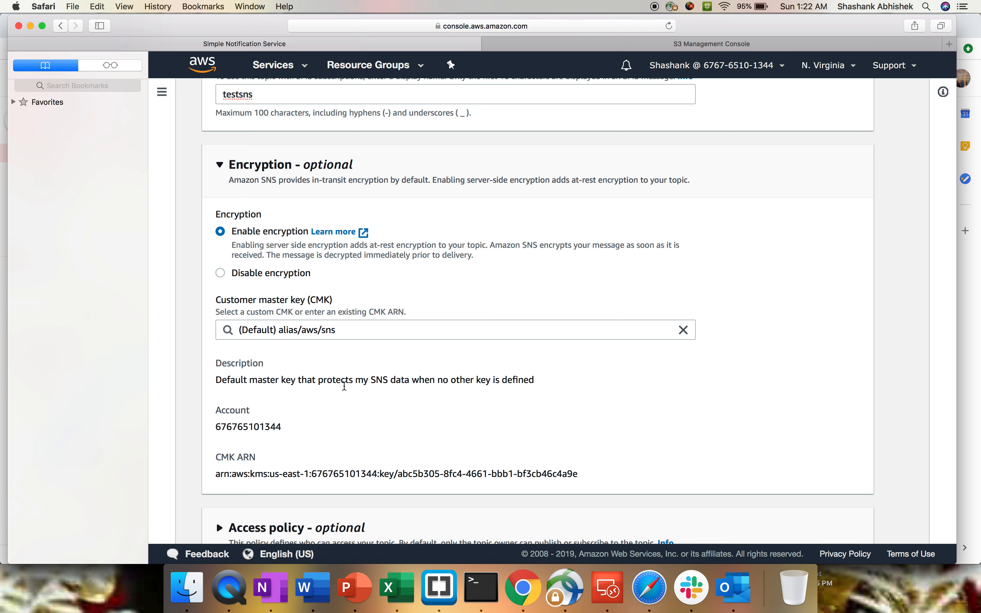
{"action": "mouse_move", "coordinate": [207, 327]}
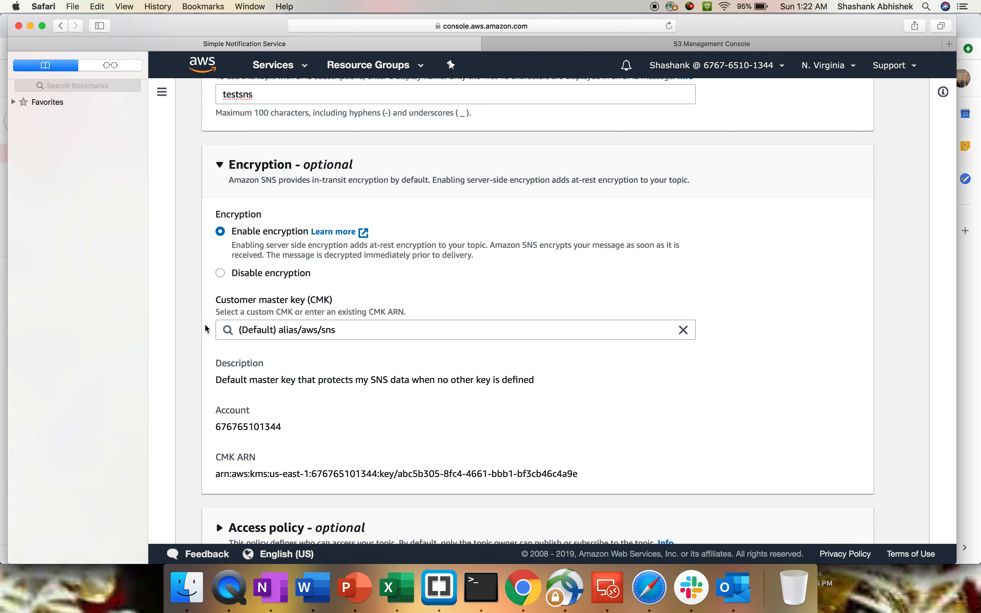
{"action": "mouse_move", "coordinate": [221, 279]}
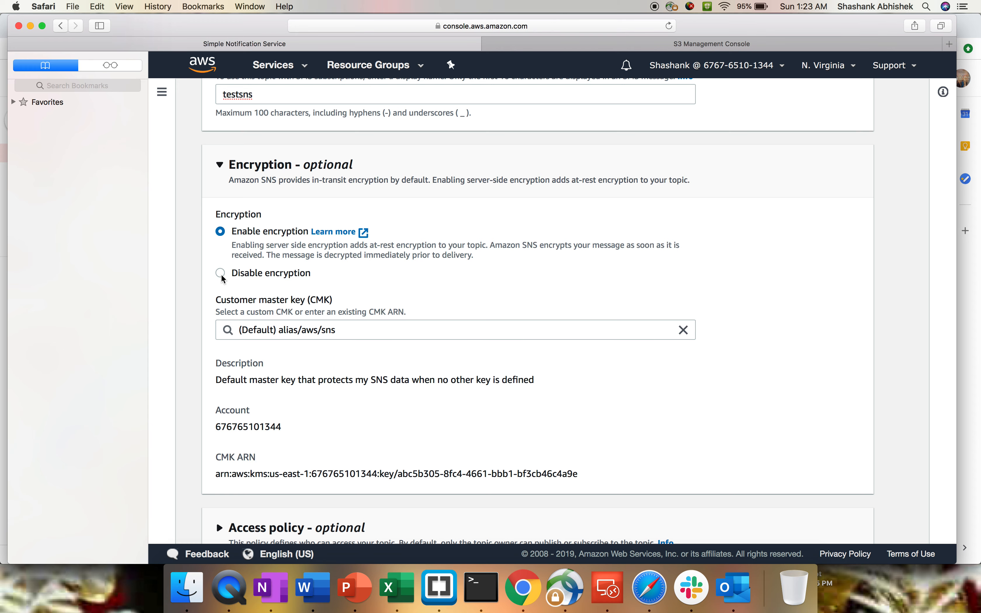
{"action": "left_click", "coordinate": [220, 273]}
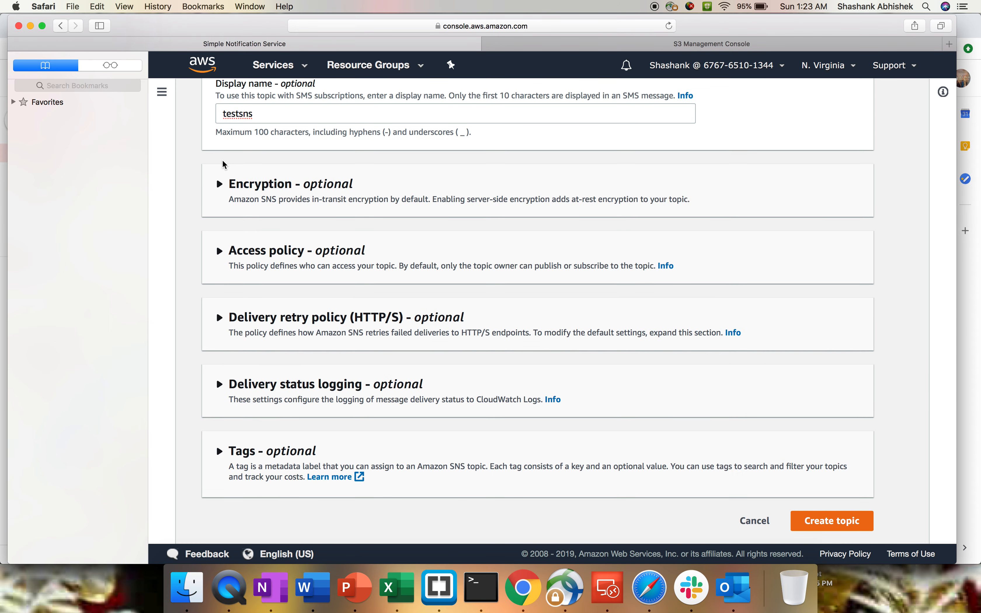
- Expand the access policy, glance at the JSON editor and return to the Basic criteria
{"action": "left_click", "coordinate": [219, 249]}
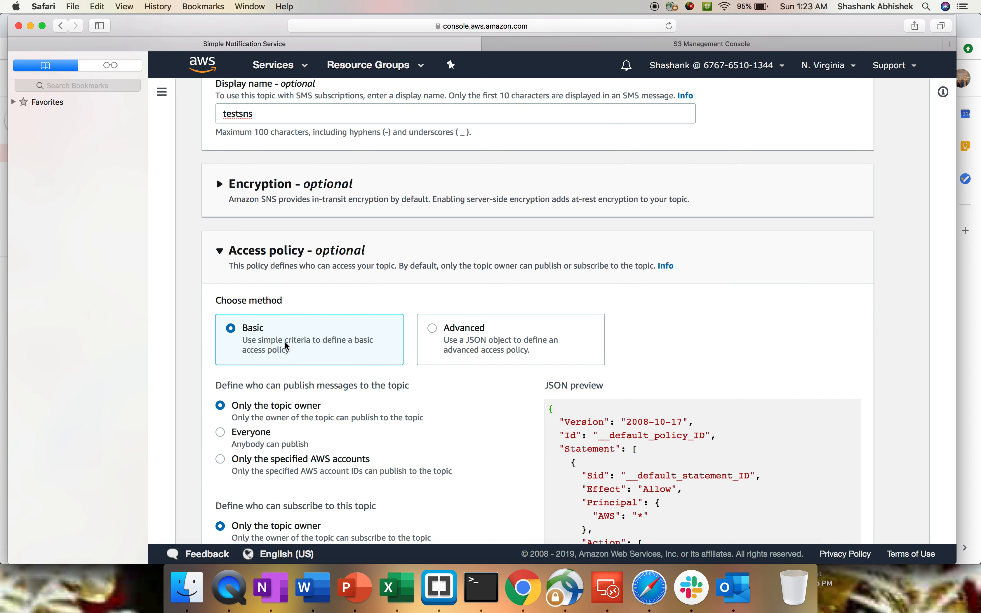
{"action": "mouse_move", "coordinate": [467, 355]}
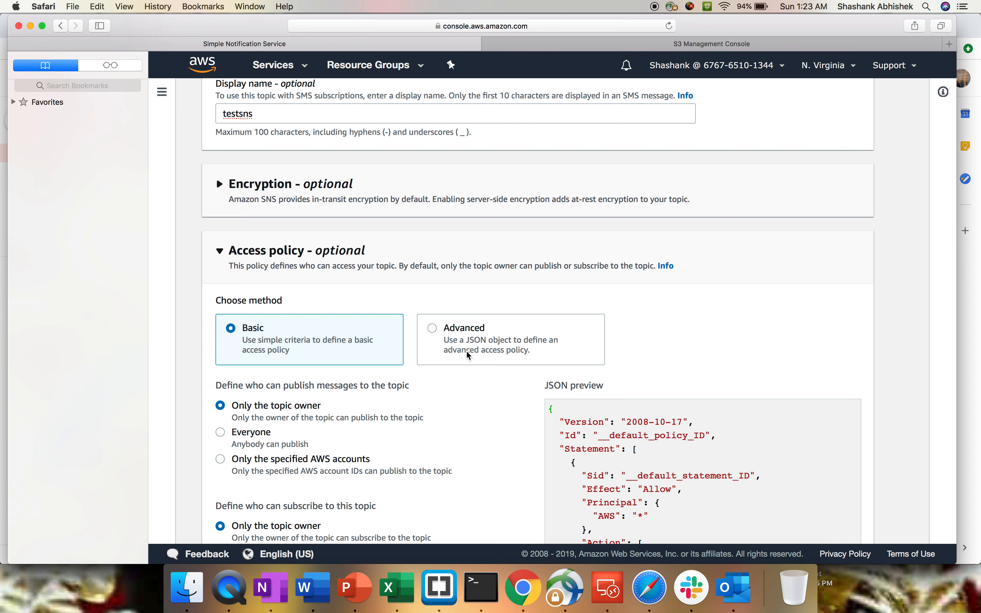
{"action": "left_click", "coordinate": [431, 328]}
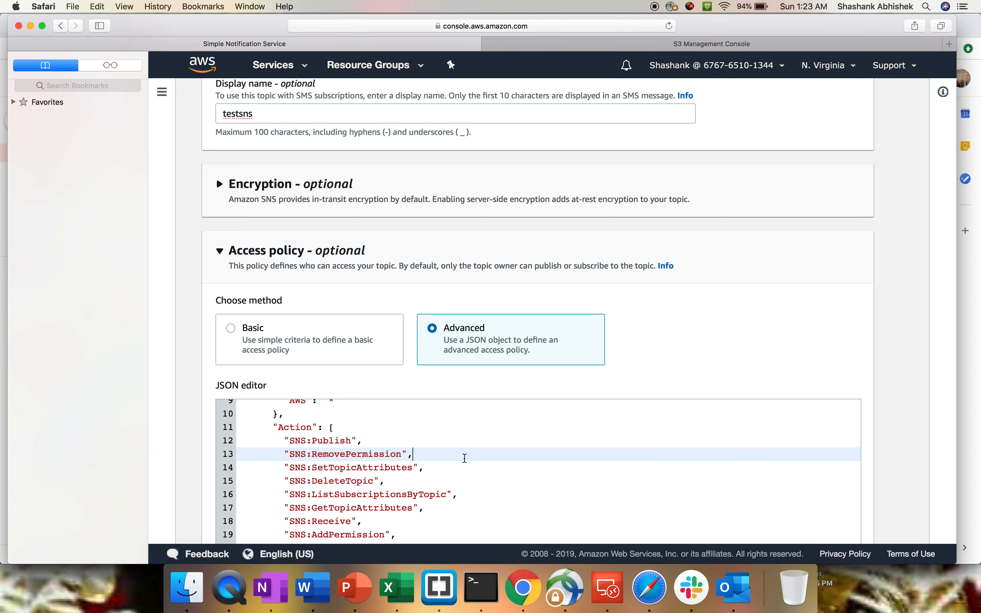
{"action": "scroll", "scroll_direction": "up", "scroll_amount": 3}
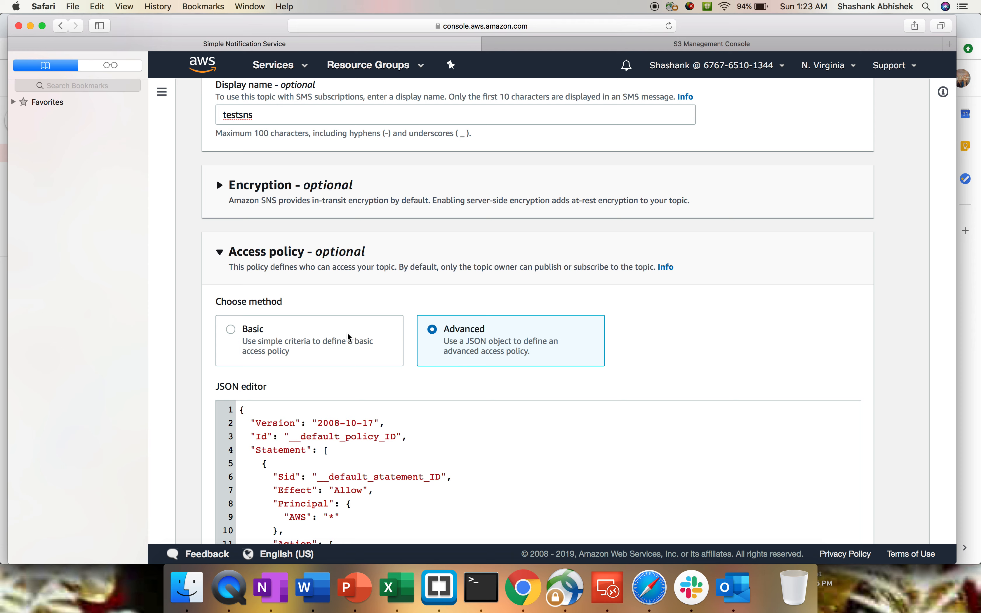
{"action": "mouse_move", "coordinate": [298, 341]}
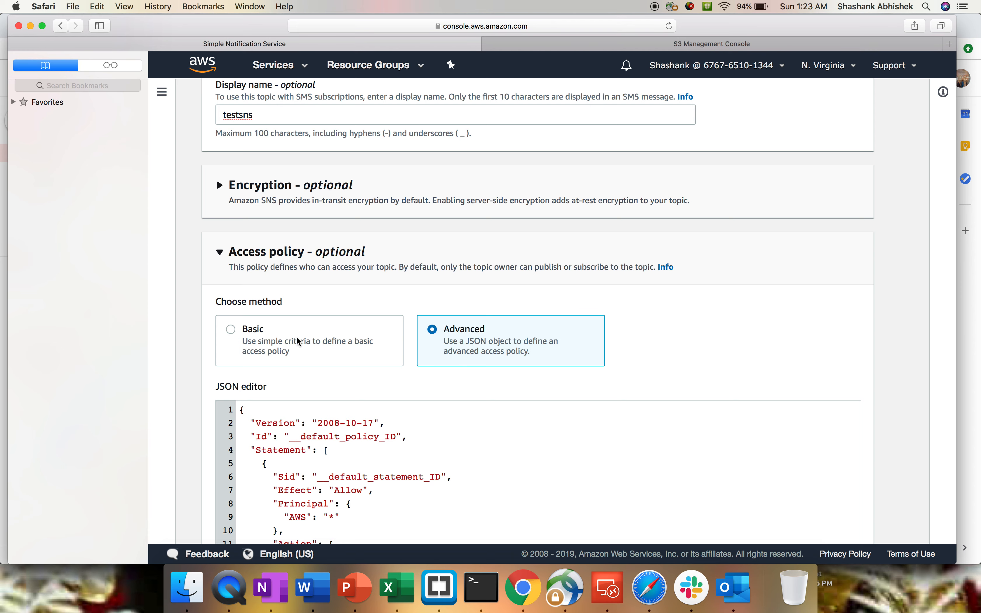
{"action": "left_click", "coordinate": [231, 328]}
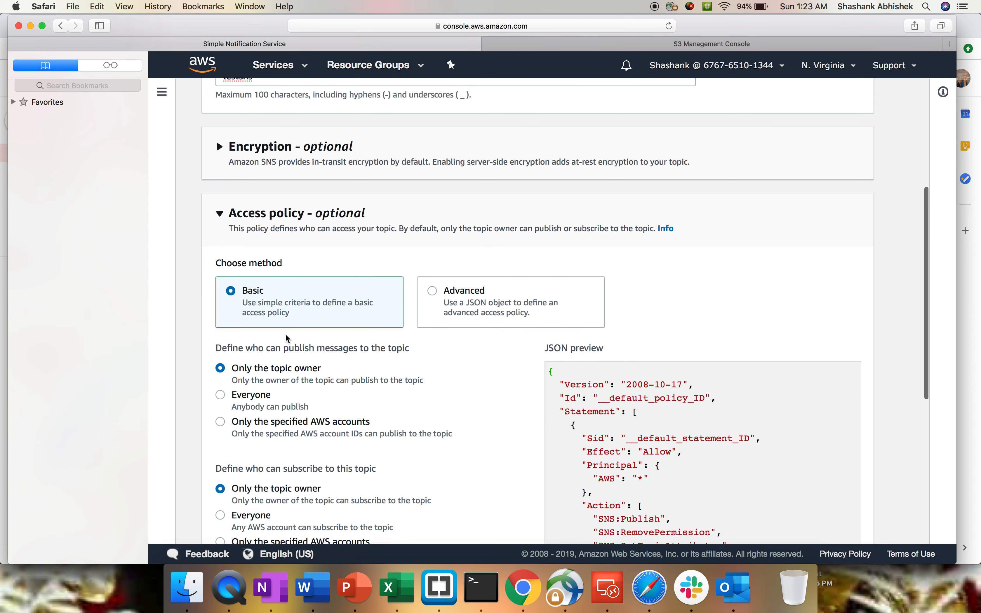
{"action": "scroll", "scroll_direction": "down", "scroll_amount": 3}
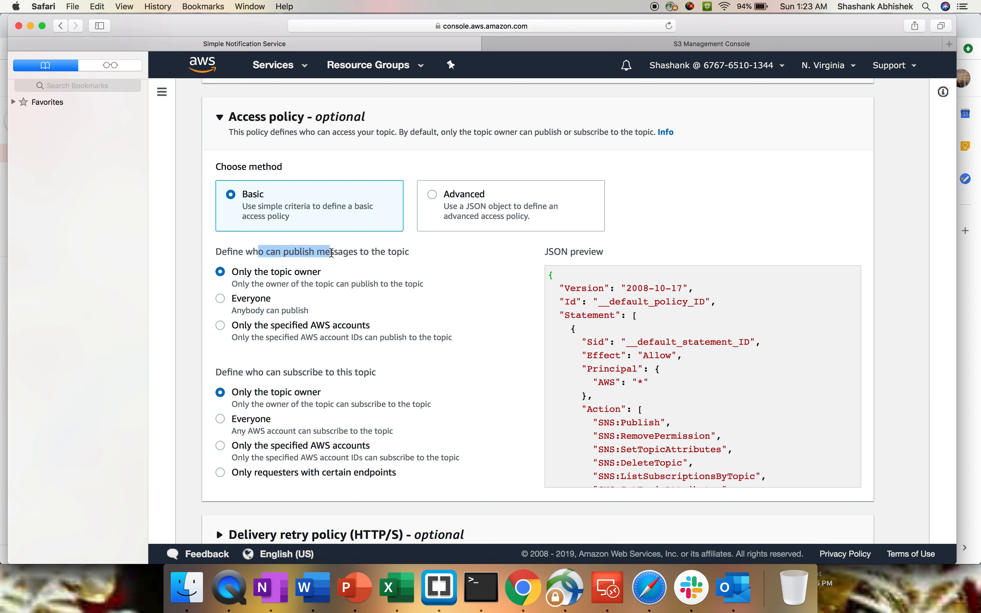
{"action": "mouse_move", "coordinate": [292, 290]}
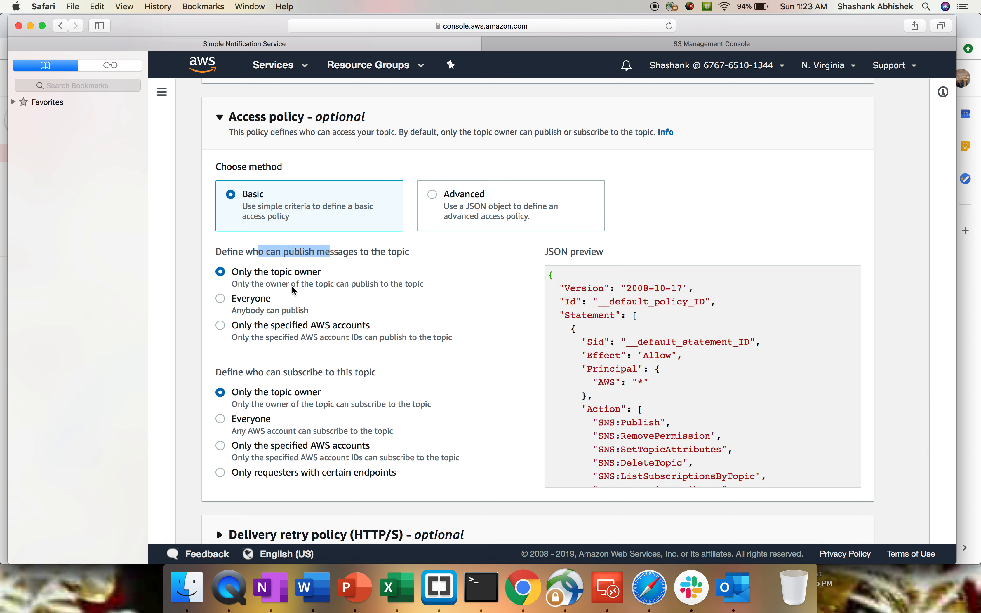
{"action": "mouse_move", "coordinate": [344, 342]}
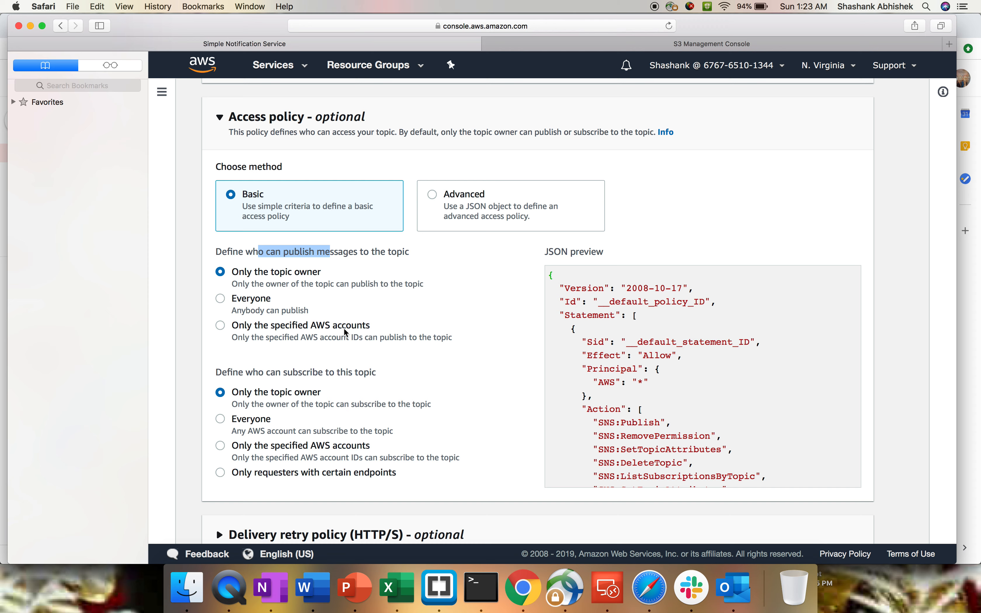
- Allow Everyone to publish to the topic and Everyone to subscribe to it
{"action": "left_click", "coordinate": [220, 325]}
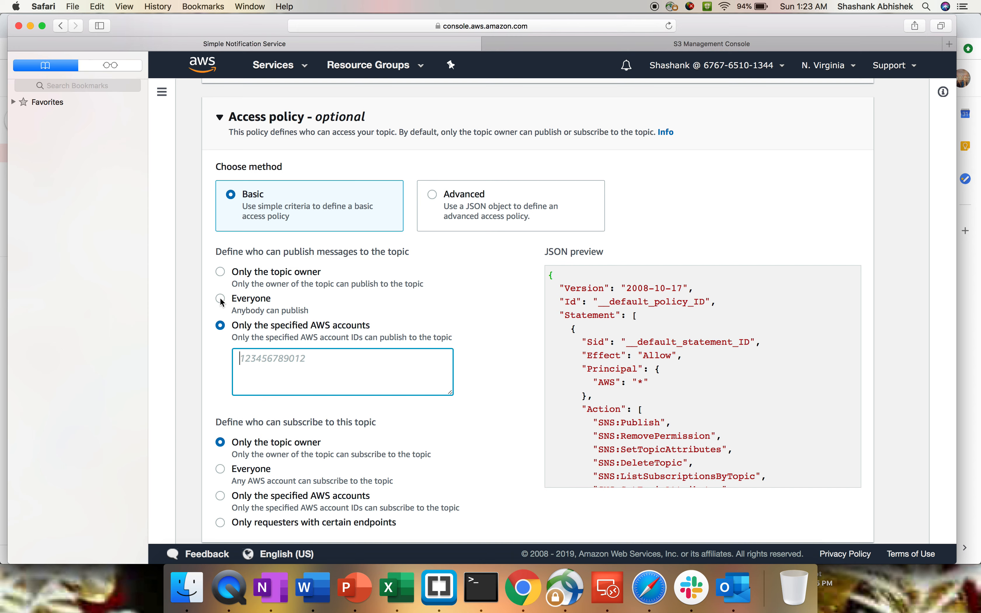
{"action": "left_click", "coordinate": [219, 298]}
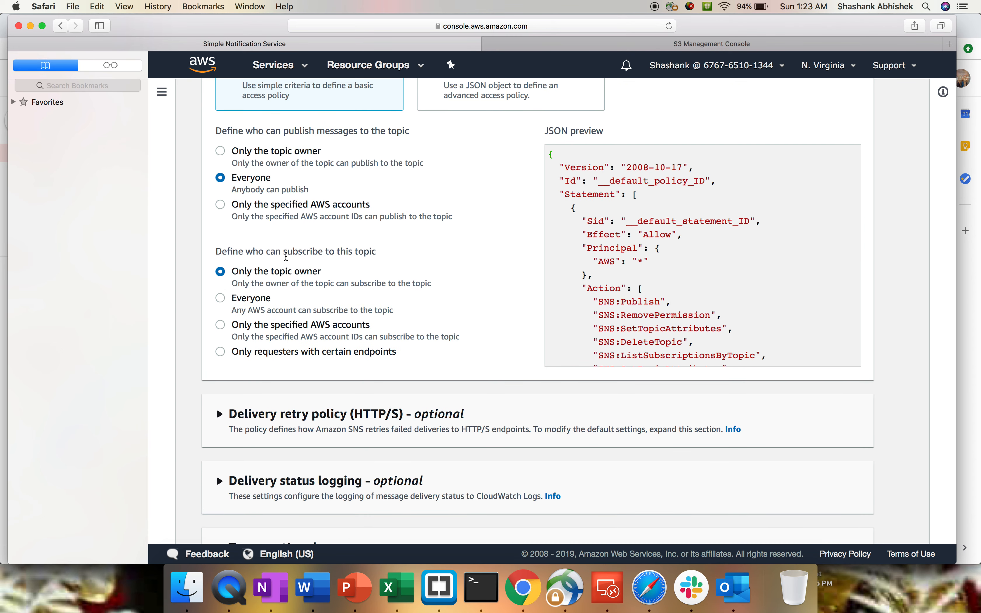
{"action": "mouse_move", "coordinate": [283, 293]}
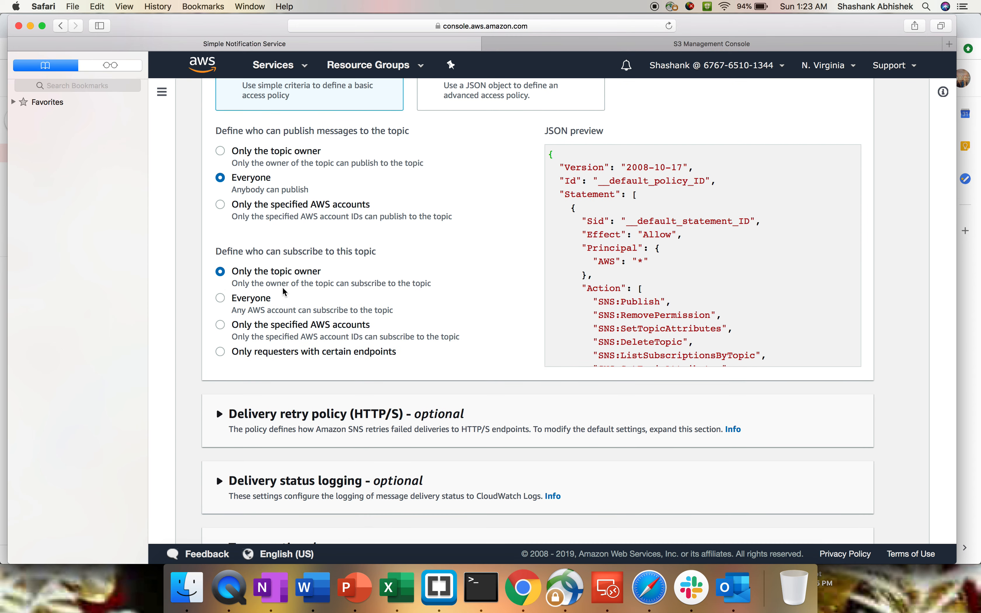
{"action": "left_click", "coordinate": [219, 298]}
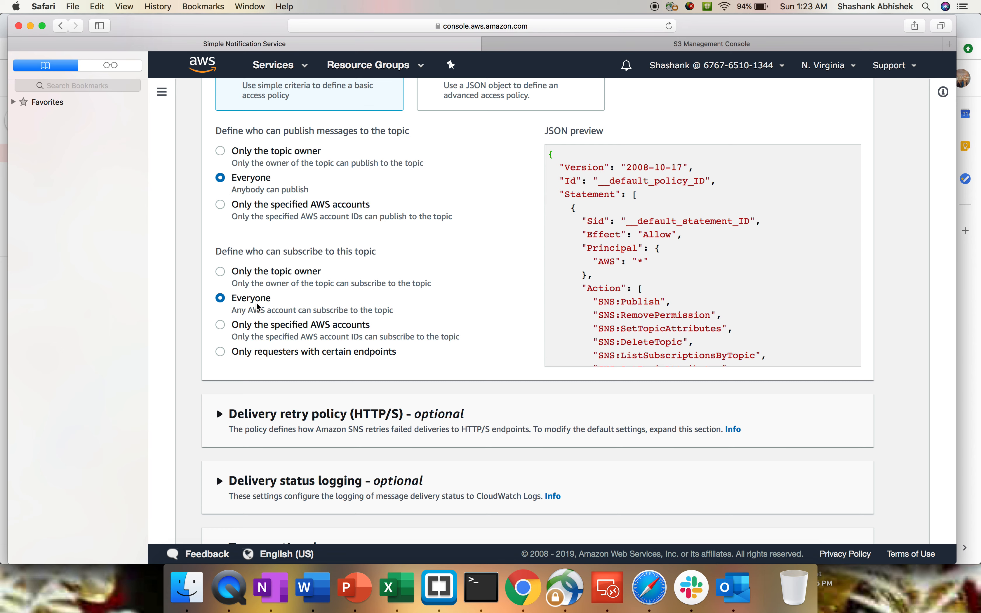
{"action": "left_click", "coordinate": [220, 413]}
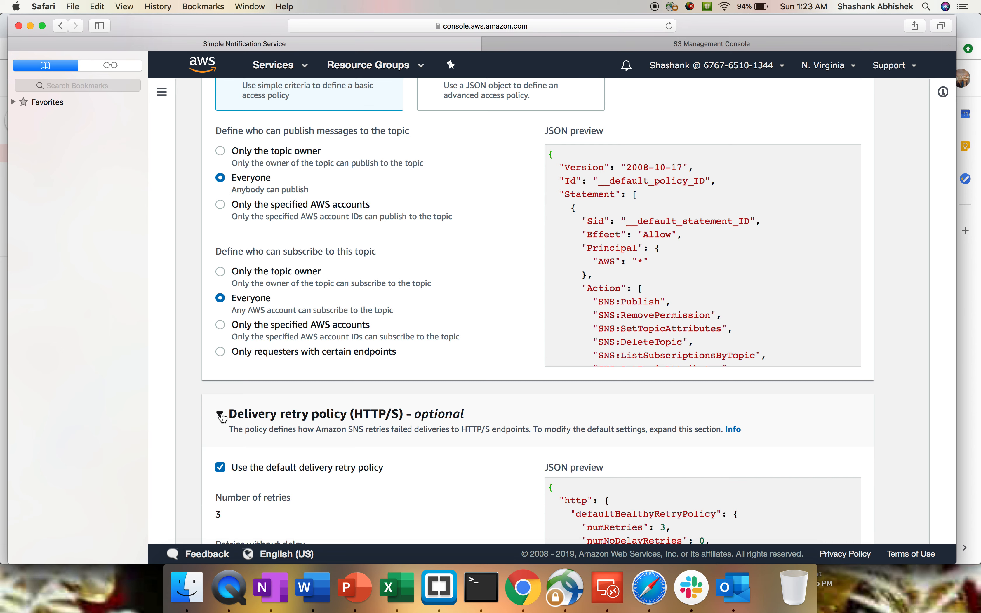
{"action": "scroll", "scroll_direction": "down", "scroll_amount": 3}
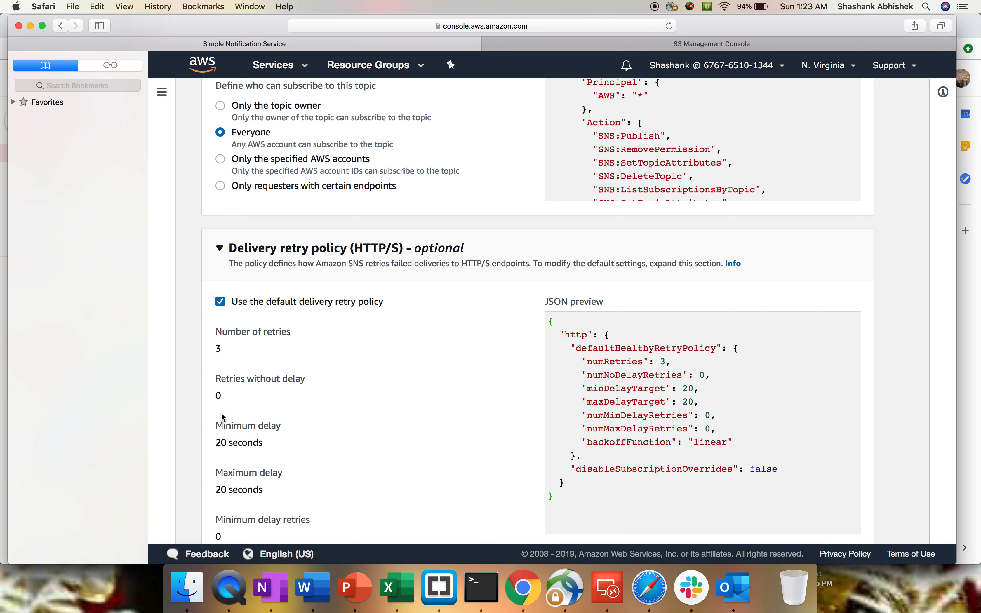
{"action": "mouse_move", "coordinate": [250, 343]}
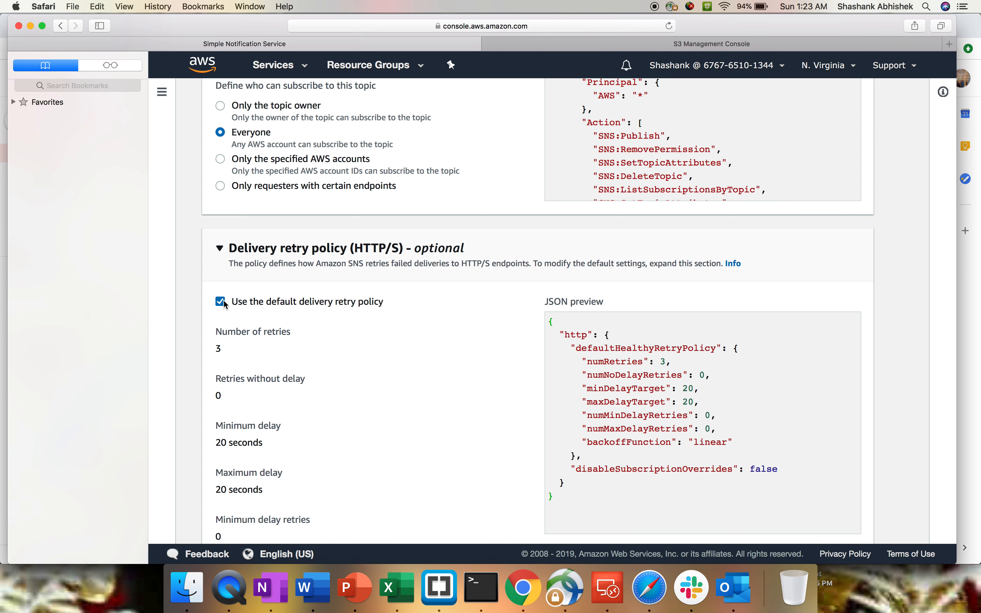
{"action": "left_click", "coordinate": [220, 301]}
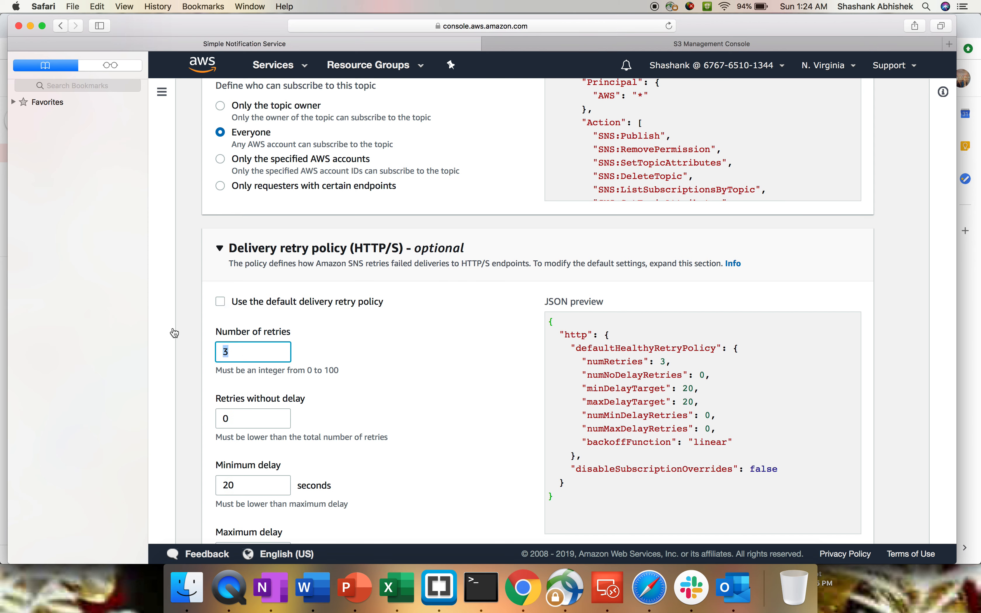
{"action": "left_click", "coordinate": [368, 375]}
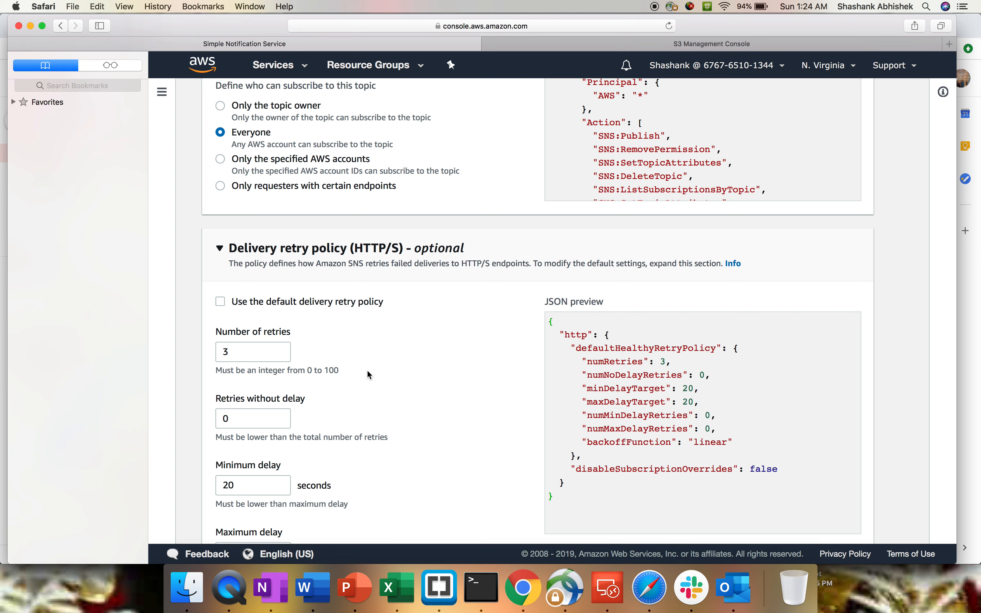
{"action": "scroll", "scroll_direction": "down", "scroll_amount": 3}
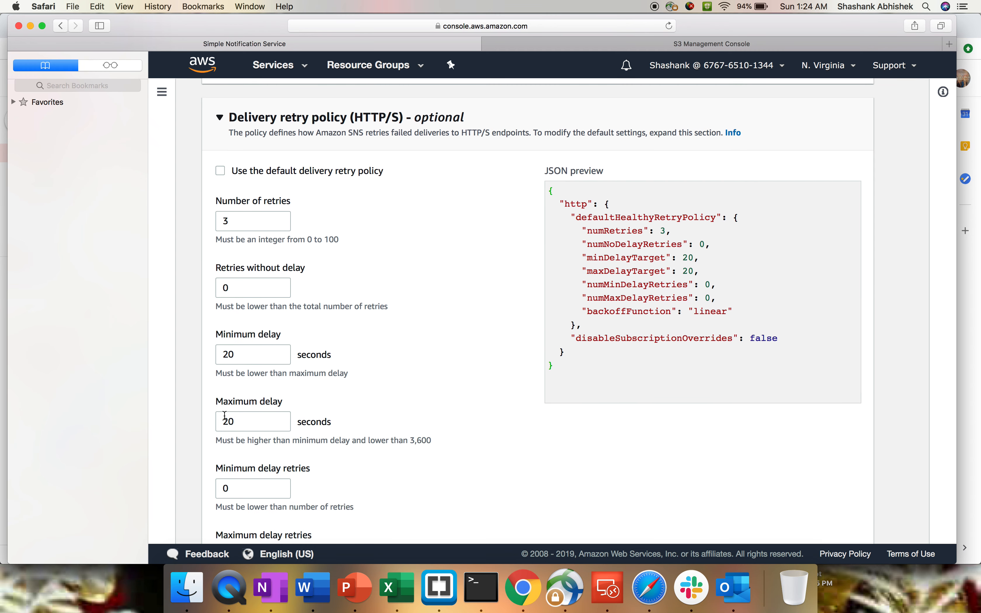
{"action": "mouse_move", "coordinate": [282, 416]}
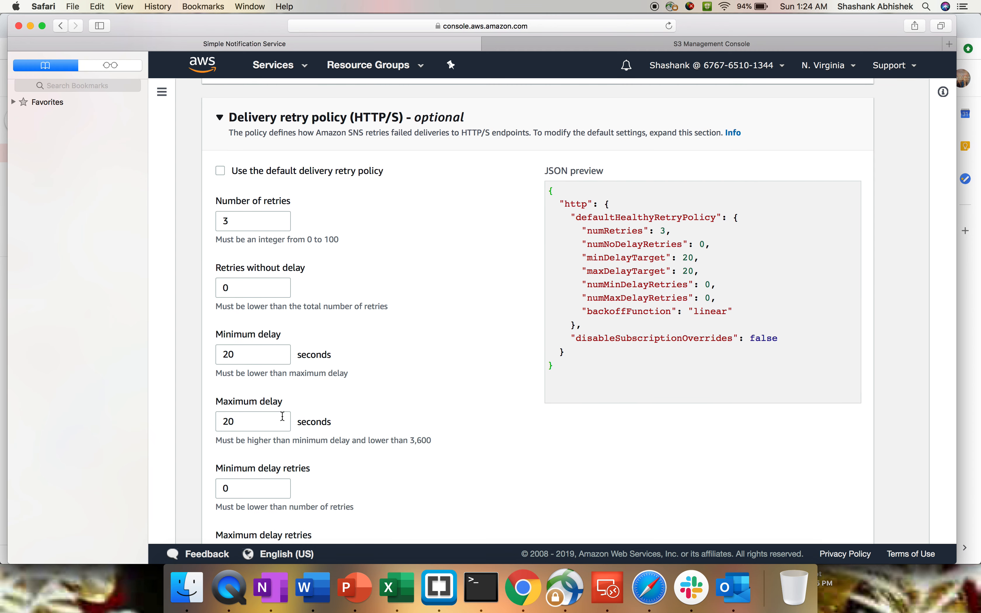
{"action": "left_click", "coordinate": [220, 171]}
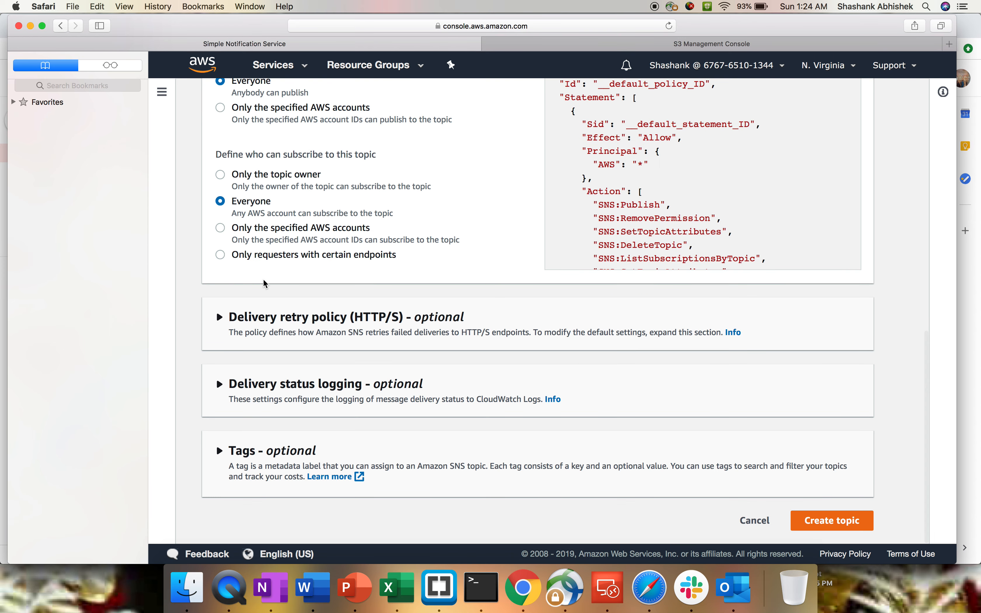
{"action": "mouse_move", "coordinate": [221, 330]}
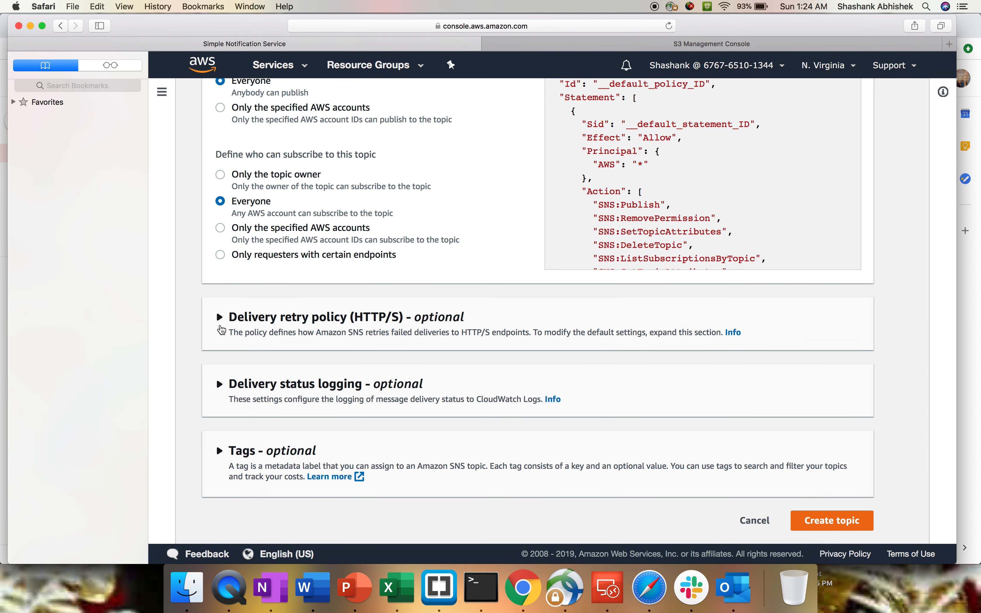
{"action": "mouse_move", "coordinate": [219, 390]}
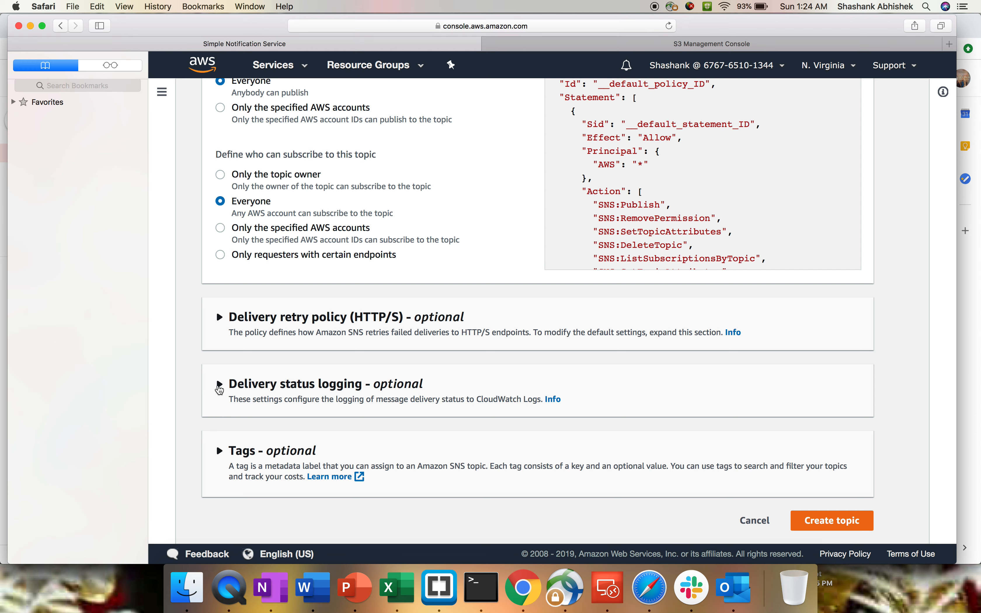
- Enable delivery status logging for Lambda, SQS, HTTP/S and platform application endpoints
{"action": "left_click", "coordinate": [220, 383]}
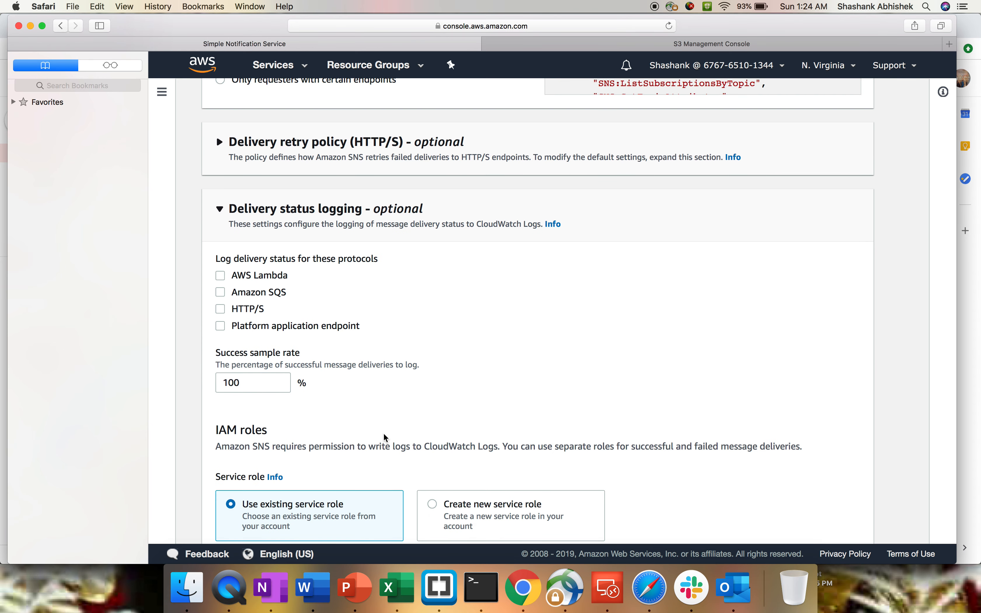
{"action": "mouse_move", "coordinate": [223, 283]}
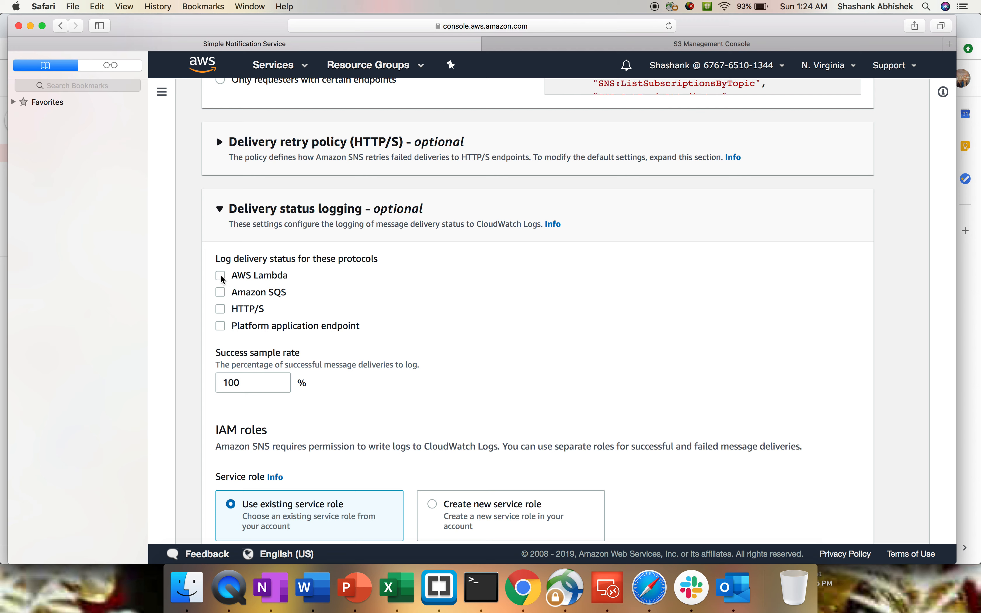
{"action": "left_click", "coordinate": [220, 291]}
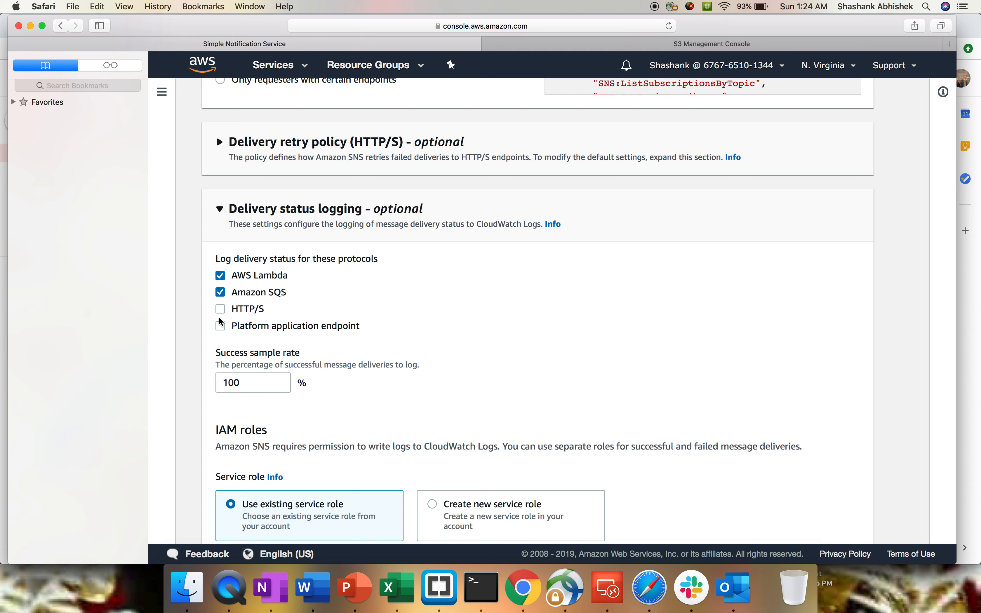
{"action": "mouse_move", "coordinate": [219, 317]}
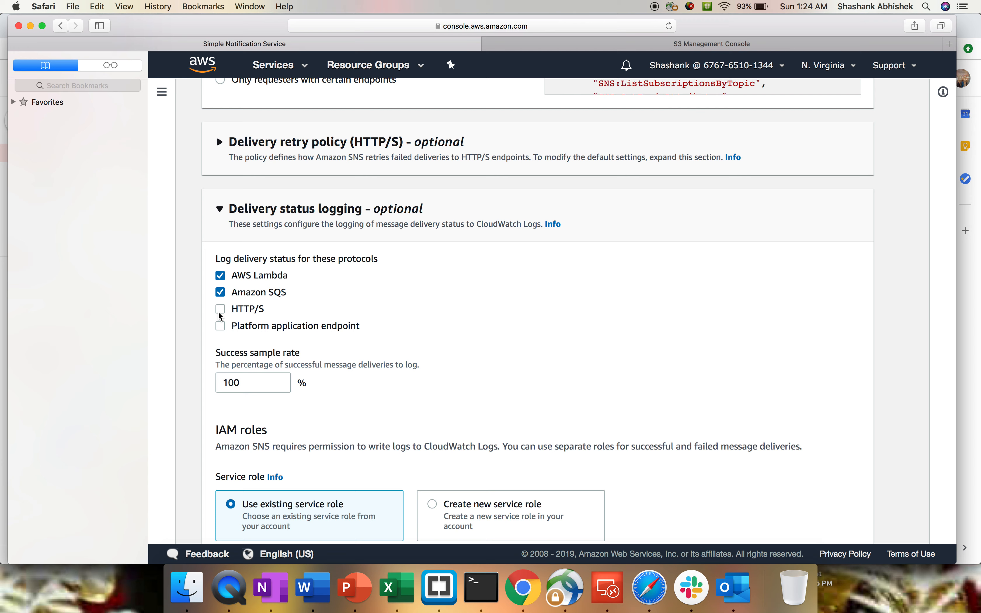
{"action": "left_click", "coordinate": [219, 309]}
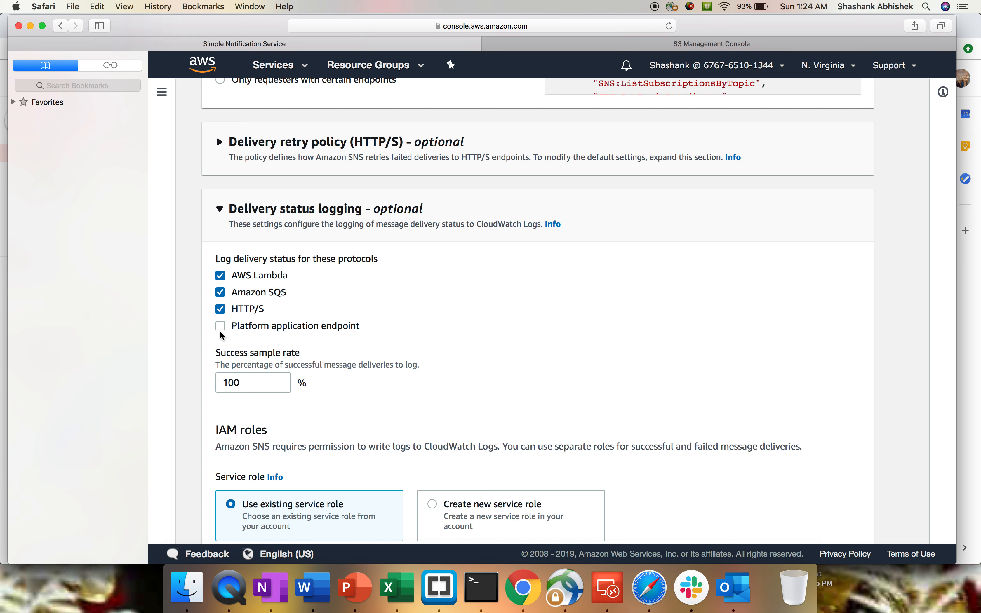
{"action": "left_click", "coordinate": [220, 325]}
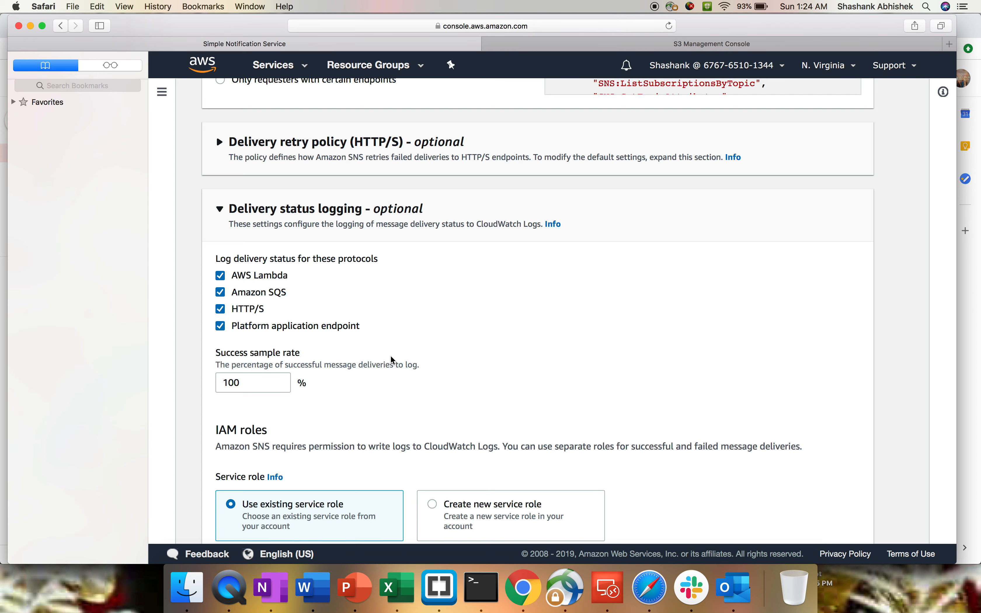
{"action": "scroll", "scroll_direction": "down", "scroll_amount": 3}
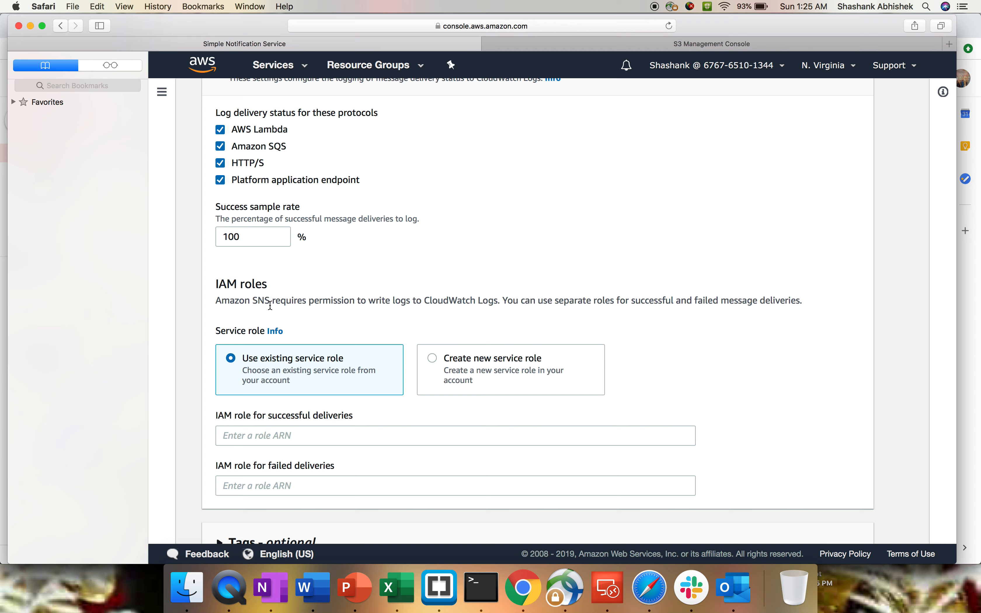
{"action": "mouse_move", "coordinate": [403, 404]}
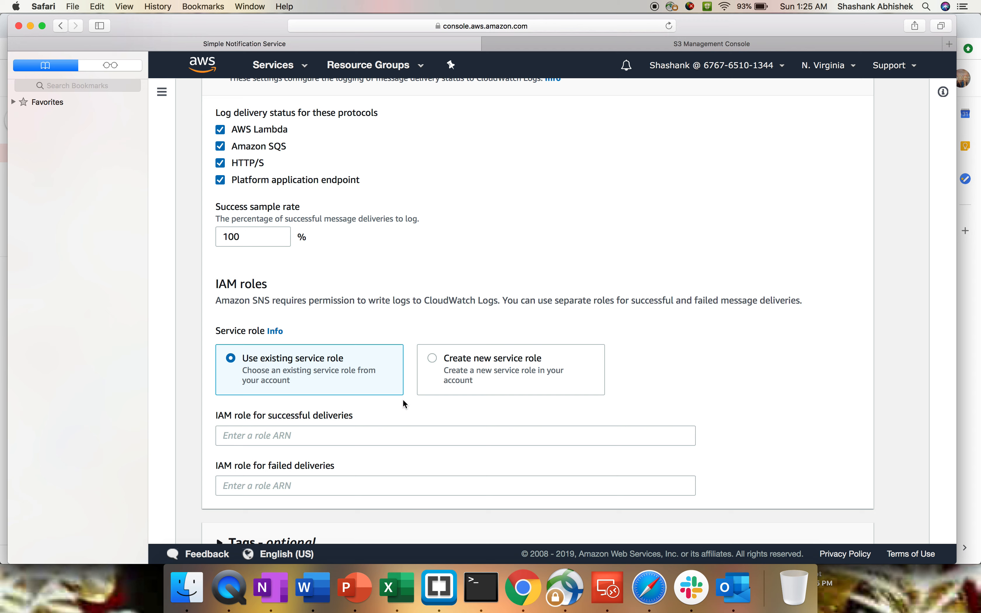
- Choose Create new service role for logging and start creating the roles in IAM
{"action": "left_click", "coordinate": [431, 358]}
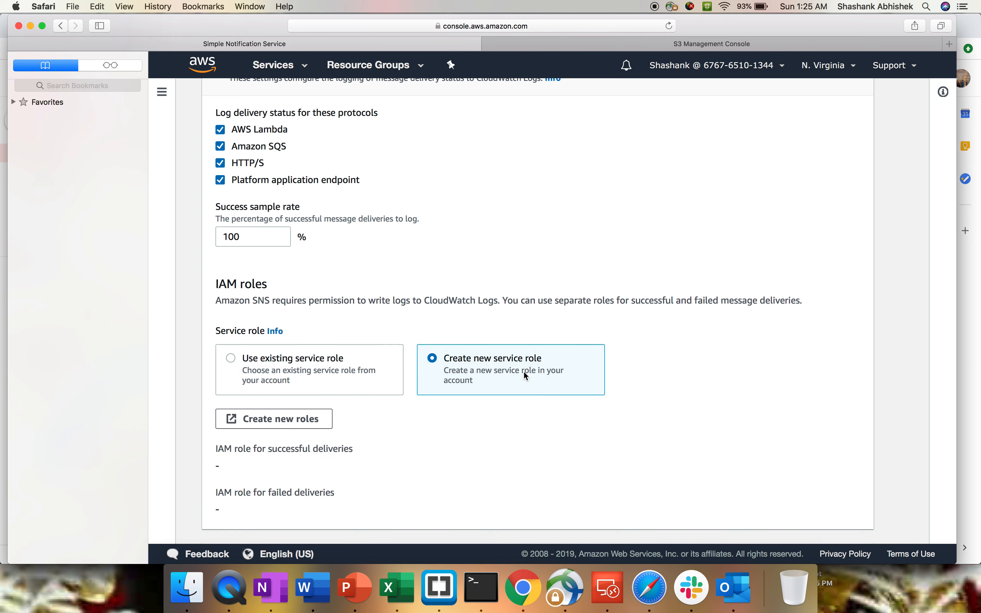
{"action": "scroll", "scroll_direction": "down", "scroll_amount": 3}
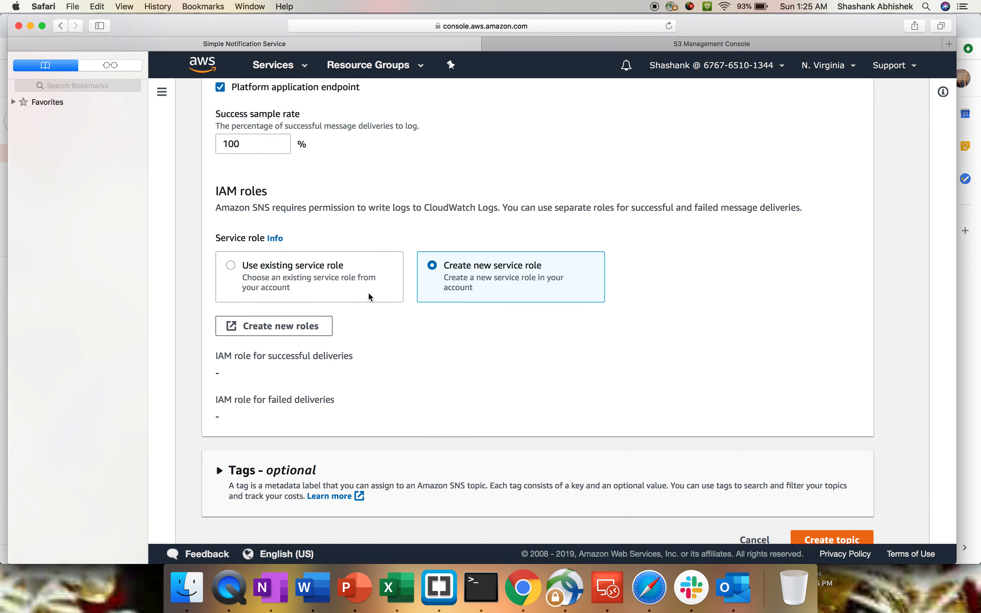
{"action": "mouse_move", "coordinate": [378, 380]}
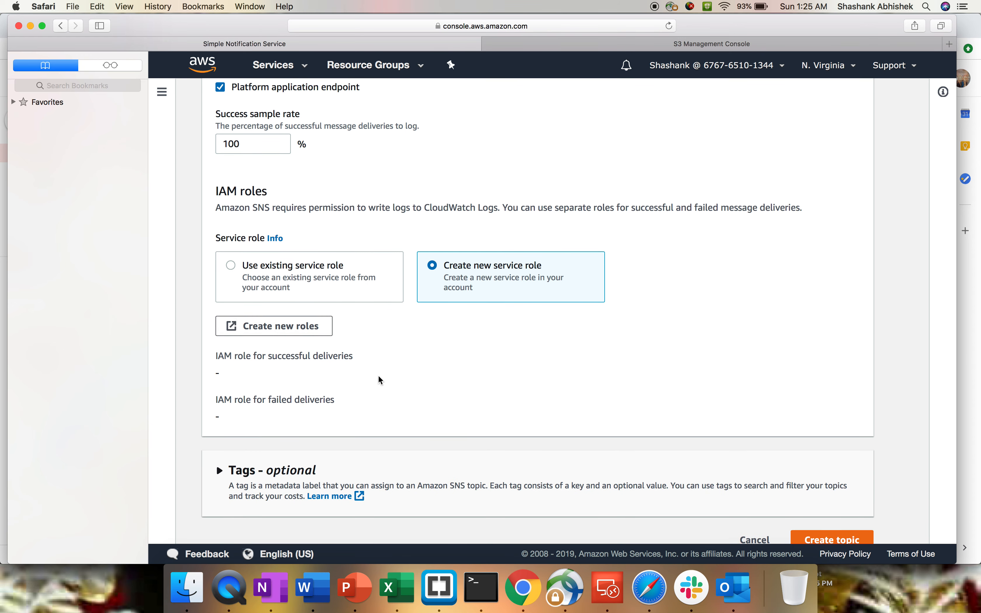
{"action": "mouse_move", "coordinate": [326, 384]}
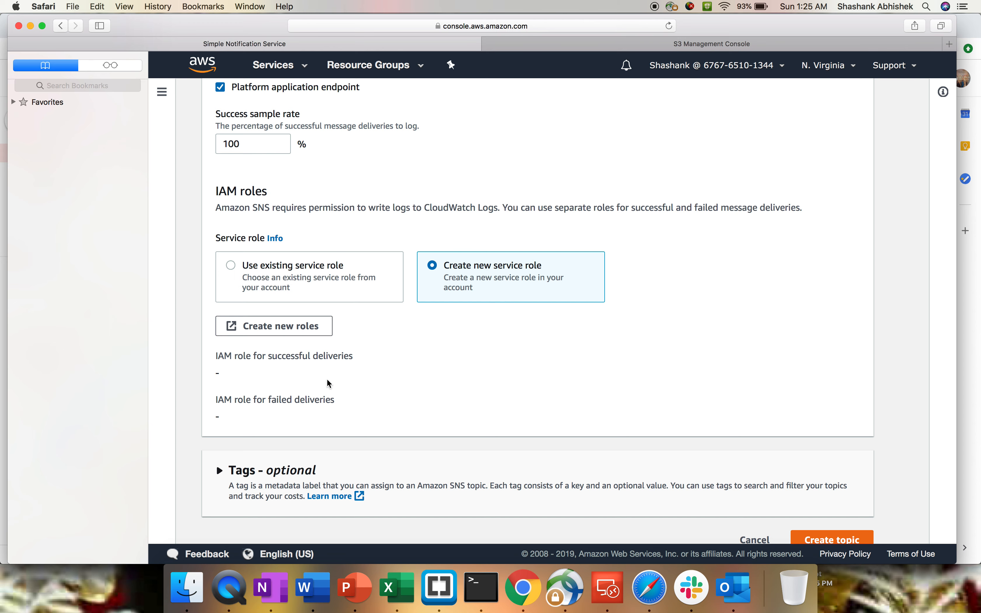
{"action": "mouse_move", "coordinate": [555, 280]}
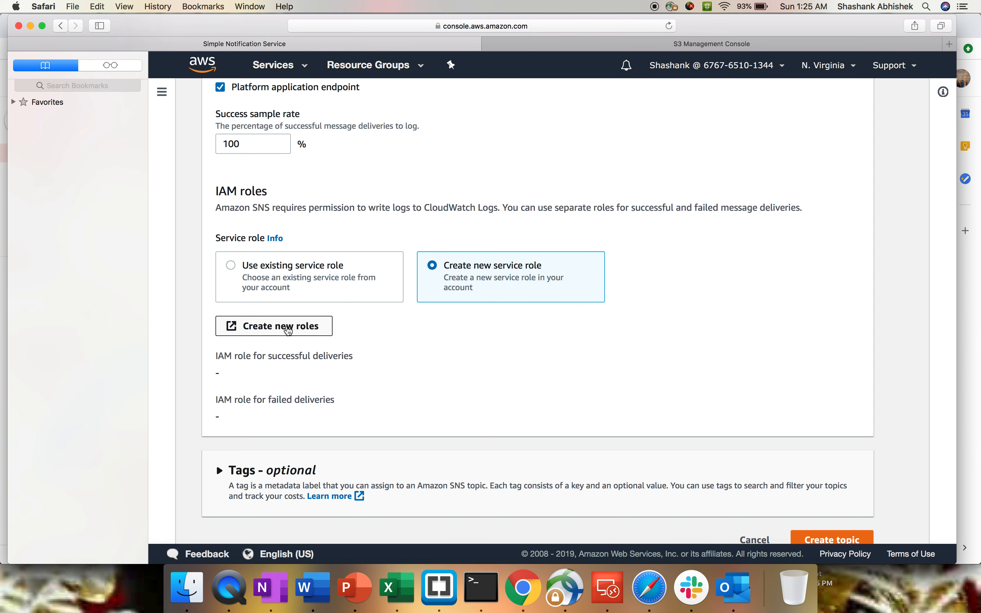
{"action": "left_click", "coordinate": [273, 325]}
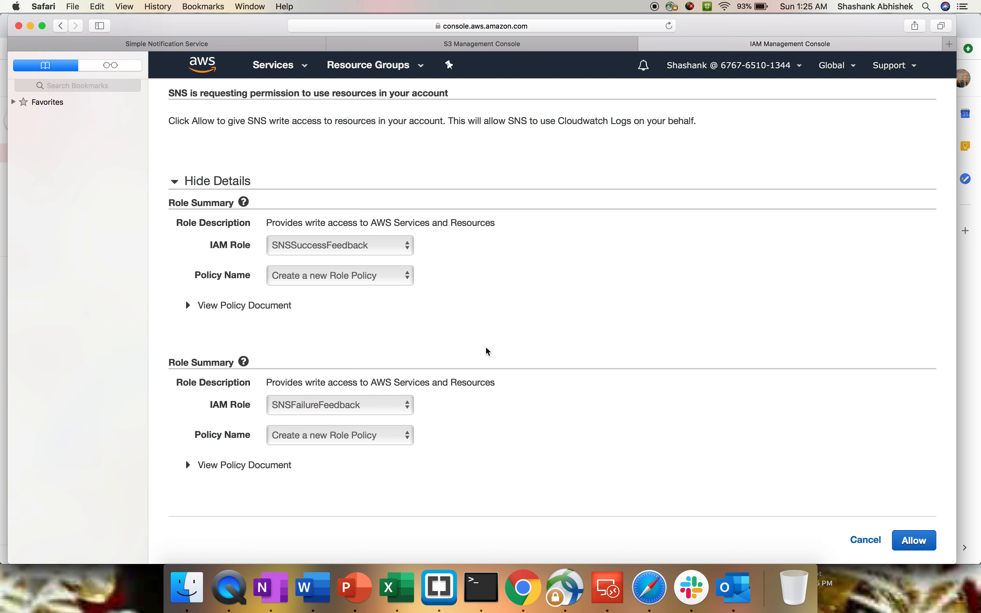
{"action": "mouse_move", "coordinate": [244, 306]}
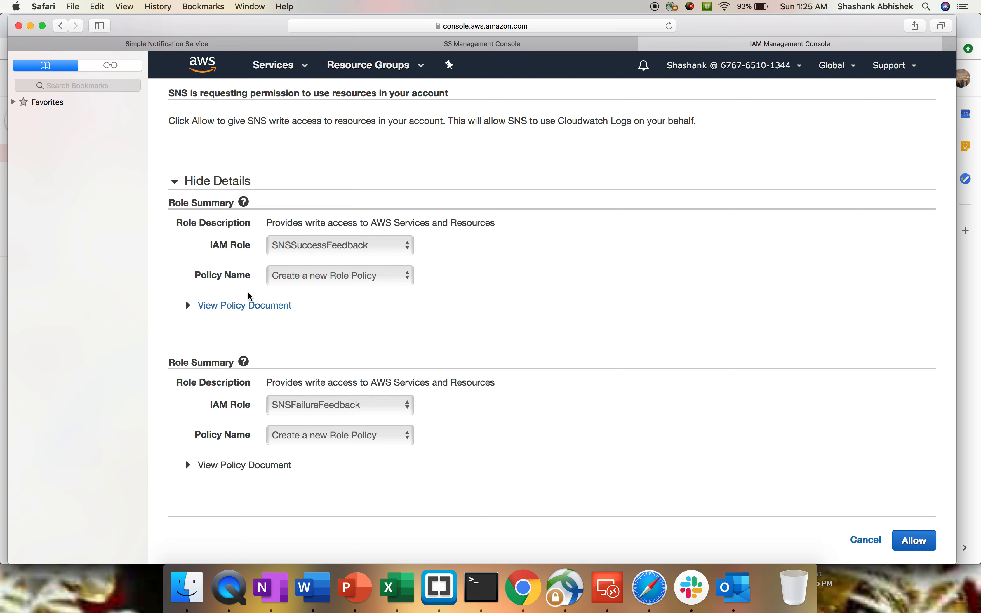
- Create a new success-delivery role named SNSSuccessFeedback2 and review its policy
{"action": "left_click", "coordinate": [340, 244]}
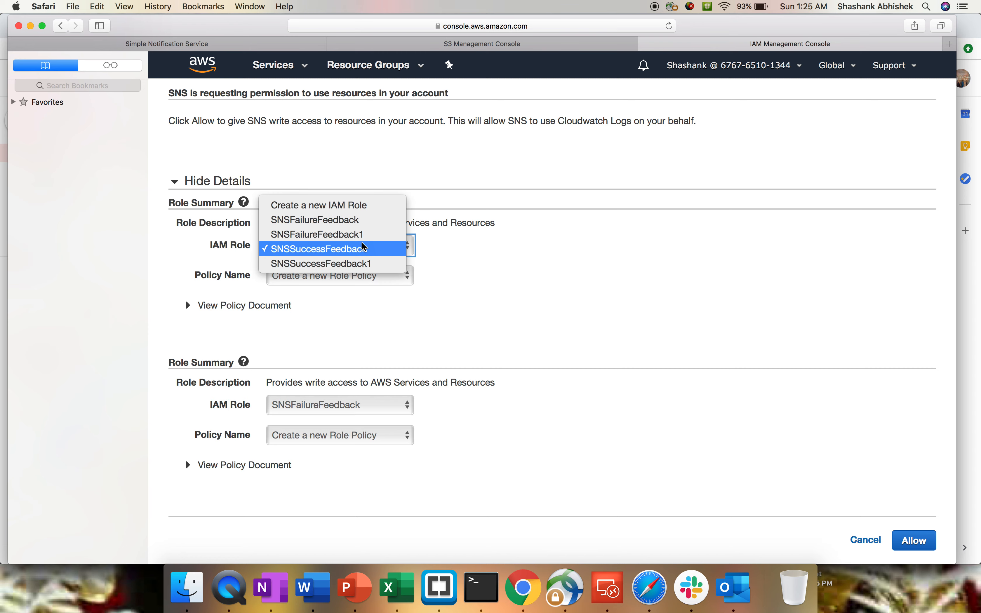
{"action": "left_click", "coordinate": [317, 204]}
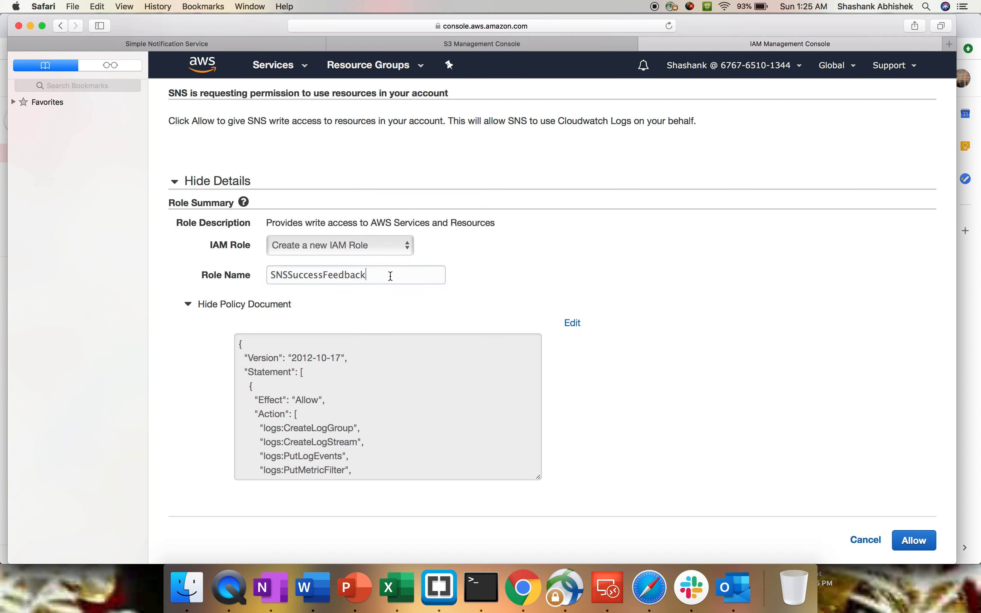
{"action": "type", "text": "2"}
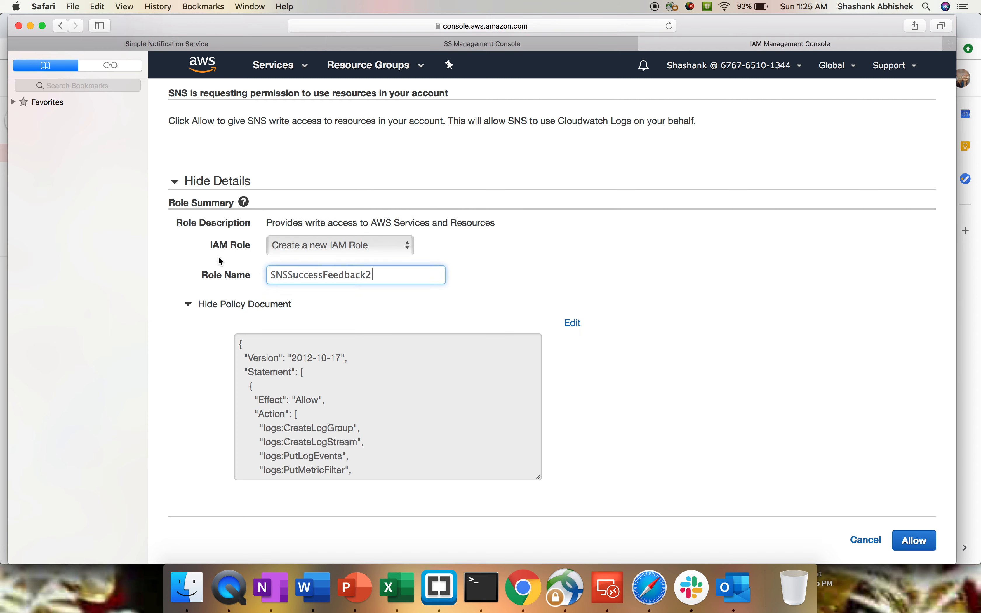
{"action": "scroll", "scroll_direction": "down", "scroll_amount": 3}
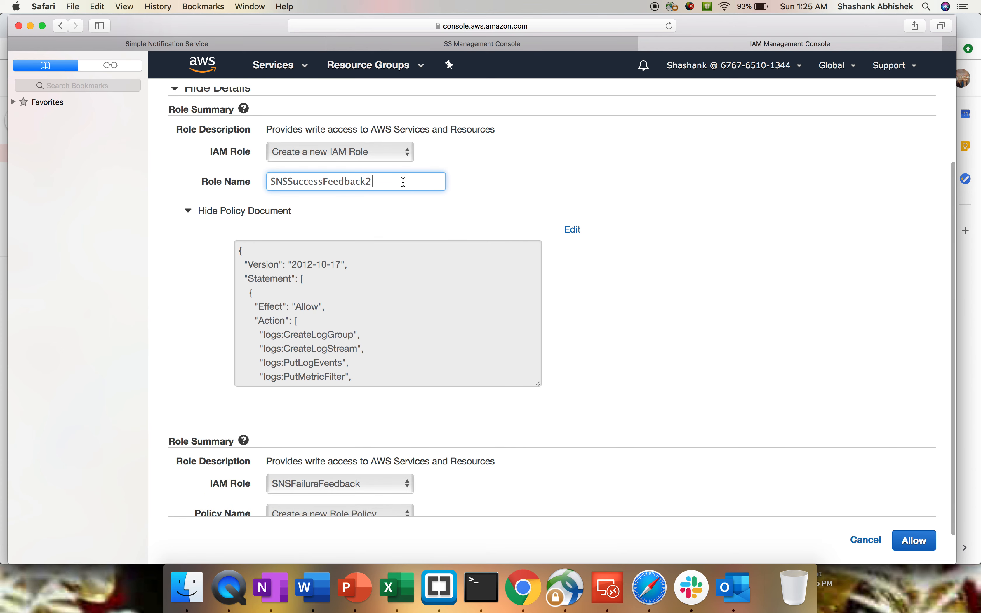
{"action": "mouse_move", "coordinate": [286, 286]}
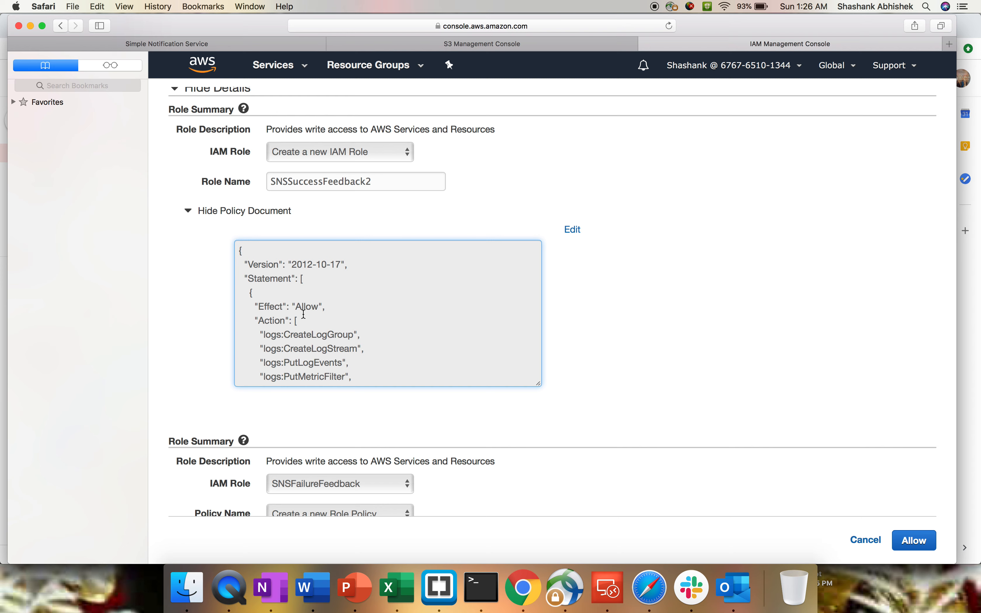
{"action": "scroll", "scroll_direction": "down", "scroll_amount": 3}
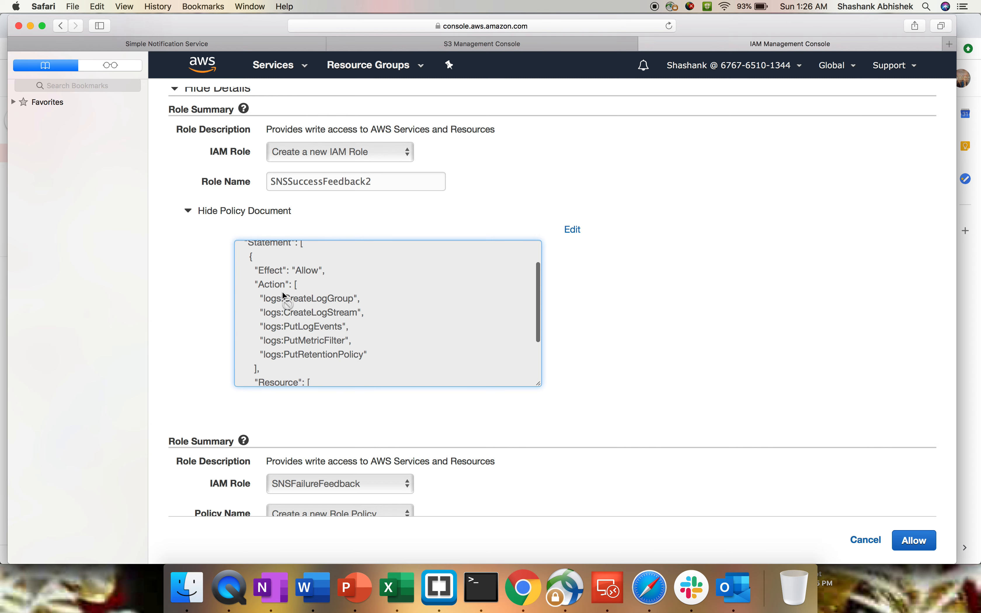
{"action": "double_click", "coordinate": [308, 298]}
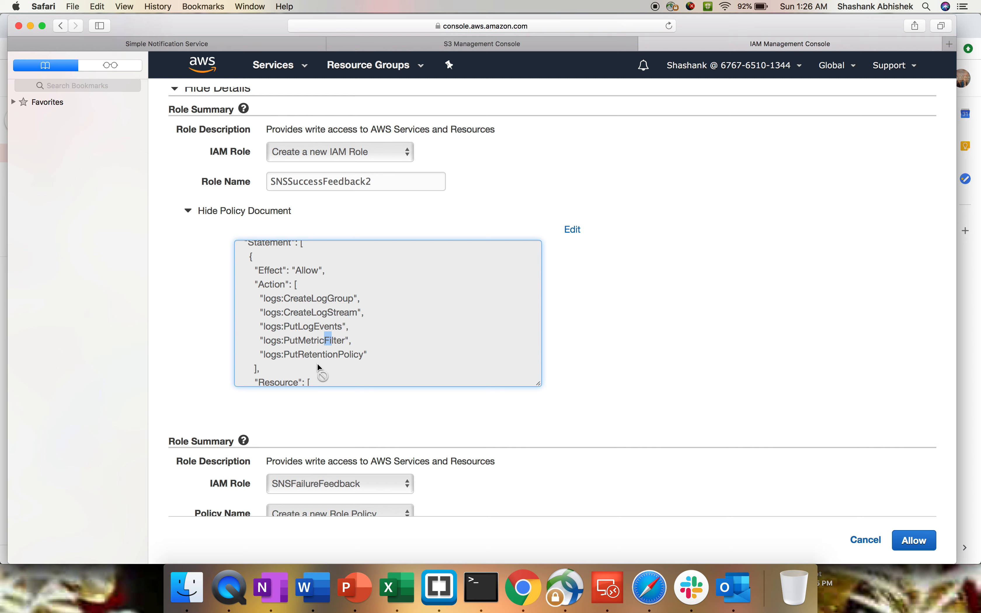
{"action": "scroll", "scroll_direction": "down", "scroll_amount": 3}
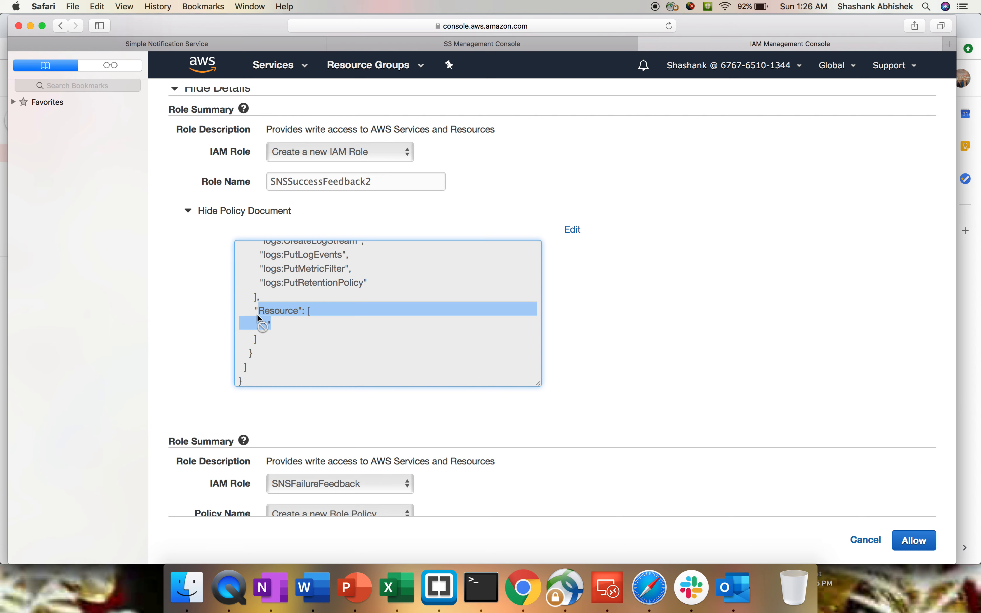
- Create a new failure-delivery role named SNSFailureFeedback2 and allow both roles
{"action": "left_click", "coordinate": [340, 484]}
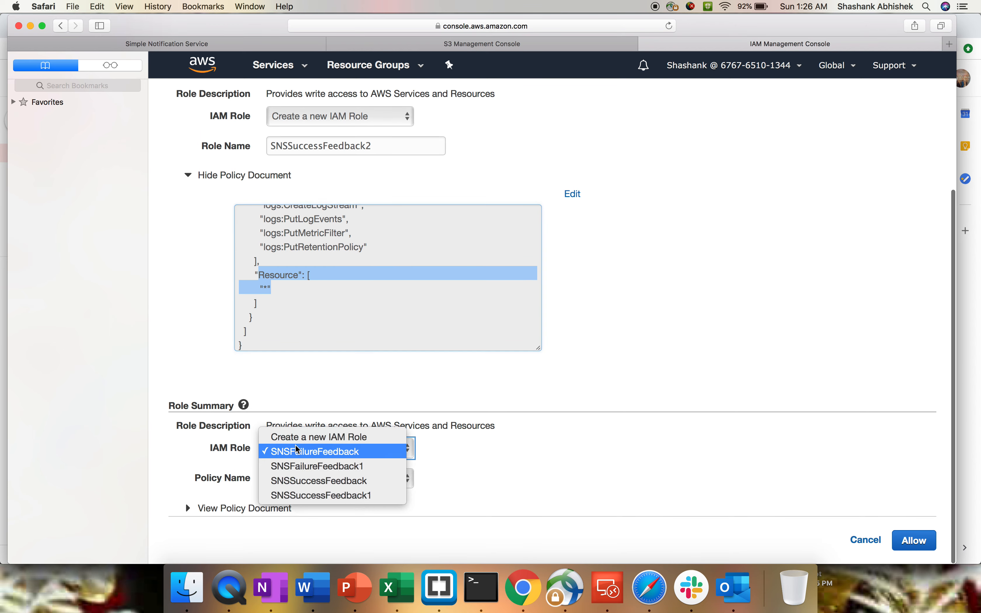
{"action": "left_click", "coordinate": [318, 437]}
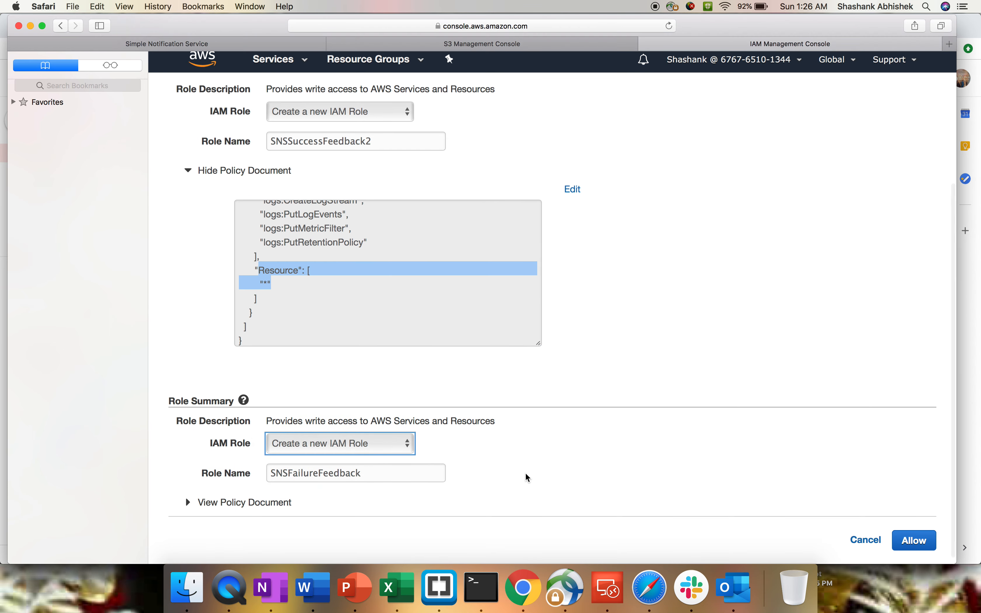
{"action": "type", "text": "2"}
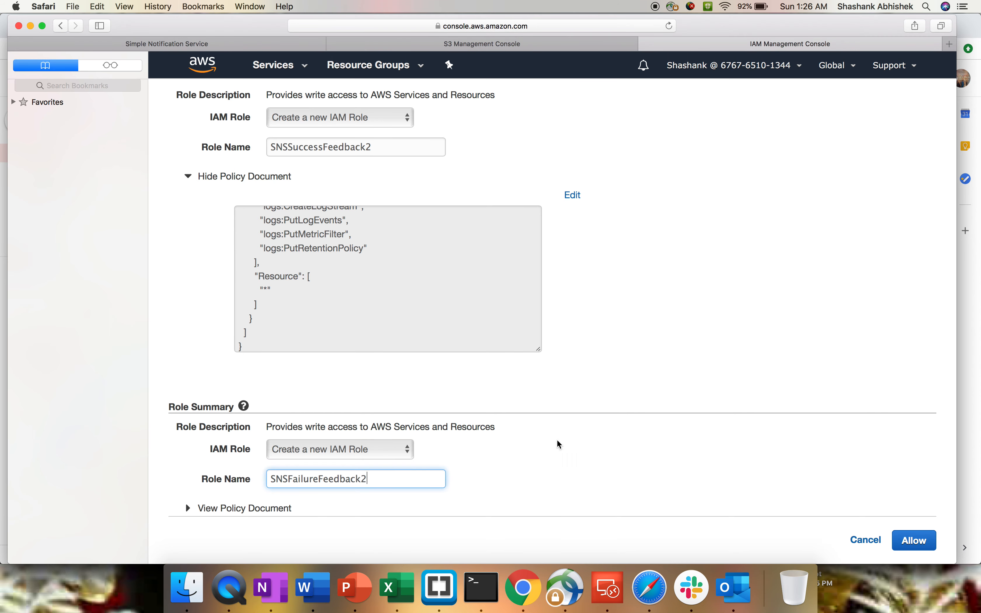
{"action": "left_click", "coordinate": [913, 540]}
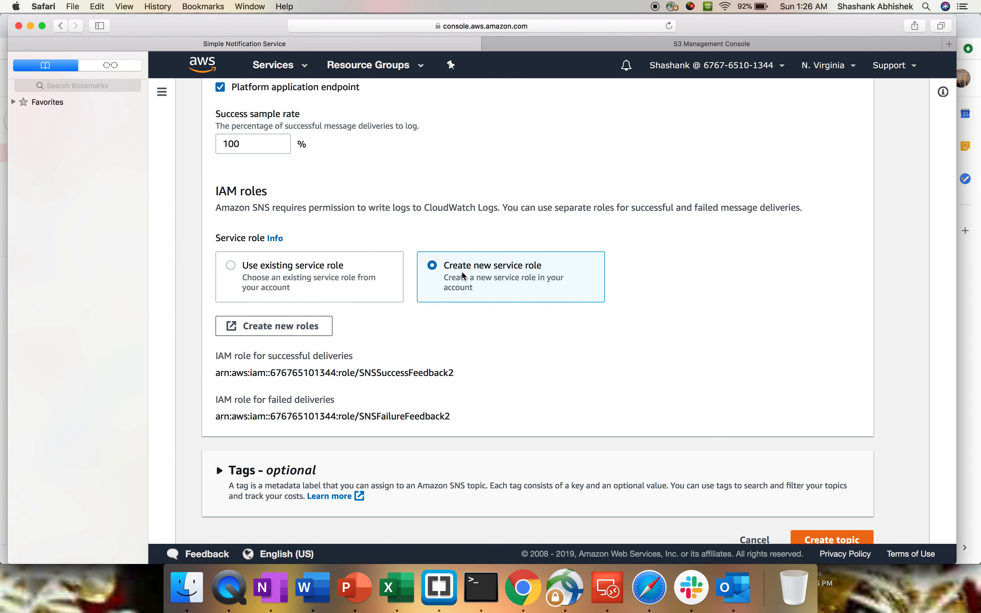
{"action": "scroll", "scroll_direction": "down", "scroll_amount": 3}
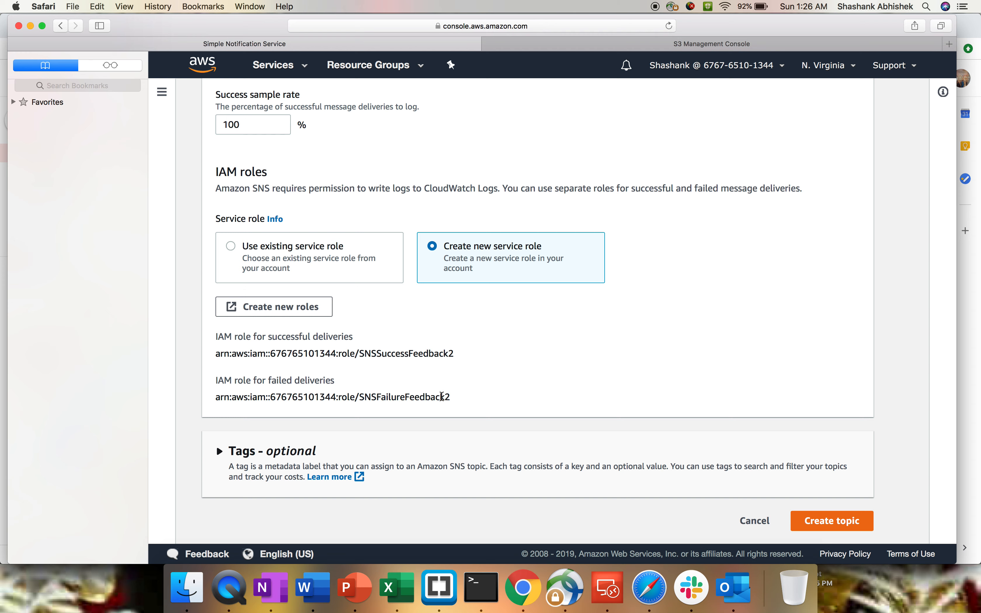
{"action": "mouse_move", "coordinate": [221, 475]}
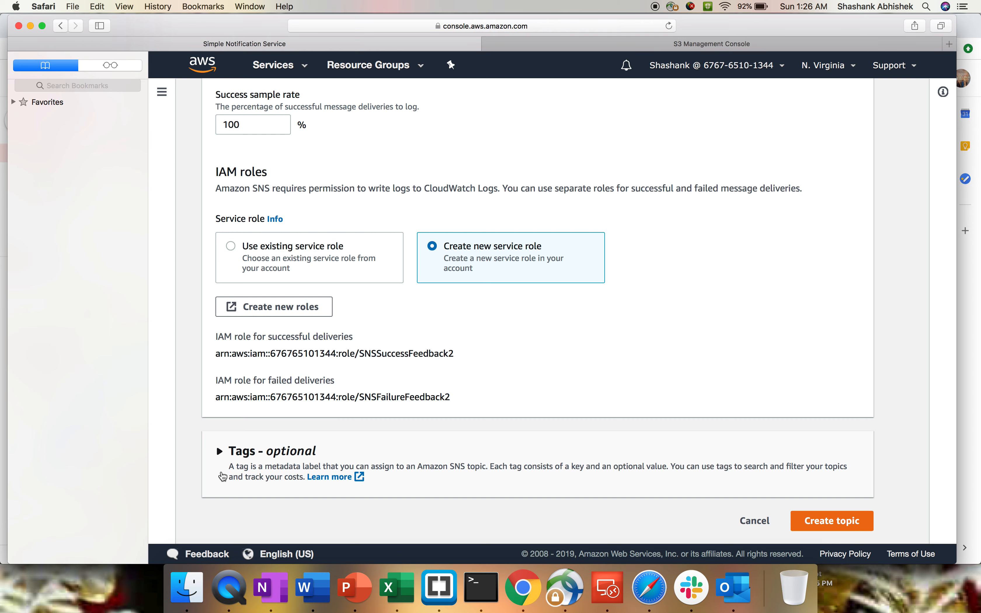
- Tag the topic with Name=testsns and create the testsns topic
{"action": "left_click", "coordinate": [219, 450]}
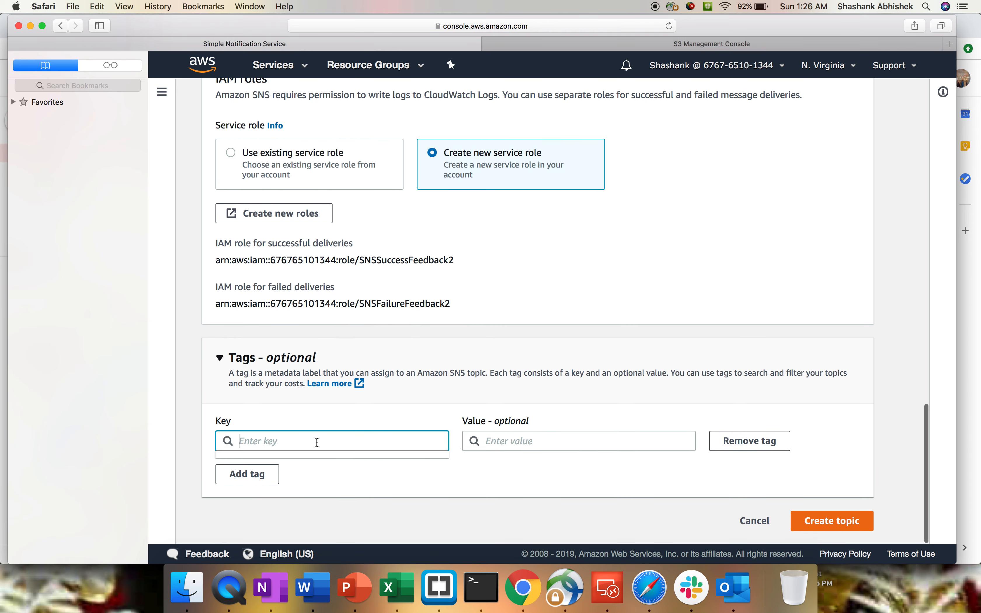
{"action": "type", "text": "Name"}
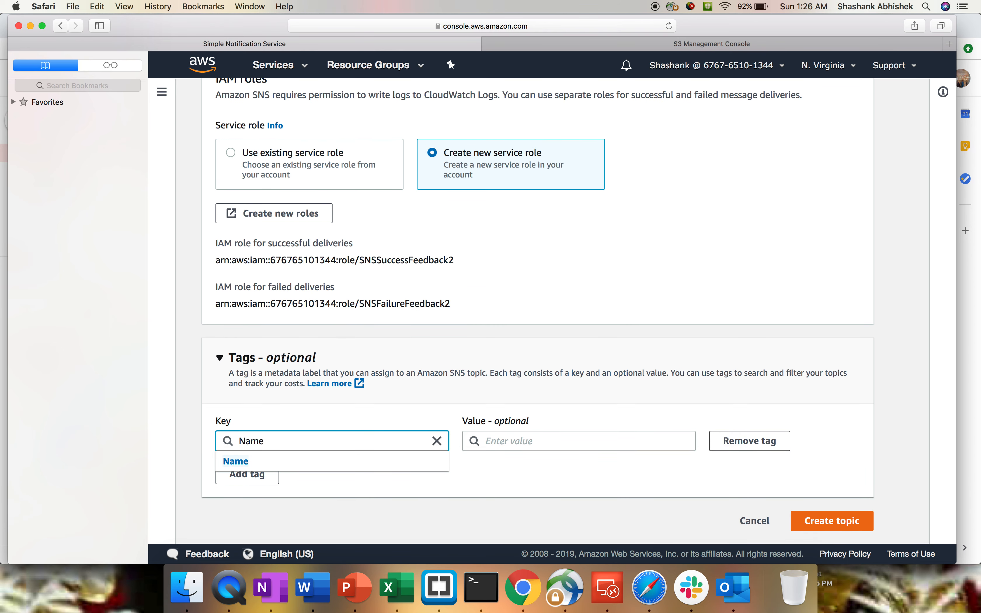
{"action": "type", "text": "testsns"}
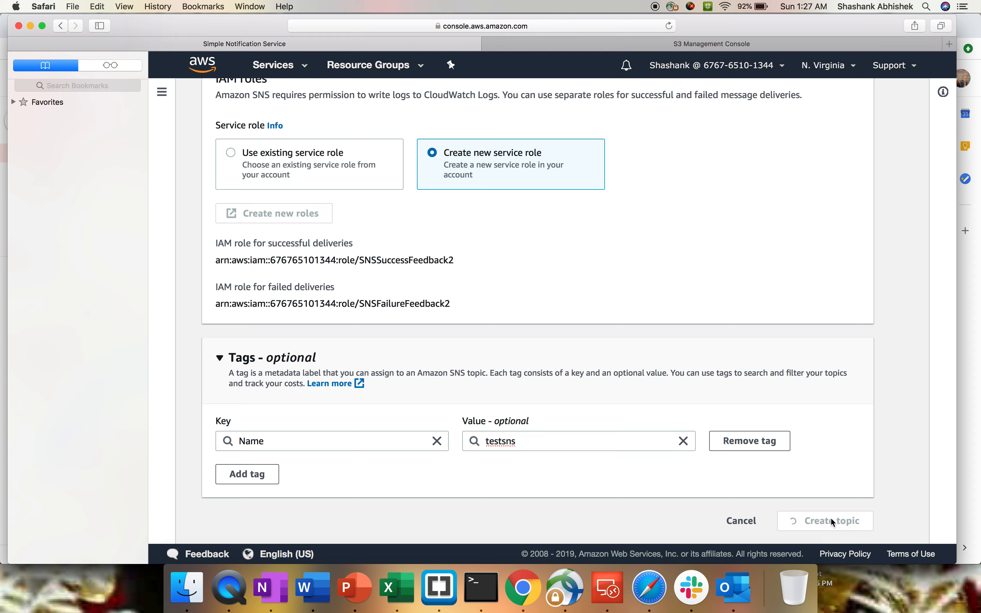
{"action": "left_click", "coordinate": [824, 520]}
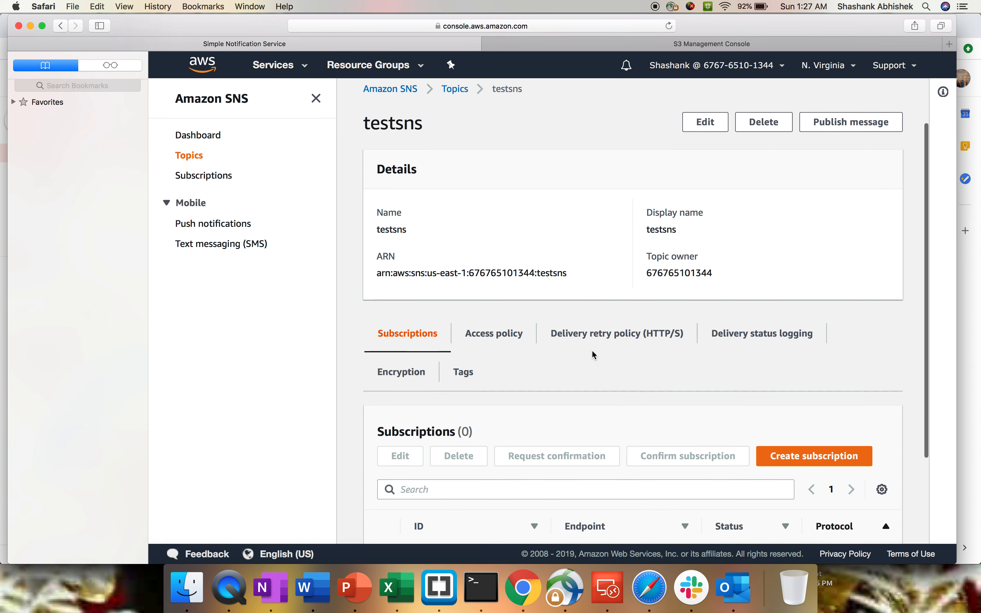
{"action": "scroll", "scroll_direction": "down", "scroll_amount": 3}
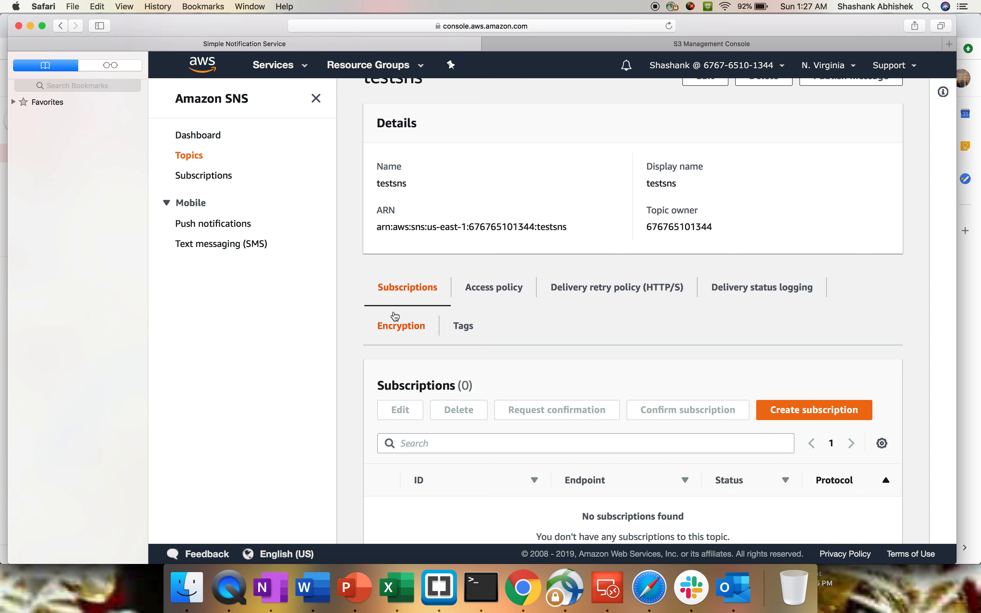
{"action": "left_click", "coordinate": [615, 287]}
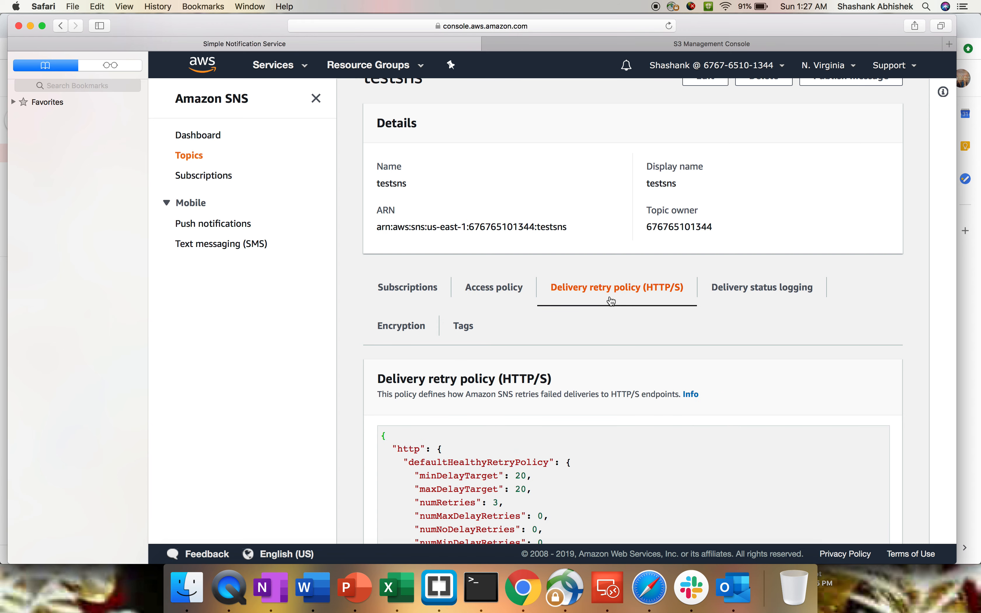
{"action": "left_click", "coordinate": [761, 288]}
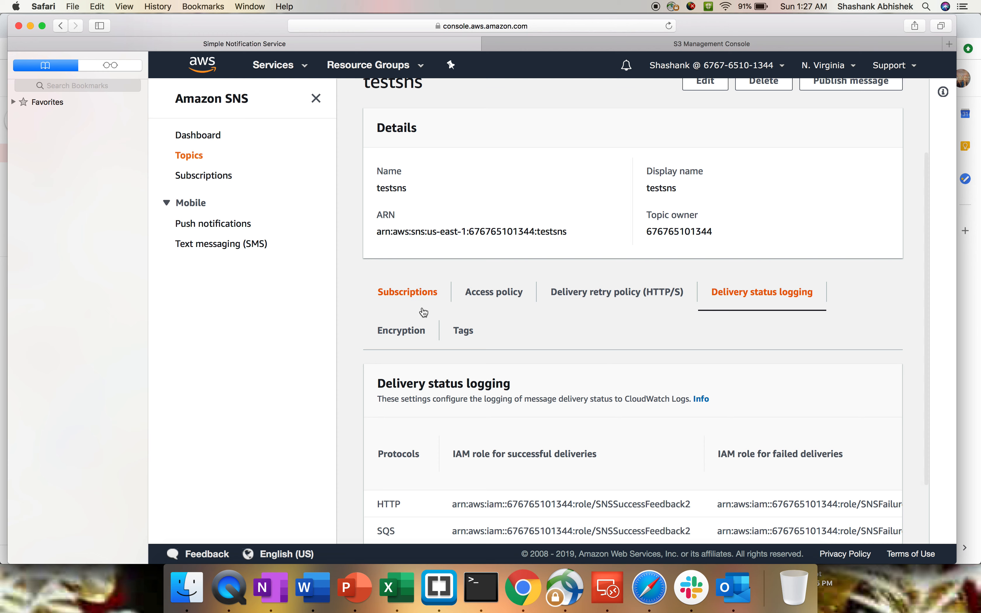
{"action": "left_click", "coordinate": [463, 331]}
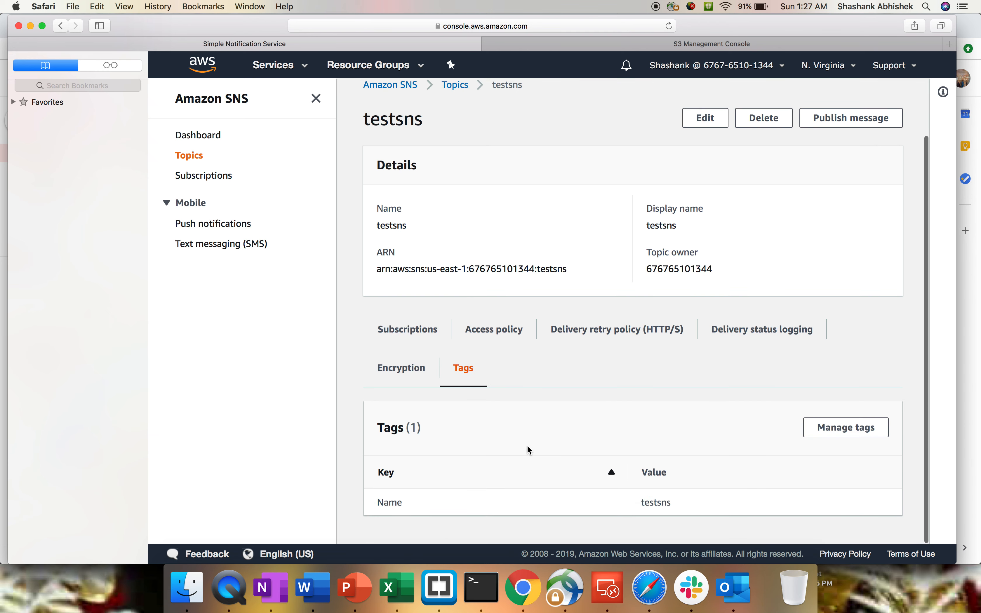
{"action": "left_click", "coordinate": [407, 330]}
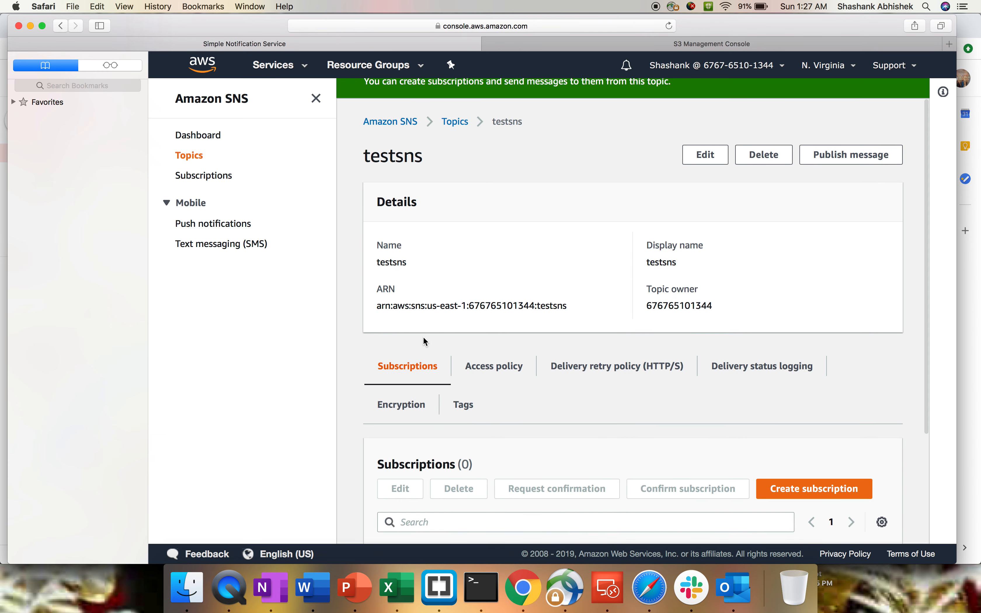
{"action": "scroll", "scroll_direction": "down", "scroll_amount": 3}
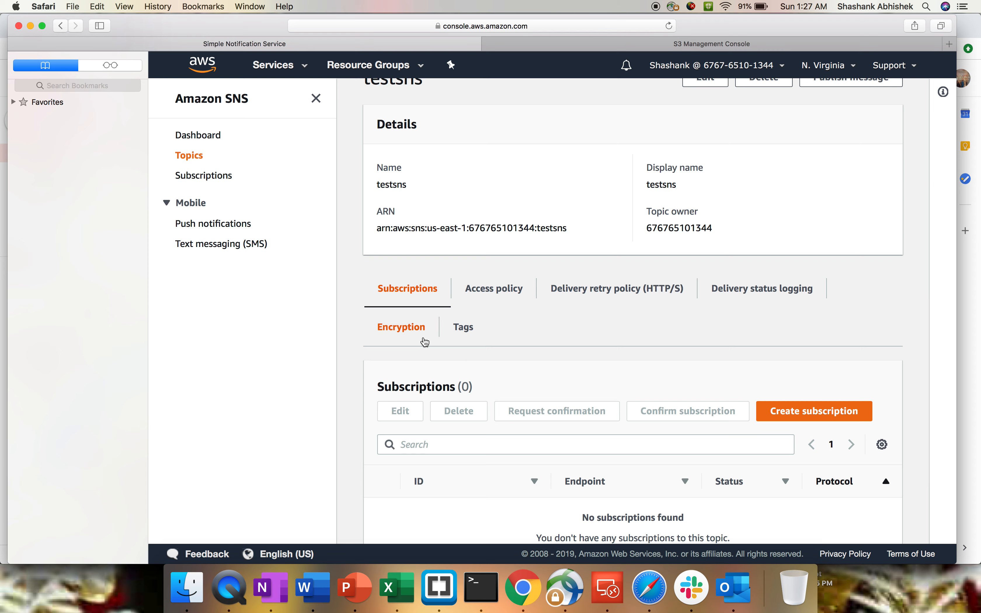
{"action": "scroll", "scroll_direction": "down", "scroll_amount": 3}
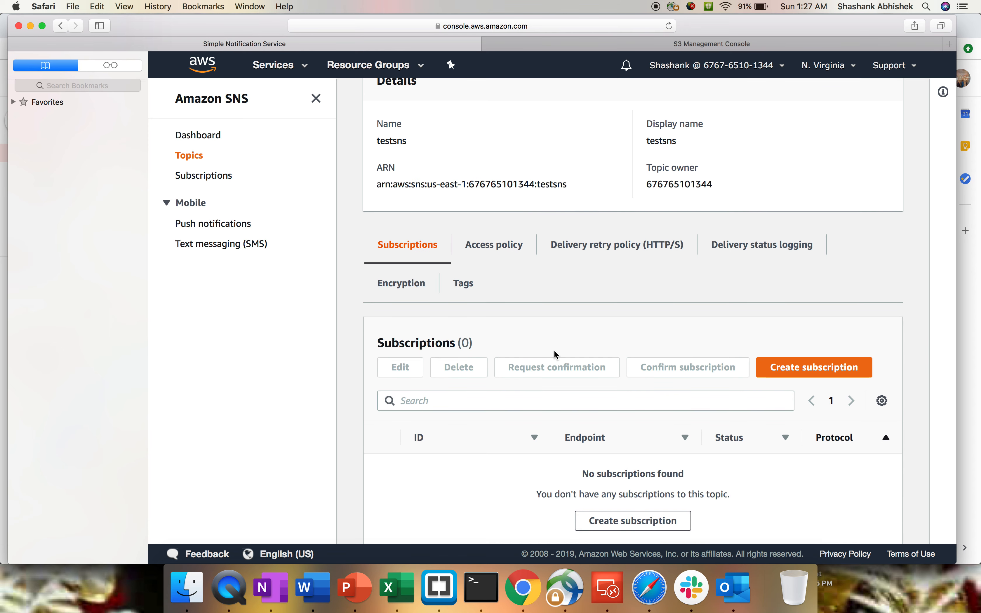
{"action": "mouse_move", "coordinate": [814, 376]}
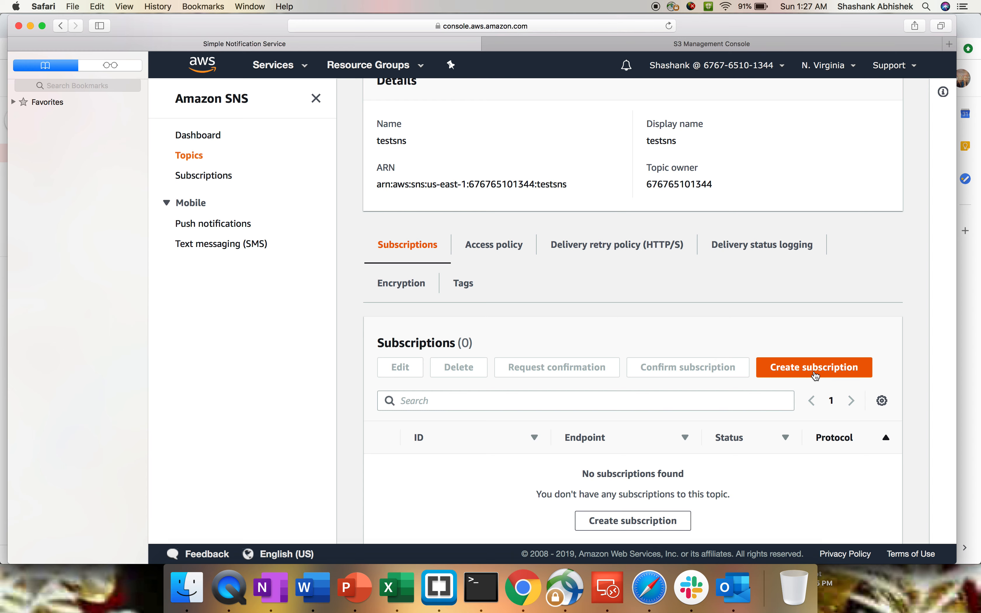
{"action": "left_click", "coordinate": [814, 367]}
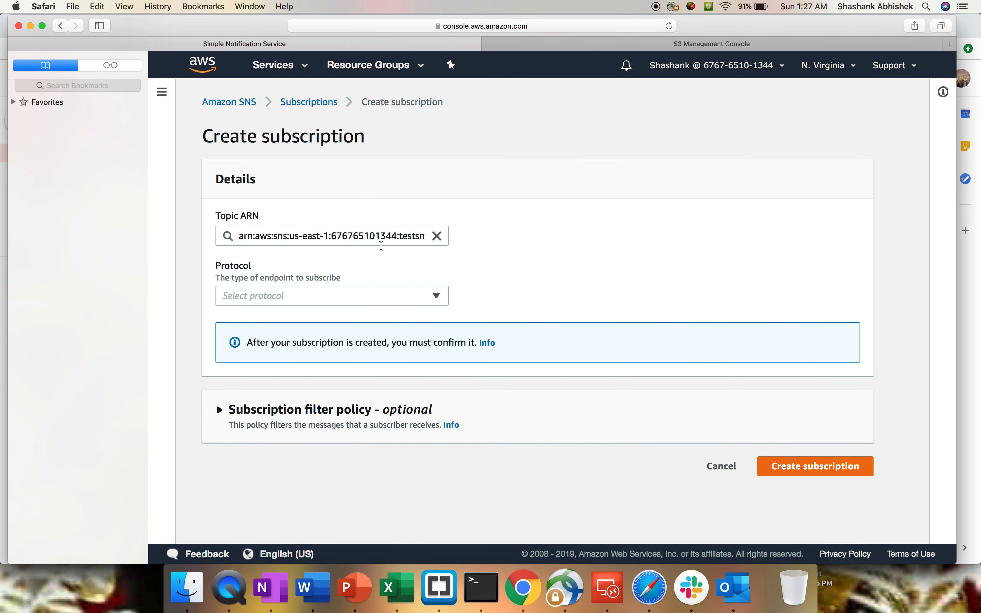
- Create an Email subscription to testsns with the subscriber's address as endpoint
{"action": "left_click", "coordinate": [331, 296]}
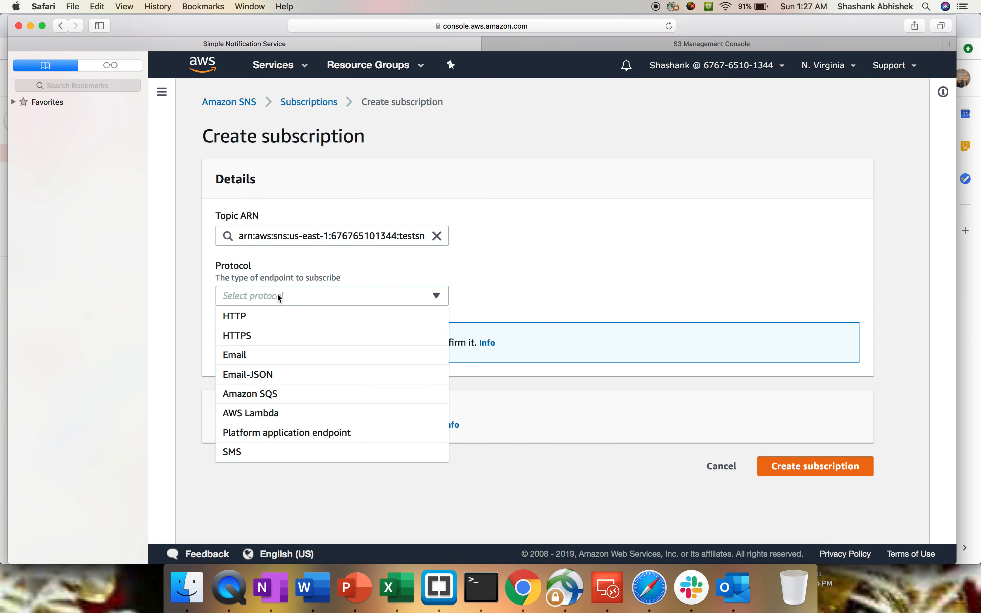
{"action": "mouse_move", "coordinate": [292, 420]}
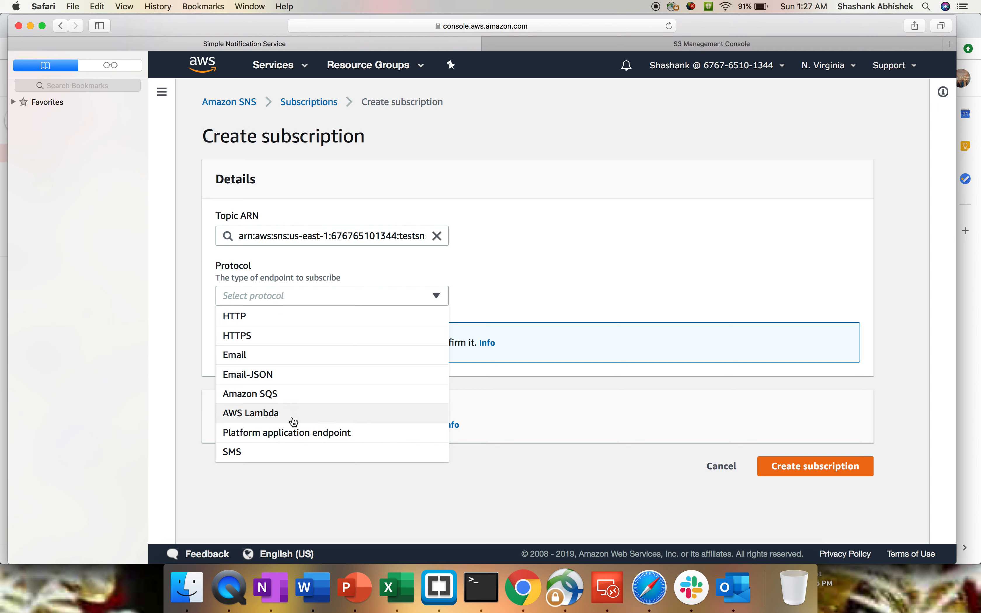
{"action": "mouse_move", "coordinate": [244, 326]}
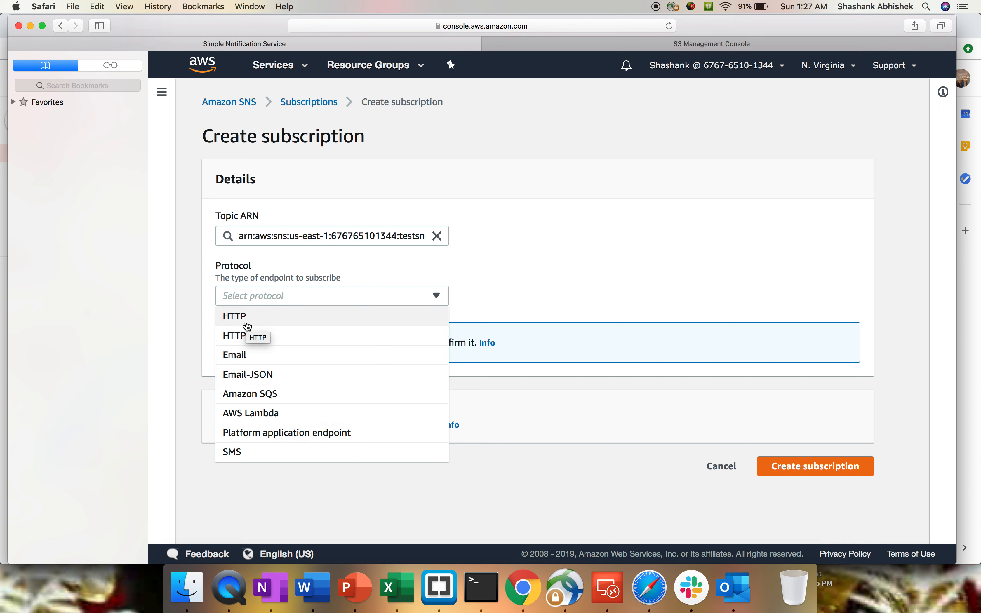
{"action": "mouse_move", "coordinate": [248, 358]}
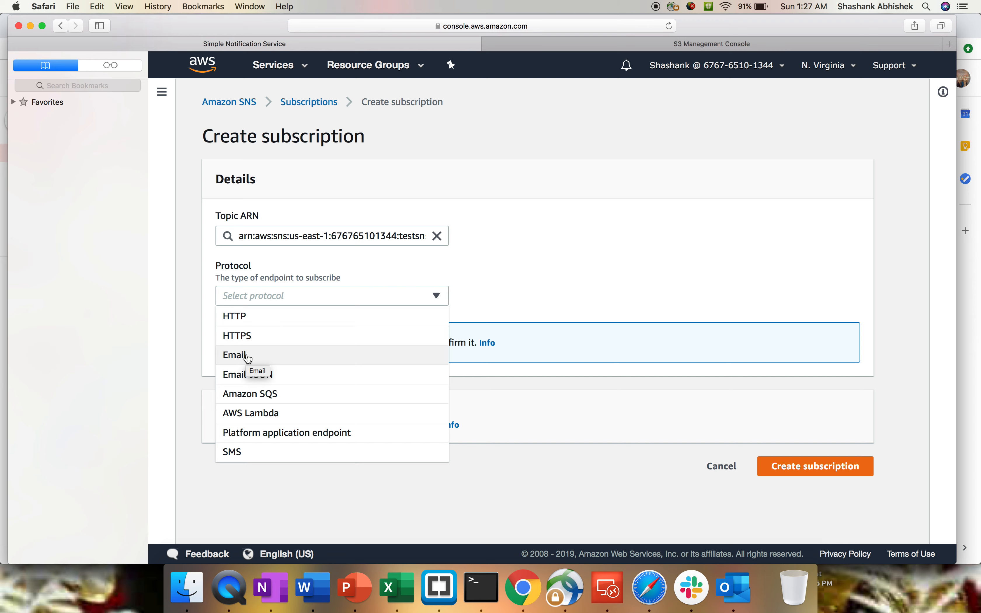
{"action": "mouse_move", "coordinate": [290, 378]}
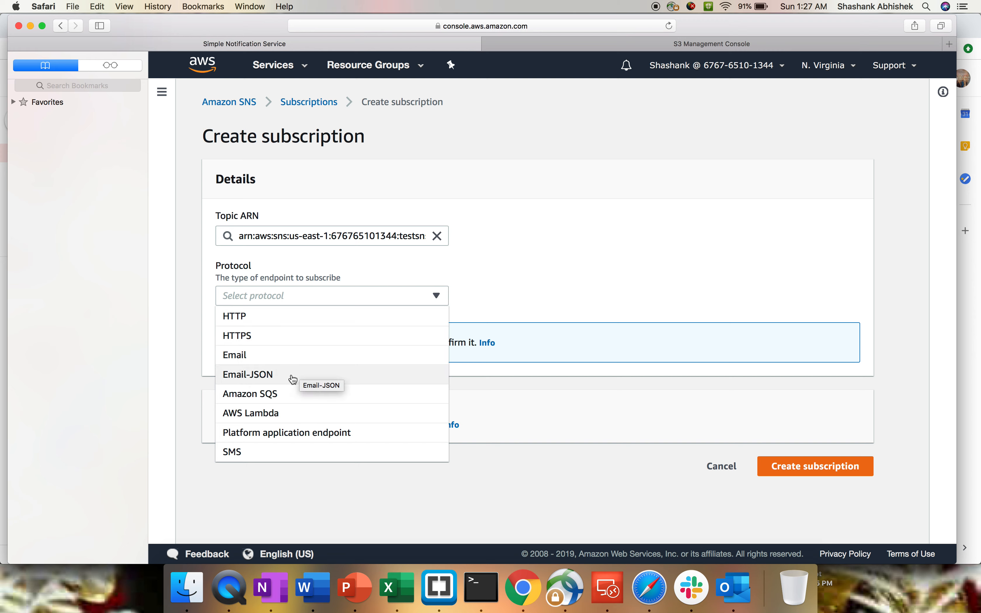
{"action": "mouse_move", "coordinate": [272, 423]}
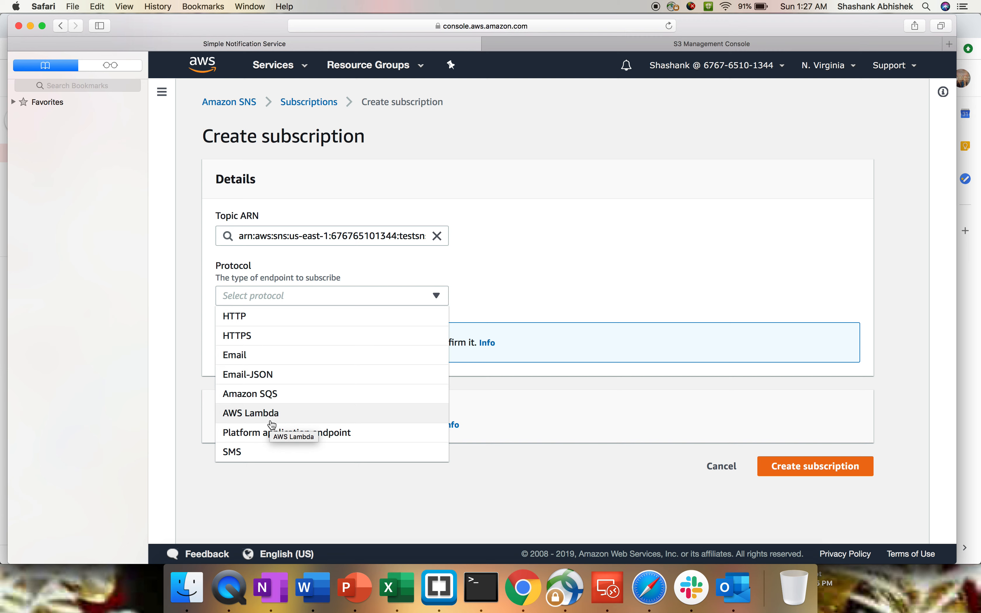
{"action": "mouse_move", "coordinate": [273, 444]}
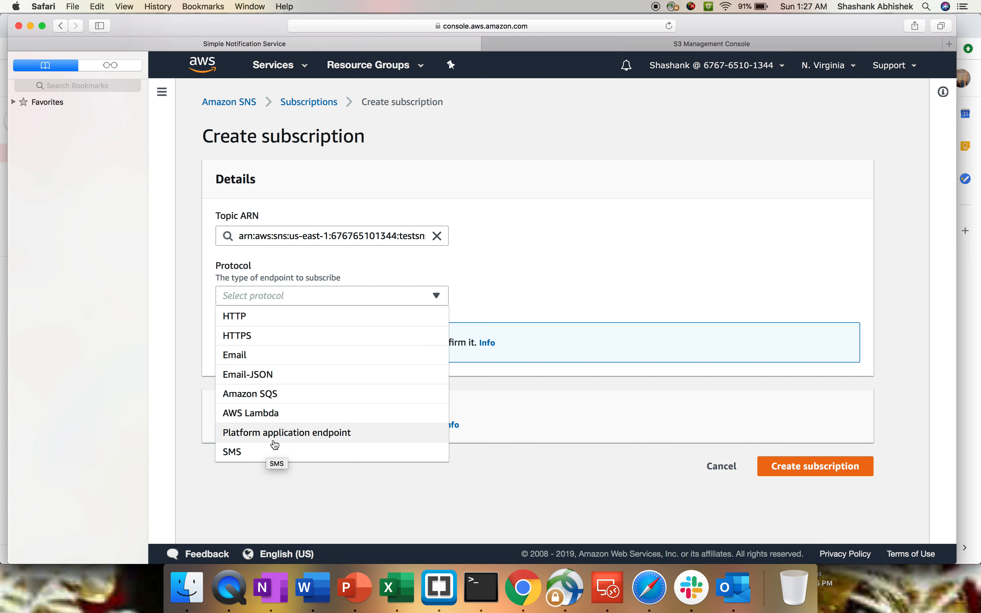
{"action": "mouse_move", "coordinate": [253, 356]}
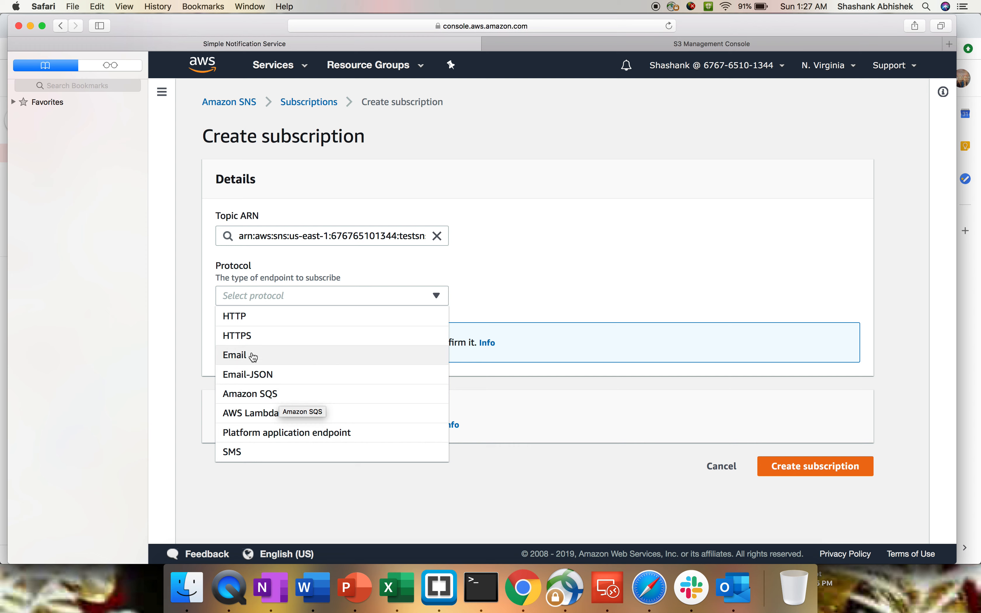
{"action": "mouse_move", "coordinate": [251, 358]}
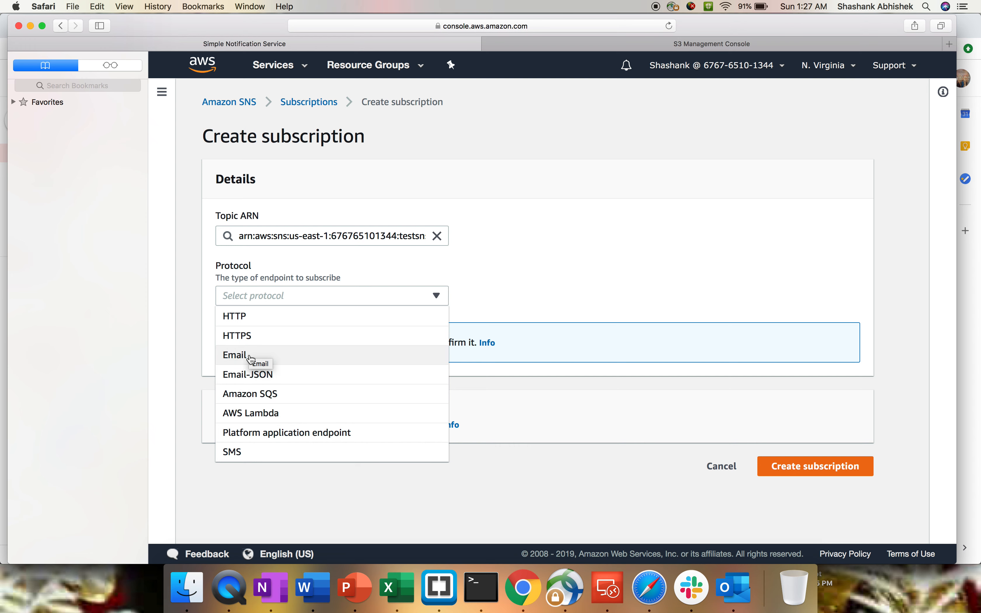
{"action": "left_click", "coordinate": [234, 354]}
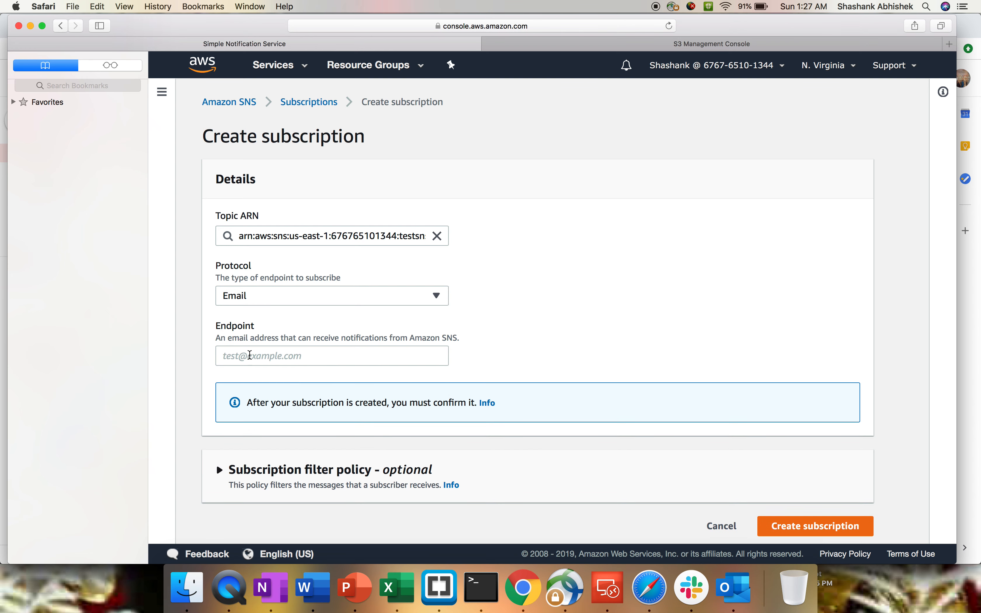
{"action": "mouse_move", "coordinate": [446, 385]}
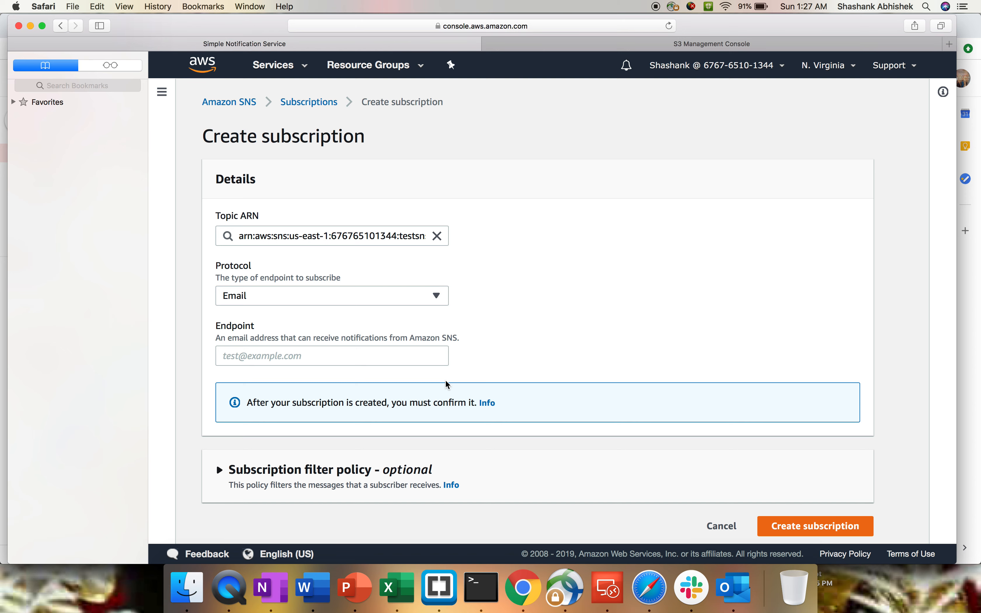
{"action": "mouse_move", "coordinate": [396, 587]}
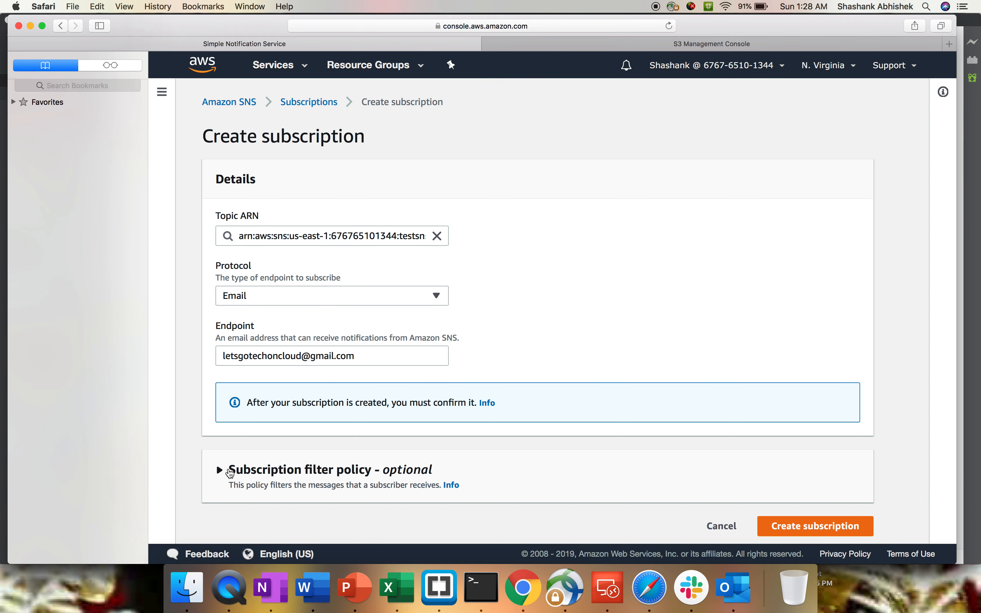
{"action": "left_click", "coordinate": [219, 470]}
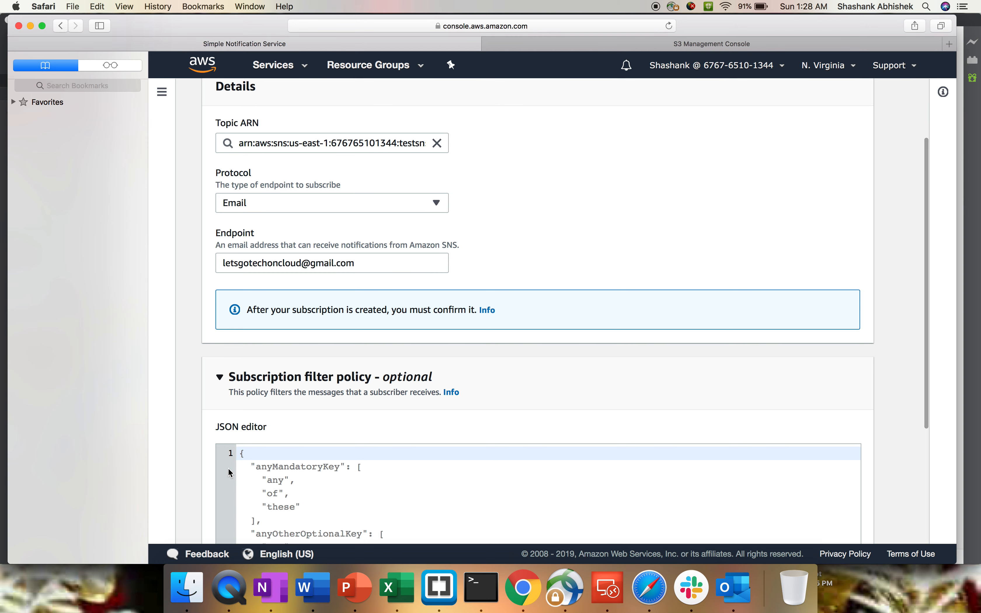
{"action": "scroll", "scroll_direction": "down", "scroll_amount": 3}
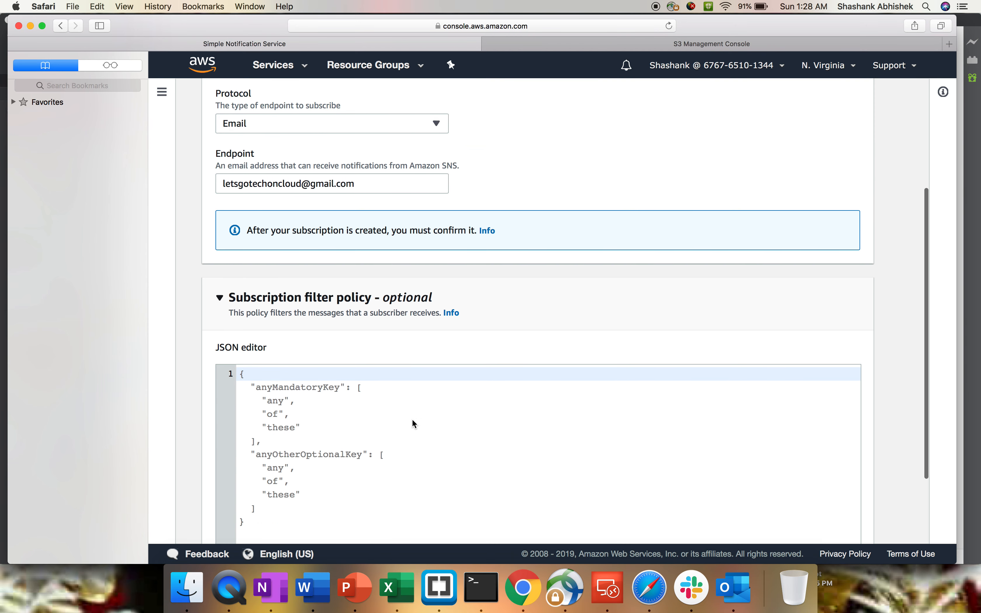
{"action": "scroll", "scroll_direction": "down", "scroll_amount": 3}
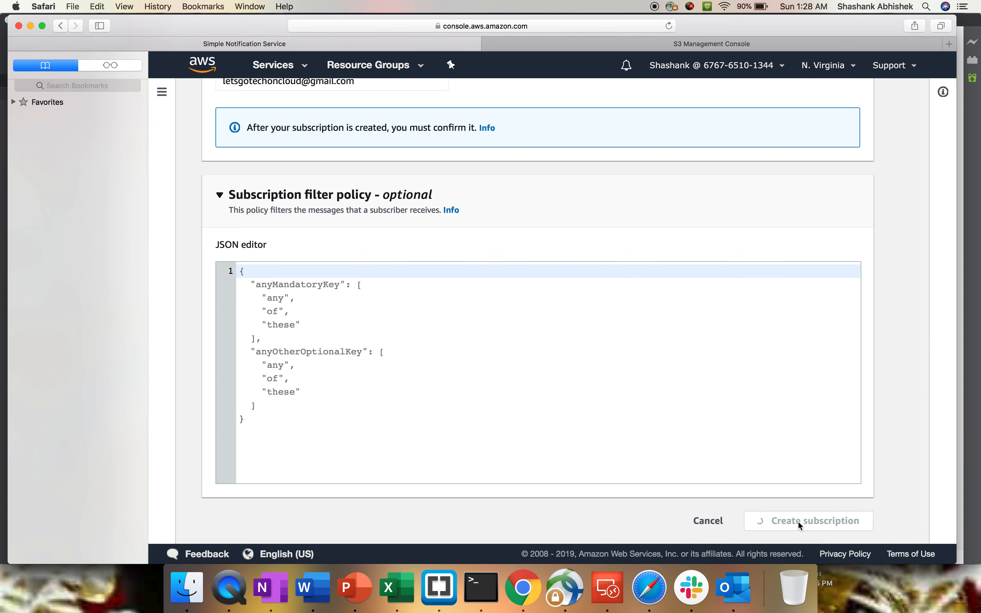
{"action": "left_click", "coordinate": [814, 520]}
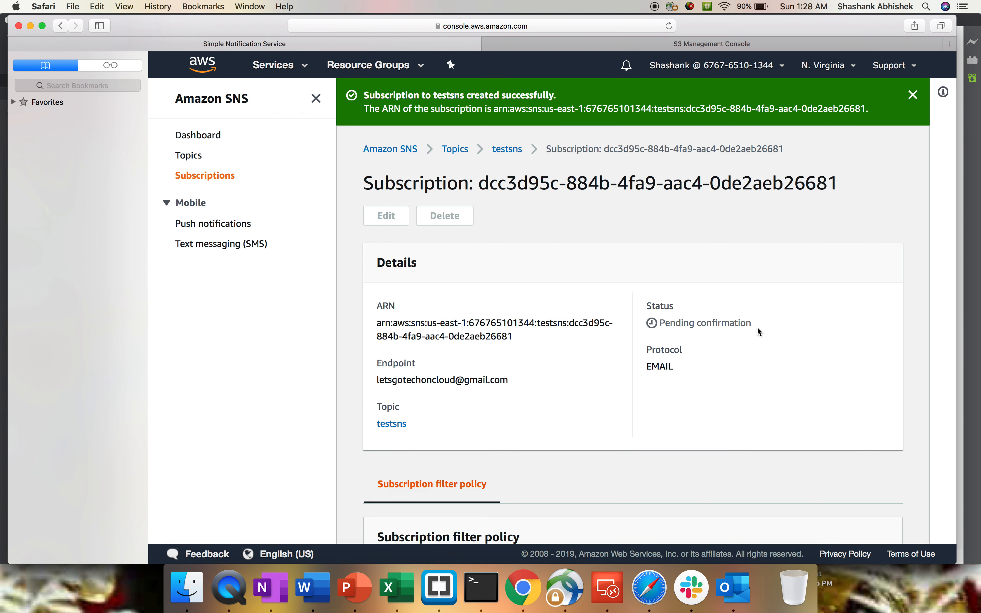
{"action": "mouse_move", "coordinate": [648, 307]}
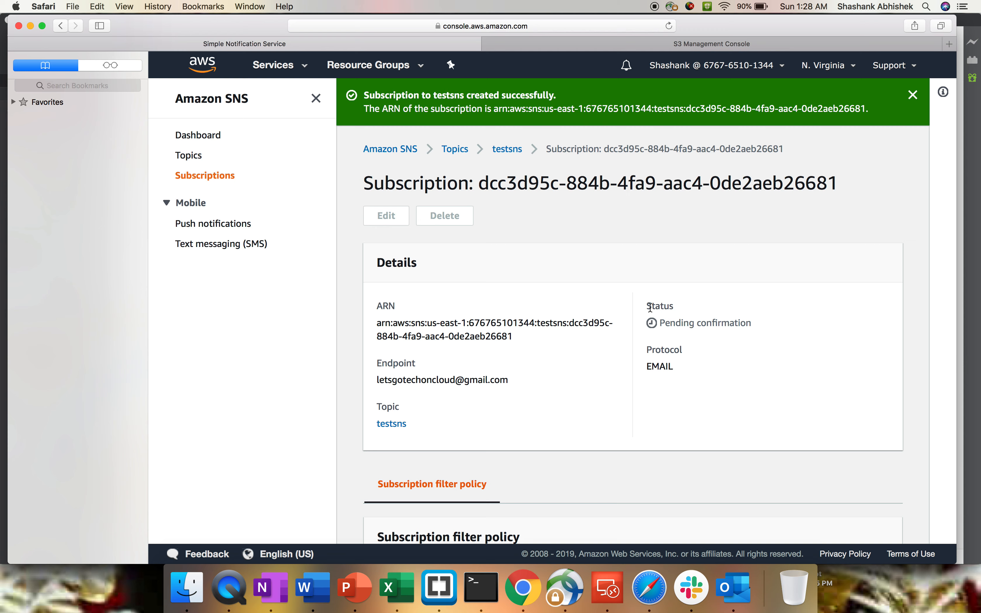
{"action": "mouse_move", "coordinate": [553, 347]}
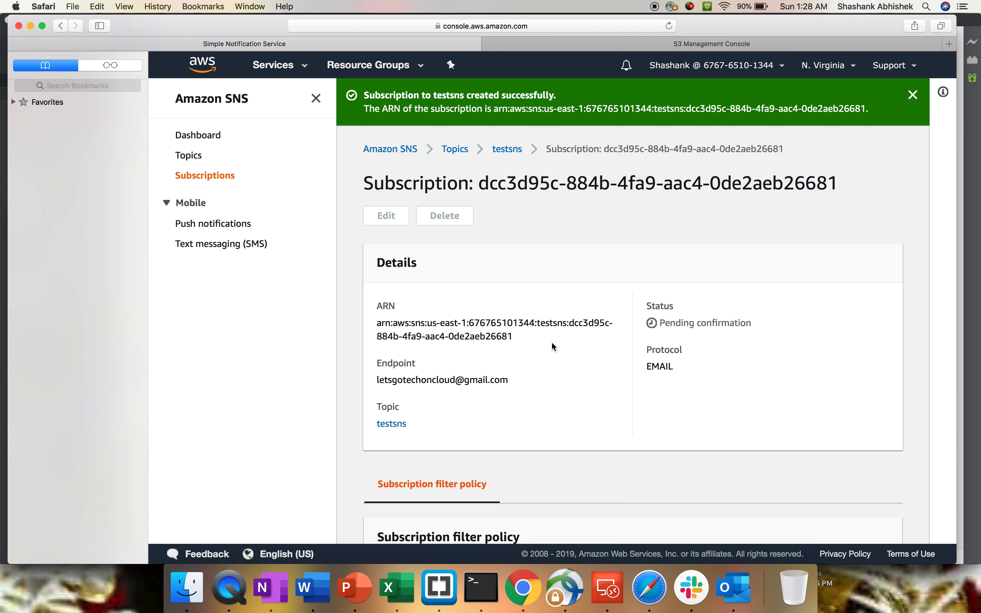
{"action": "mouse_move", "coordinate": [507, 381]}
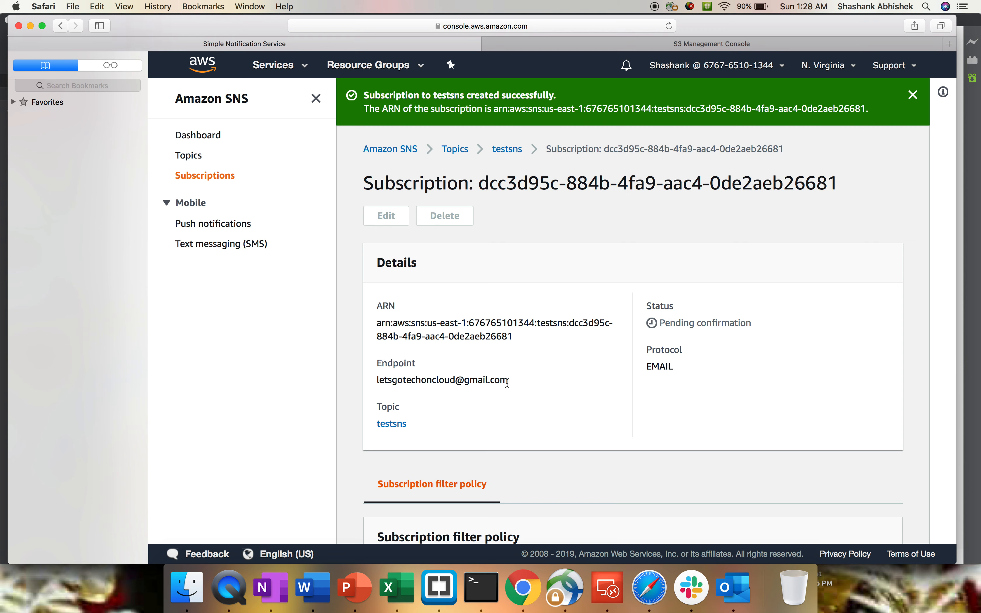
- Switch to the Gmail inbox showing the testsns confirmation email
{"action": "left_click", "coordinate": [522, 587]}
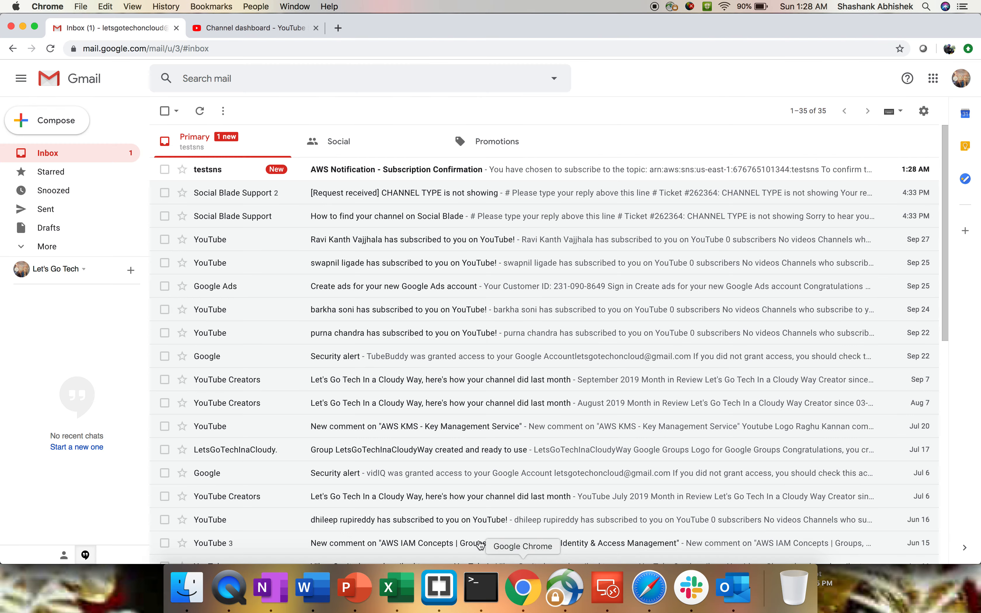
{"action": "mouse_move", "coordinate": [370, 175]}
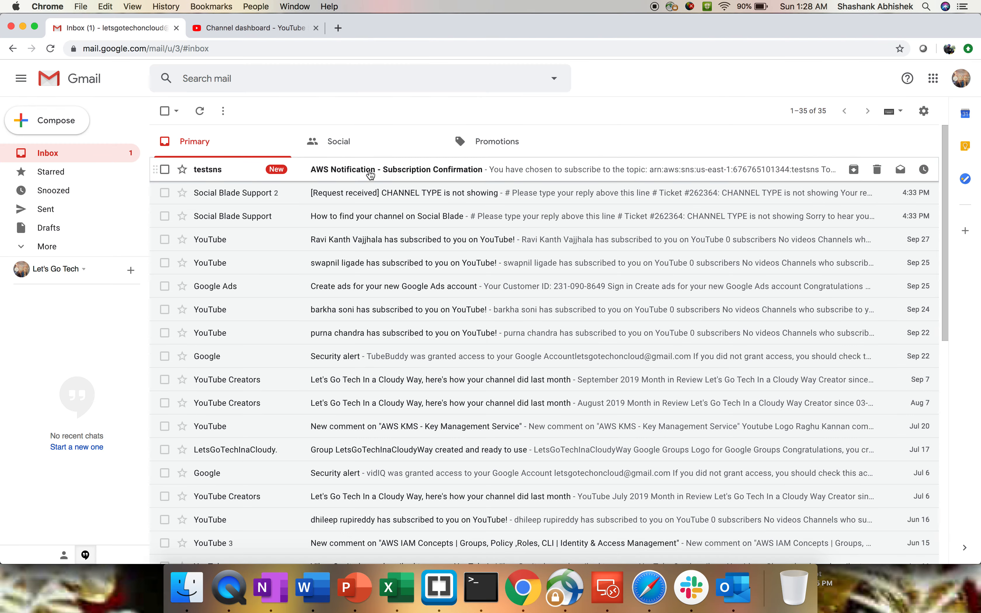
- Confirm the testsns subscription from the AWS Notification email and return to the console
{"action": "left_click", "coordinate": [396, 169]}
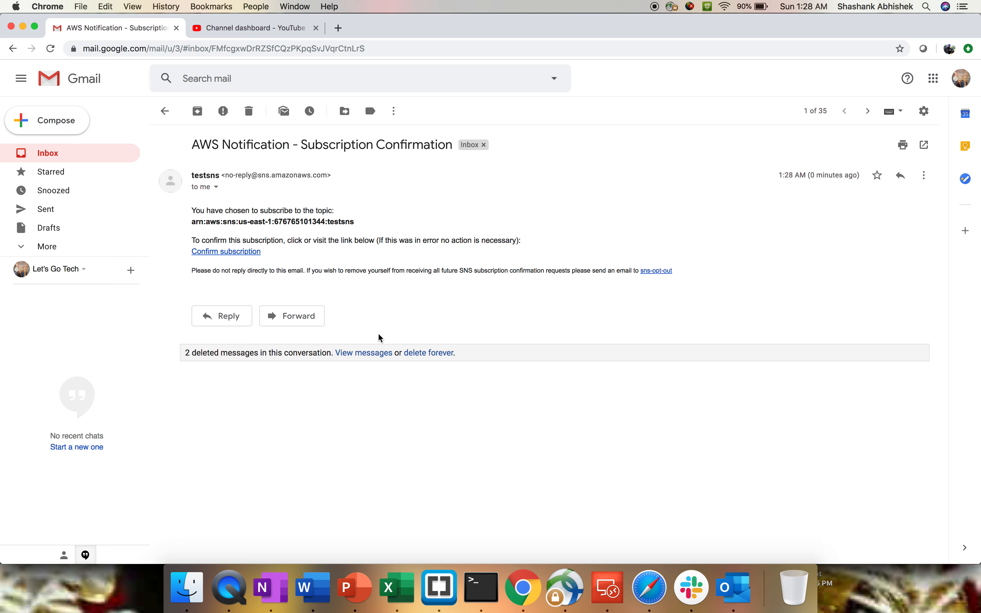
{"action": "mouse_move", "coordinate": [226, 251]}
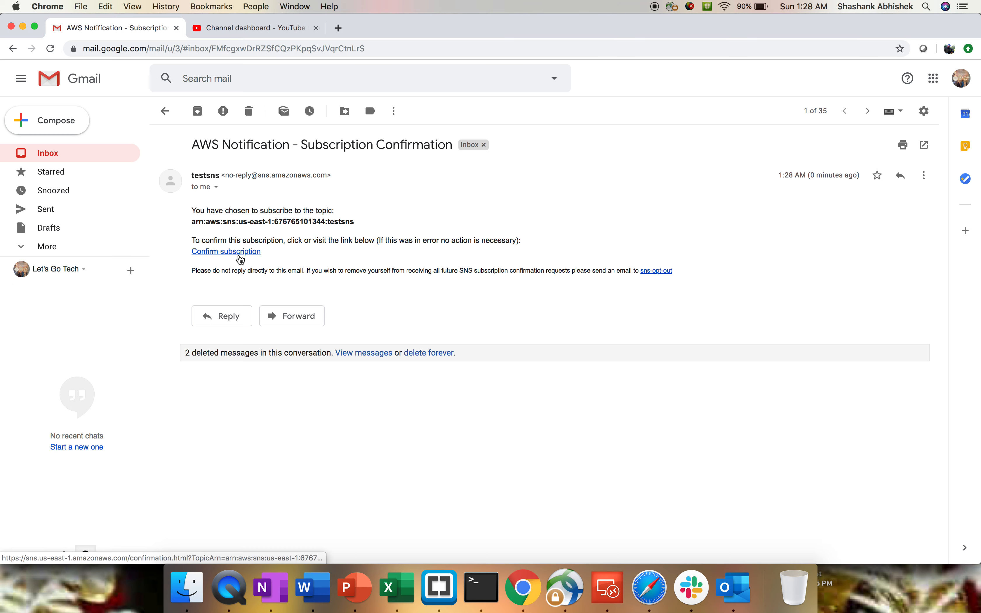
{"action": "left_click", "coordinate": [225, 251]}
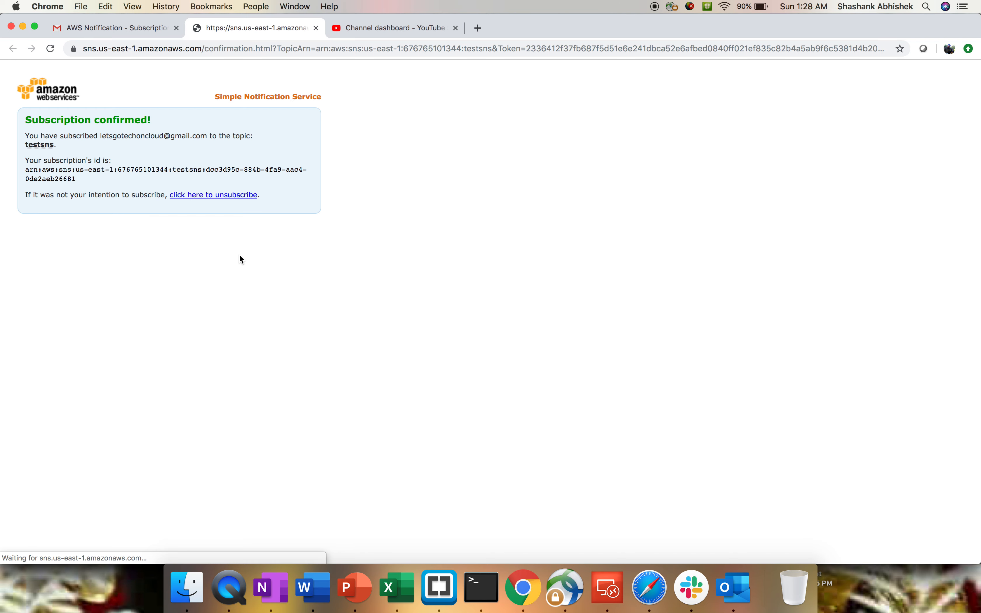
{"action": "mouse_move", "coordinate": [174, 129]}
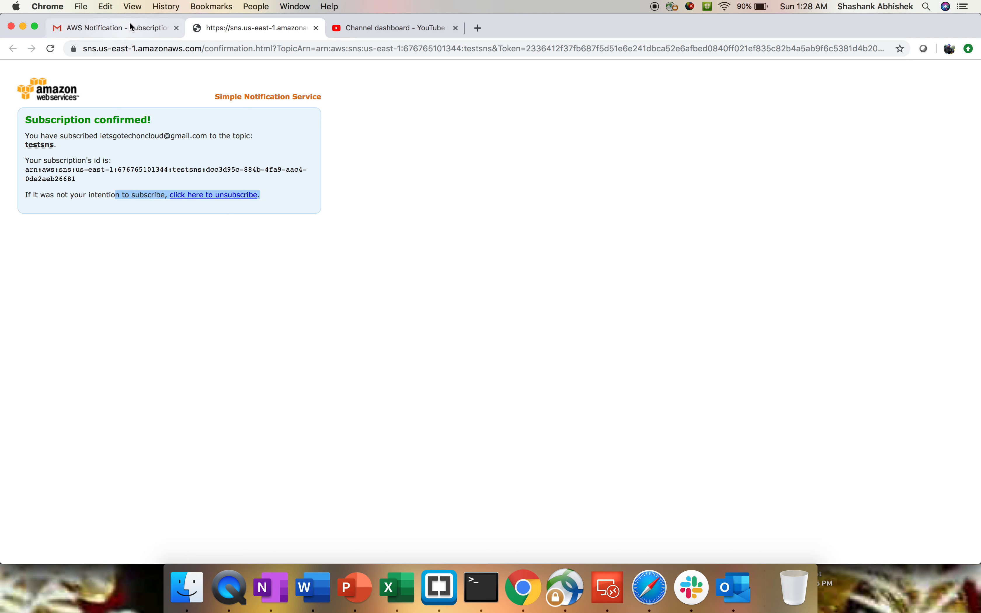
{"action": "mouse_move", "coordinate": [649, 587]}
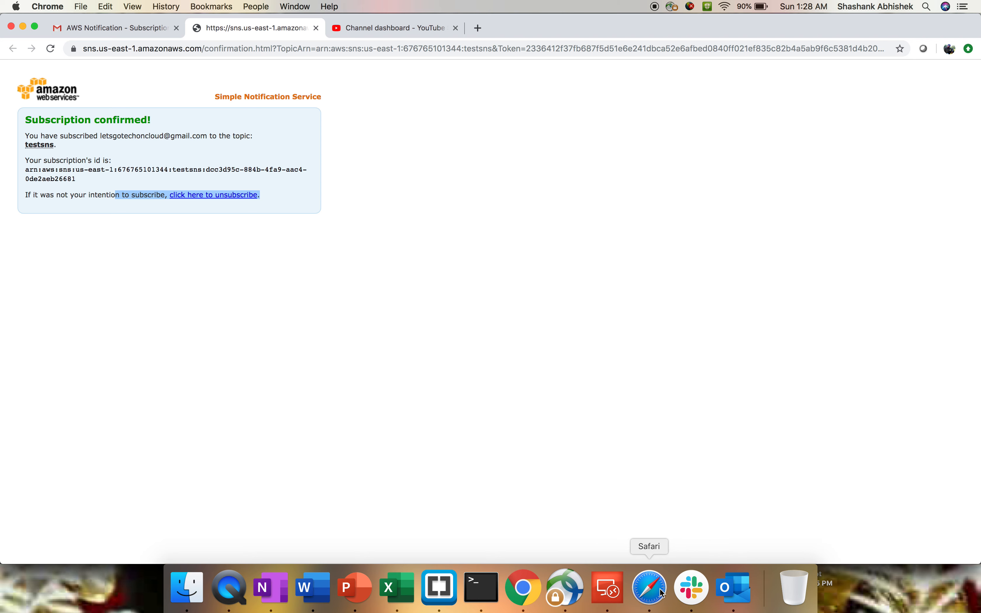
{"action": "left_click", "coordinate": [650, 587]}
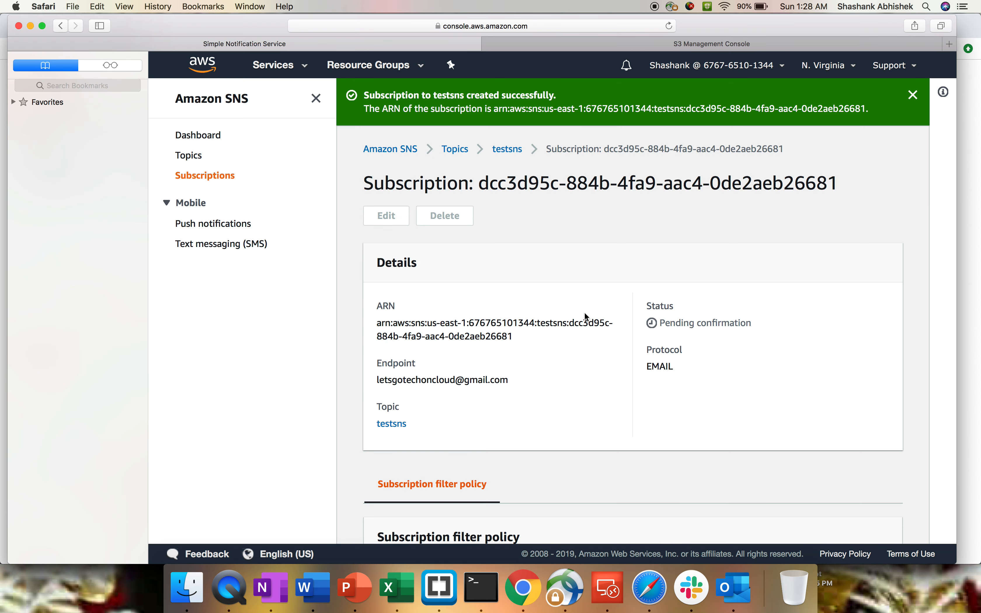
{"action": "mouse_move", "coordinate": [506, 150]}
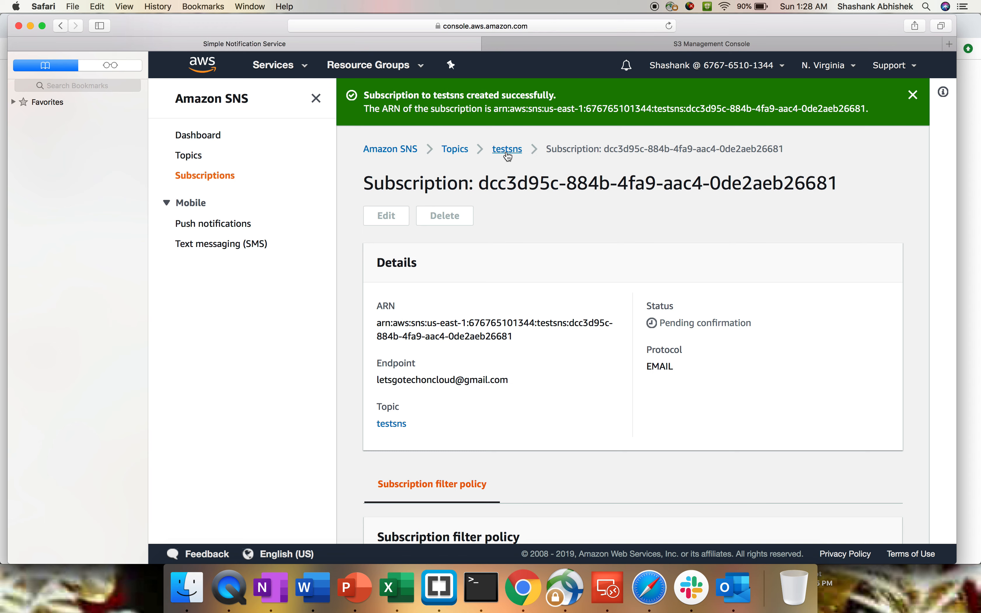
- Return to the testsns topic, confirm the email subscription shows Confirmed, and start a new message
{"action": "left_click", "coordinate": [507, 149]}
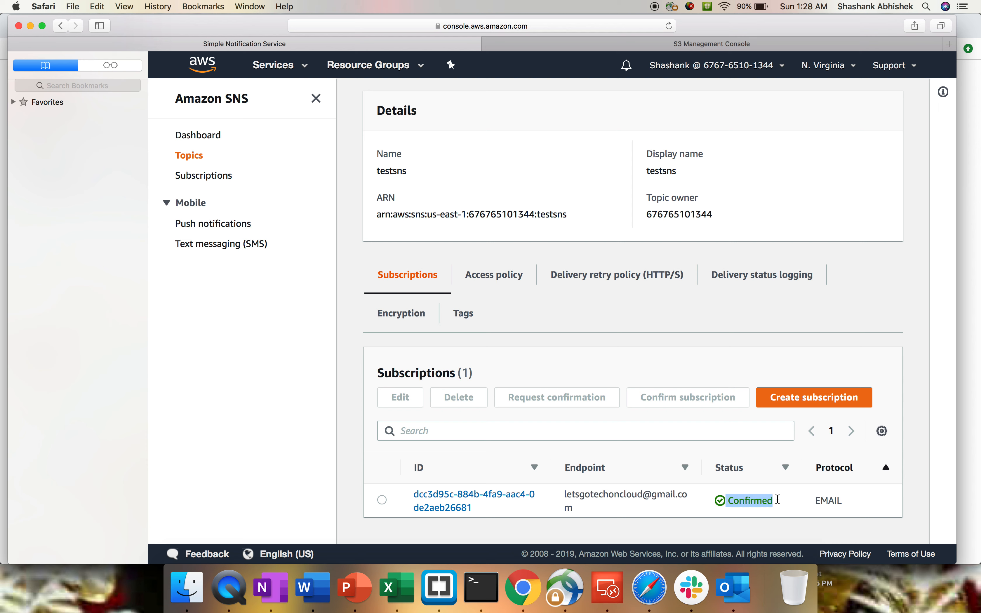
{"action": "mouse_move", "coordinate": [561, 503]}
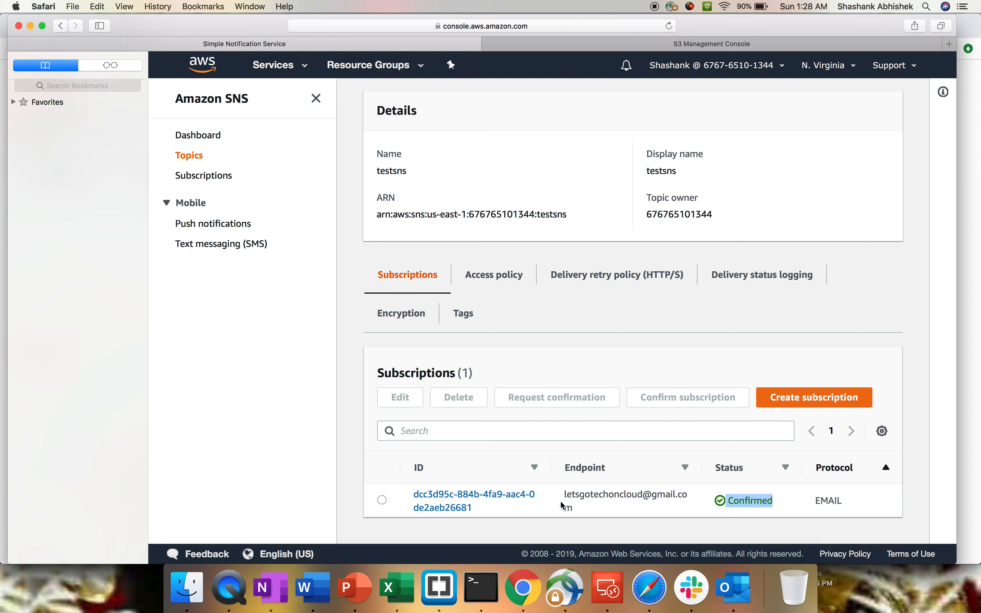
{"action": "mouse_move", "coordinate": [547, 421]}
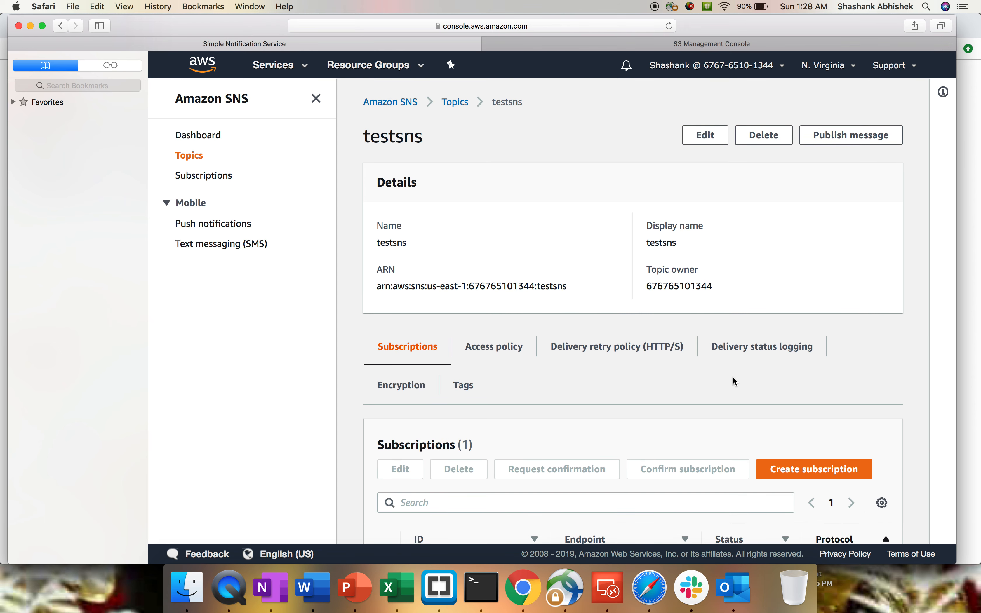
{"action": "mouse_move", "coordinate": [823, 210]}
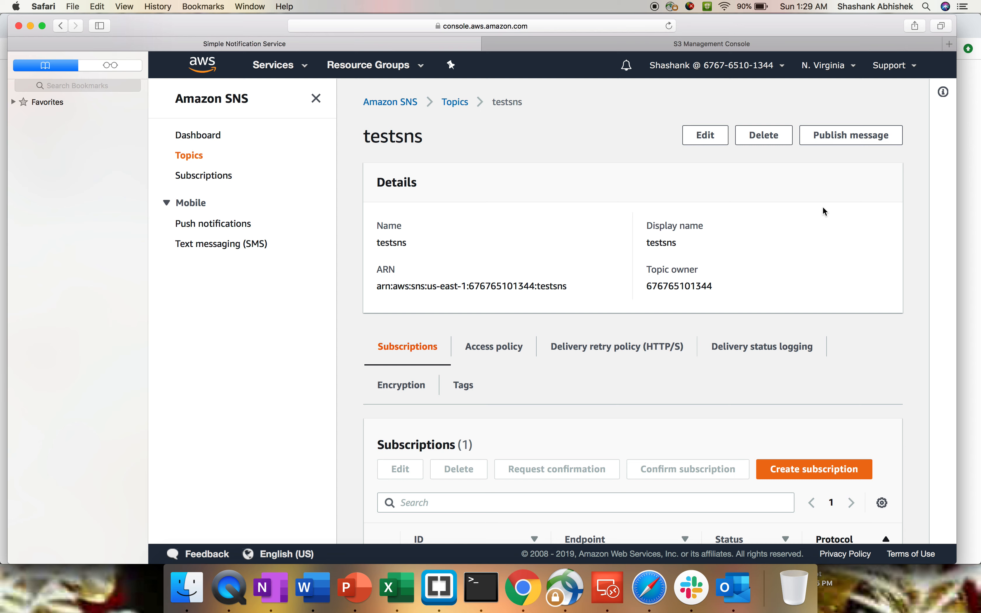
{"action": "mouse_move", "coordinate": [475, 207]}
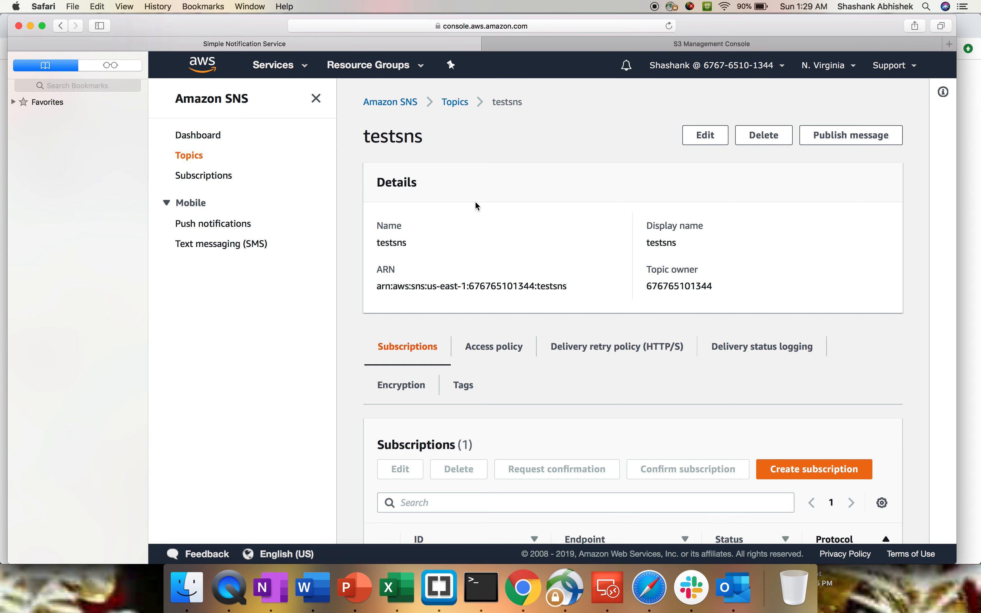
{"action": "left_click", "coordinate": [850, 134]}
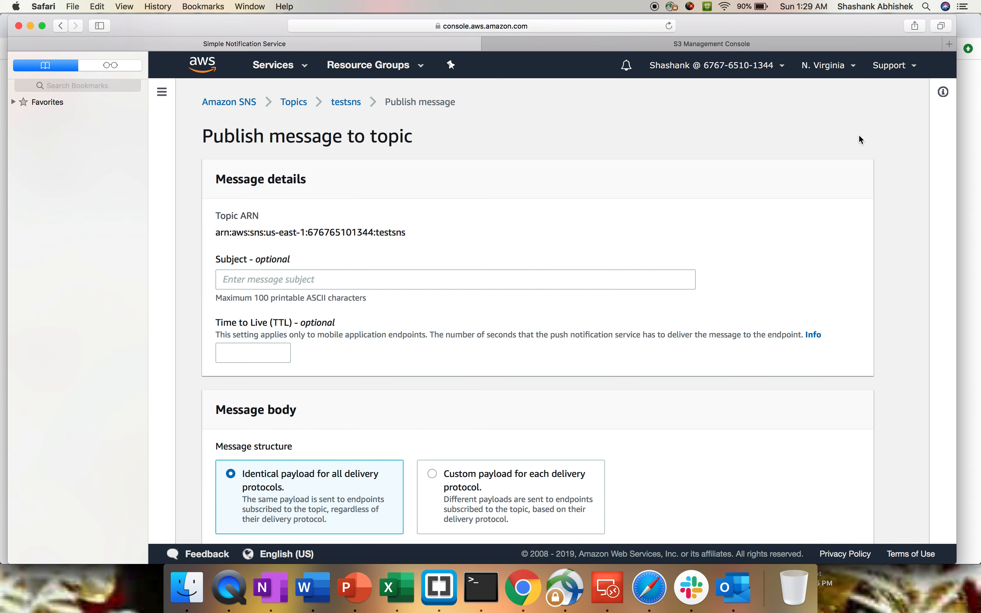
- Publish a message to testsns with subject 'testsns' and body 'this is my first sns topic'
{"action": "type", "text": "te"}
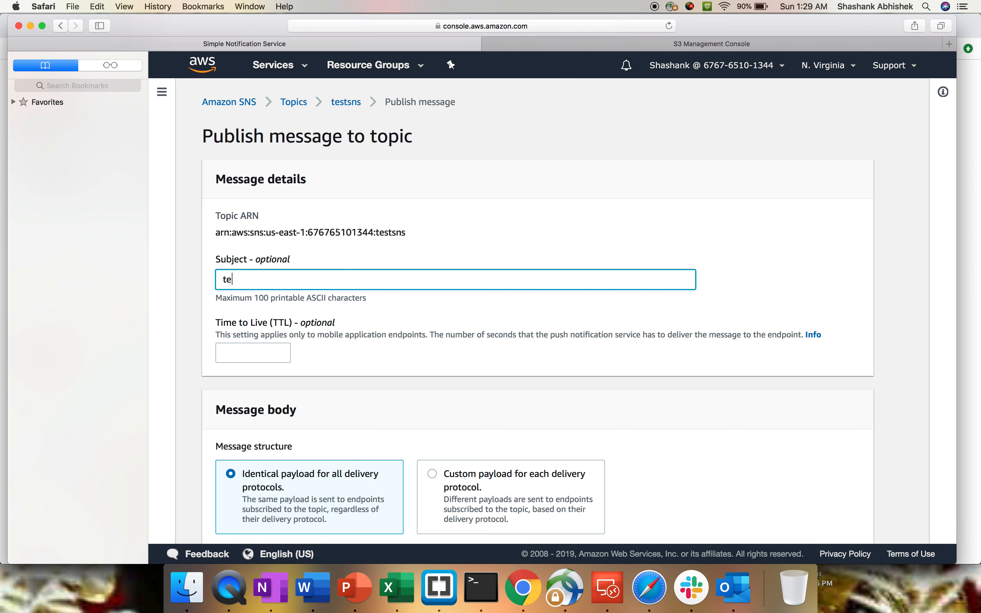
{"action": "type", "text": "stsns"}
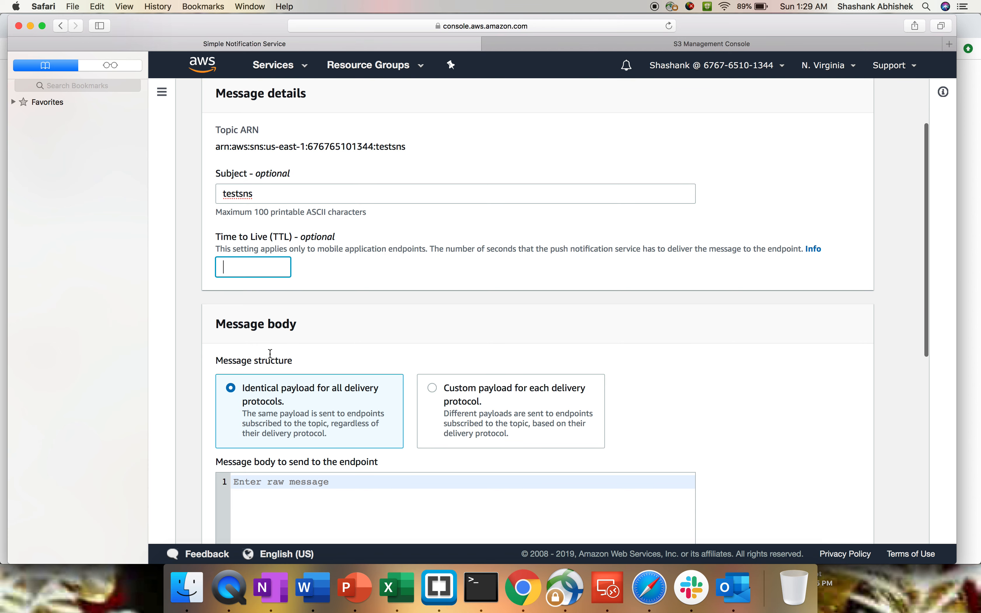
{"action": "mouse_move", "coordinate": [464, 257]}
{"action": "type", "text": "3"}
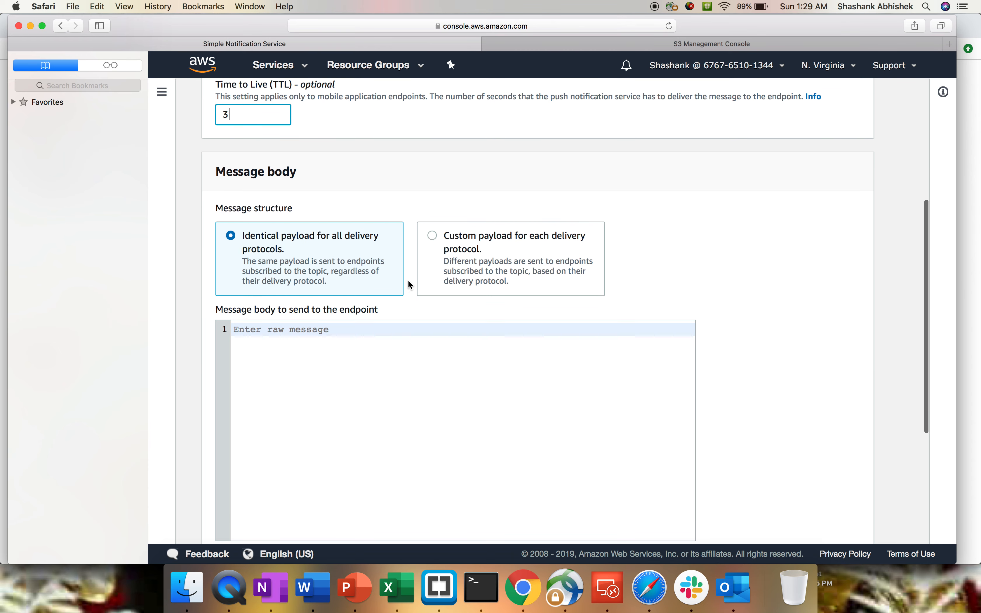
{"action": "mouse_move", "coordinate": [339, 352]}
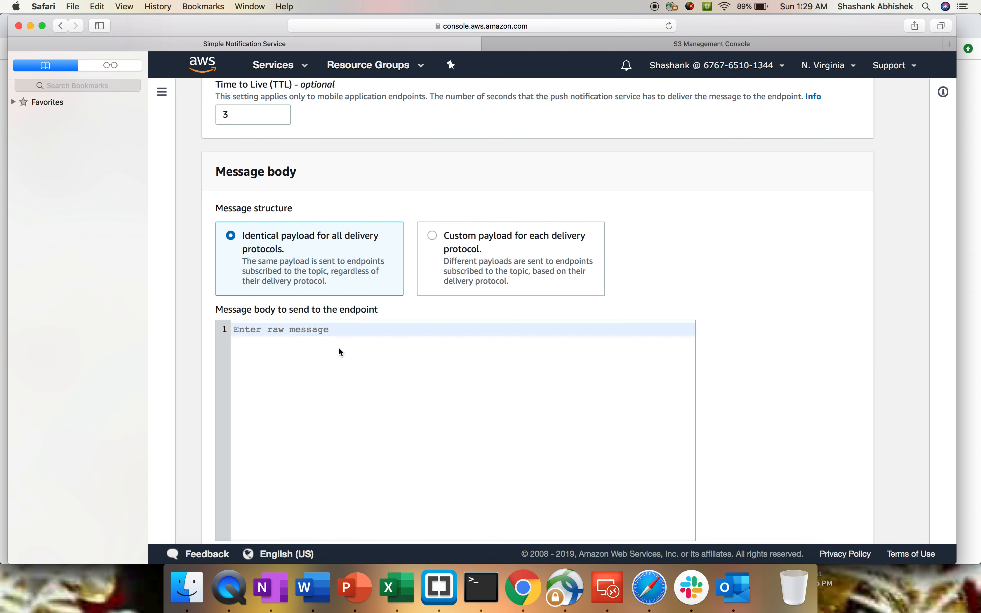
{"action": "type", "text": "this is"}
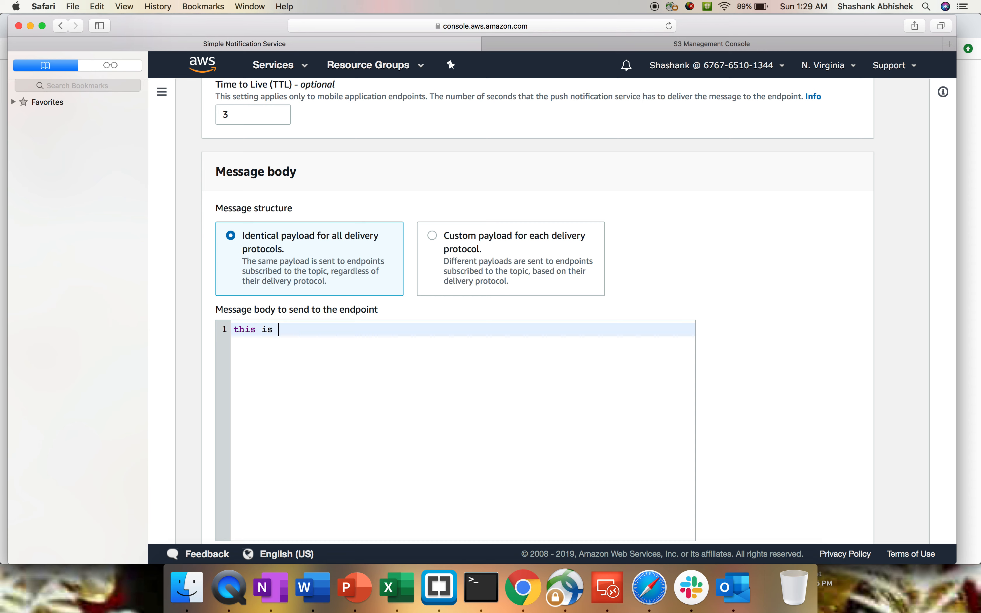
{"action": "type", "text": "my fir"}
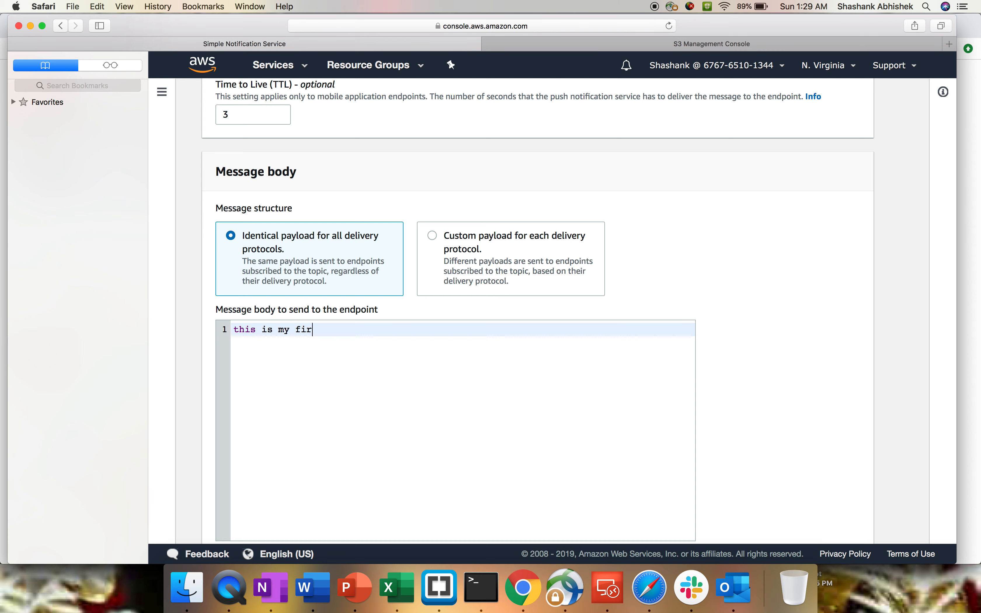
{"action": "type", "text": "st sns"}
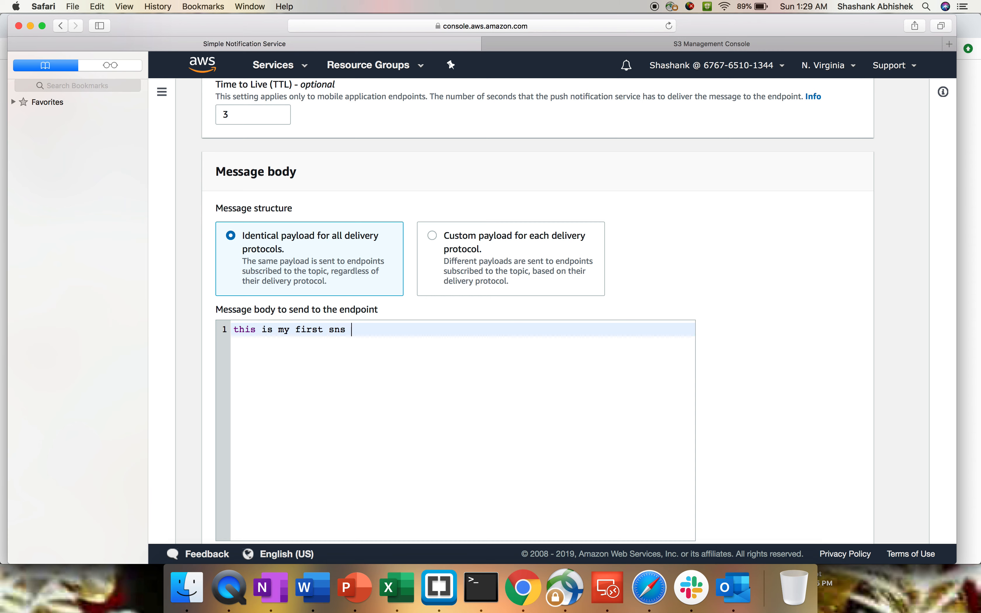
{"action": "type", "text": "topic"}
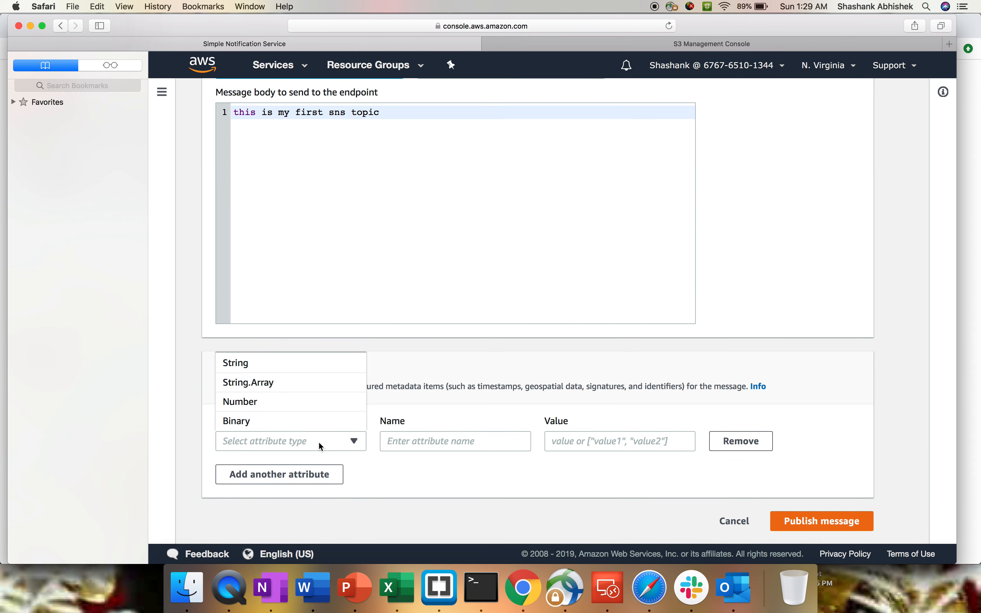
{"action": "mouse_move", "coordinate": [271, 363]}
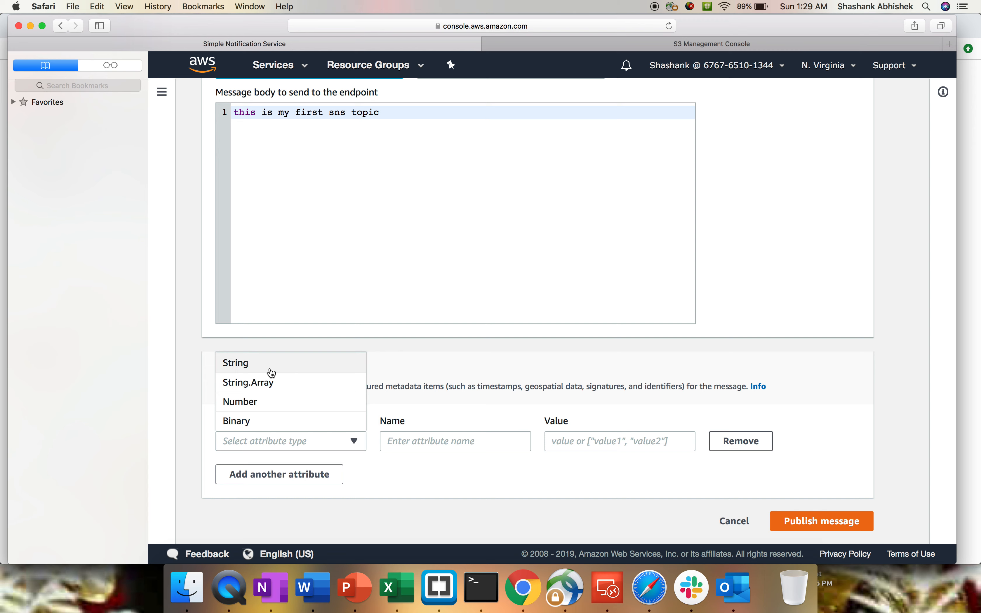
{"action": "mouse_move", "coordinate": [397, 440]}
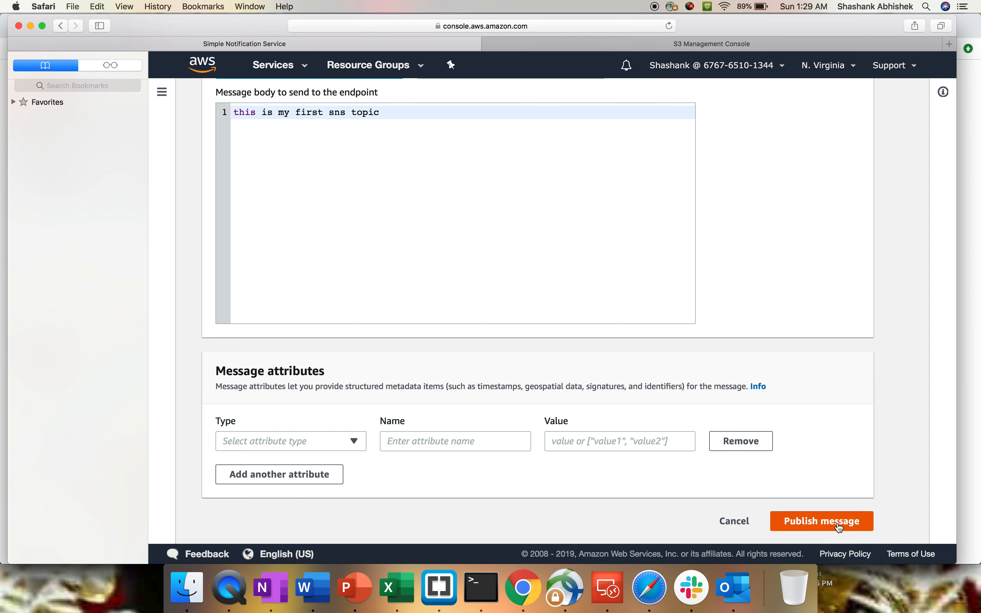
{"action": "left_click", "coordinate": [820, 520]}
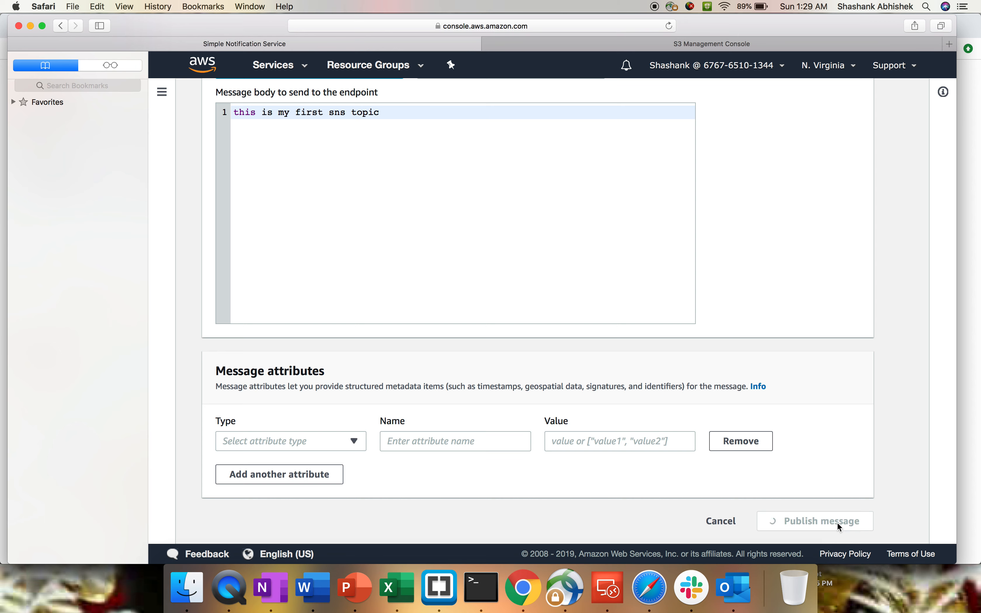
{"action": "left_click", "coordinate": [814, 520]}
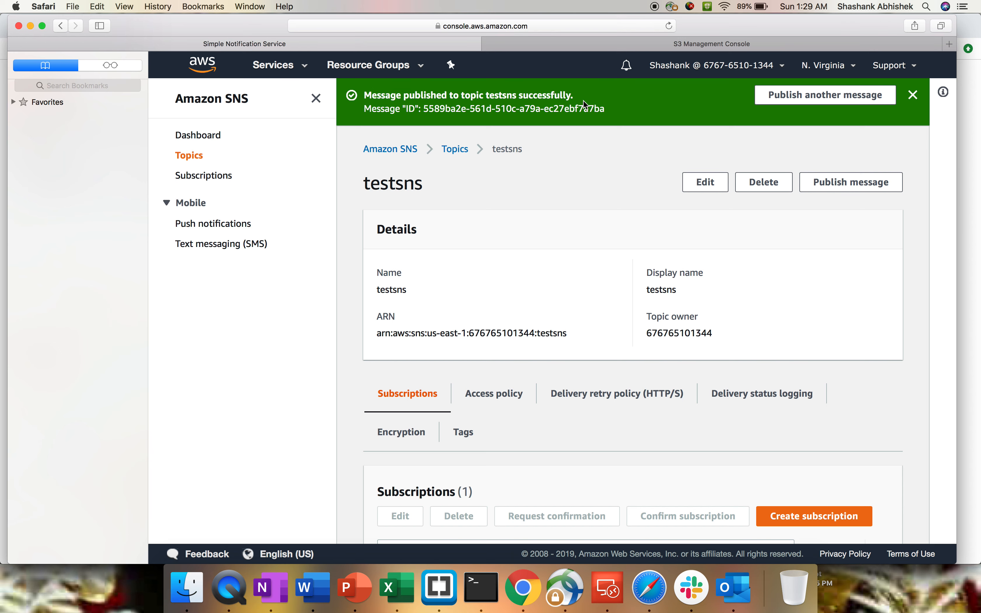
{"action": "mouse_move", "coordinate": [522, 587]}
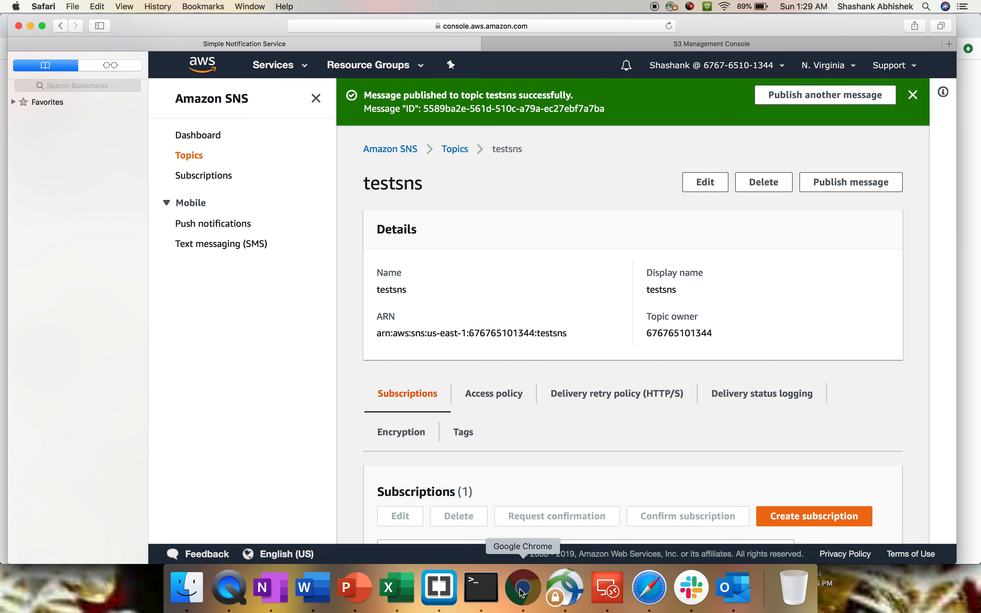
- Read the received testsns email 'this is my first sns topic' in Gmail and return to the inbox
{"action": "left_click", "coordinate": [522, 587]}
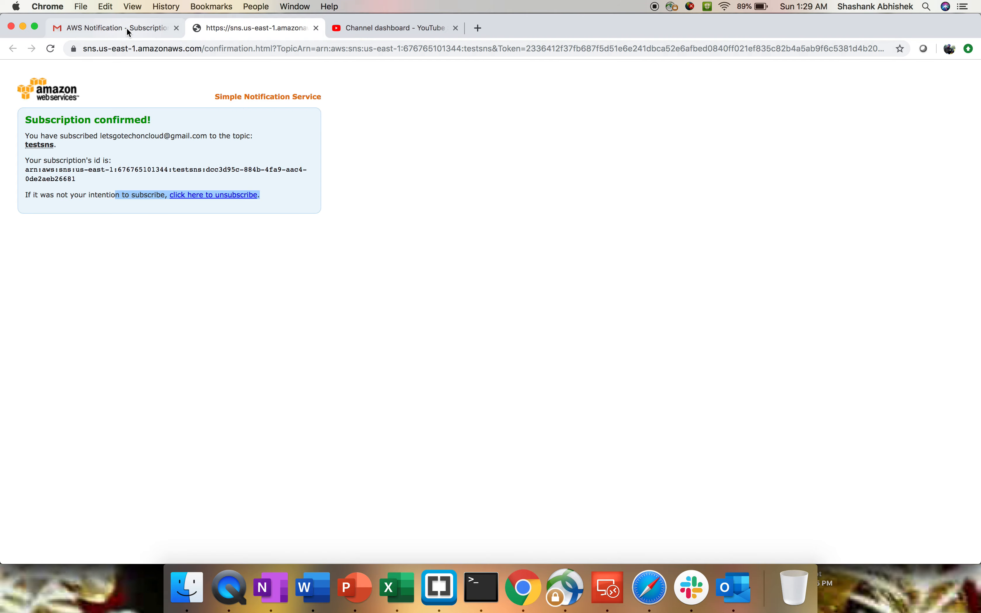
{"action": "left_click", "coordinate": [106, 27]}
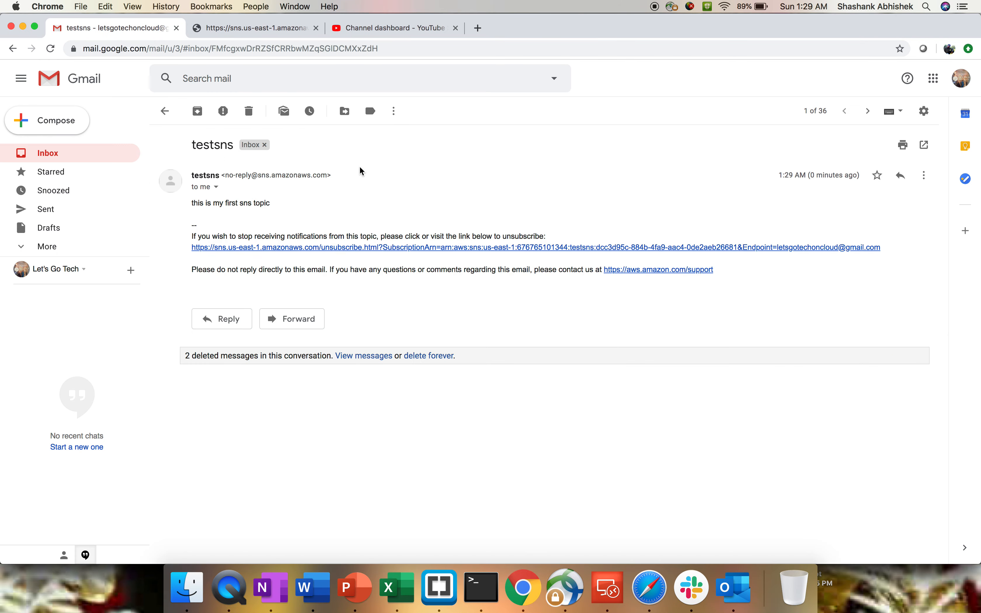
{"action": "mouse_move", "coordinate": [198, 202]}
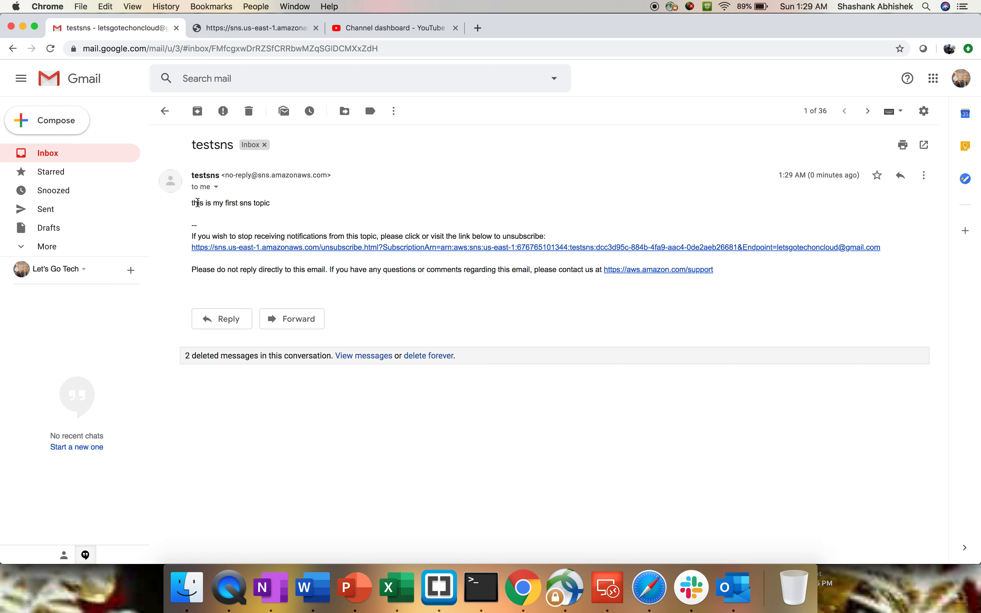
{"action": "mouse_move", "coordinate": [278, 209]}
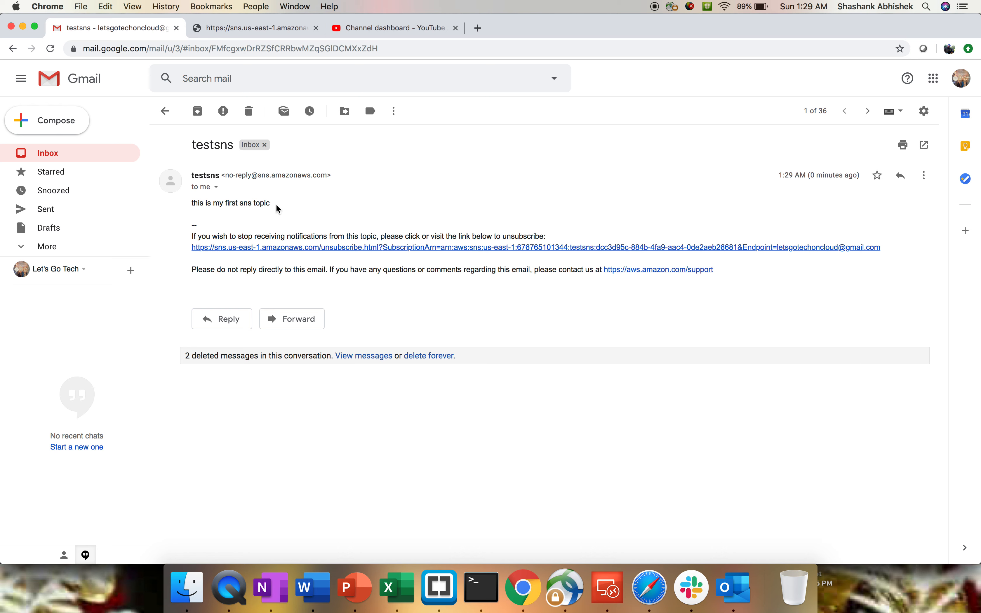
{"action": "mouse_move", "coordinate": [211, 204]}
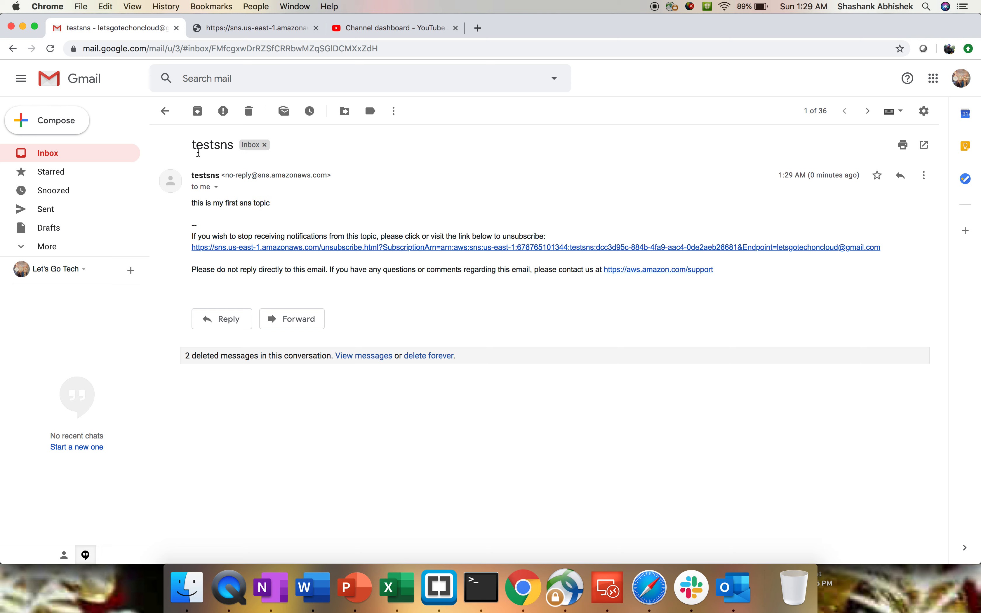
{"action": "mouse_move", "coordinate": [552, 412]}
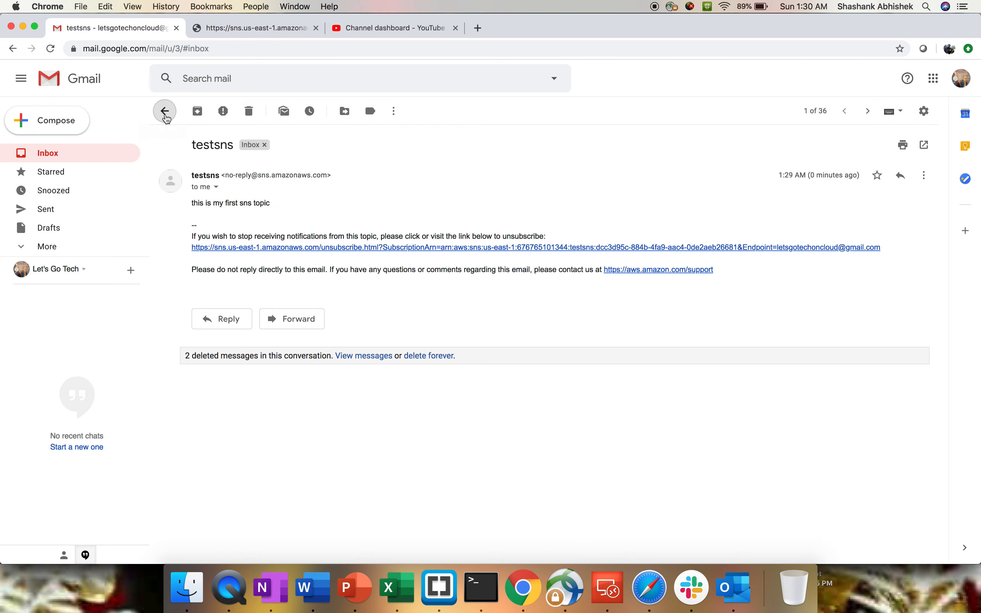
{"action": "left_click", "coordinate": [165, 111]}
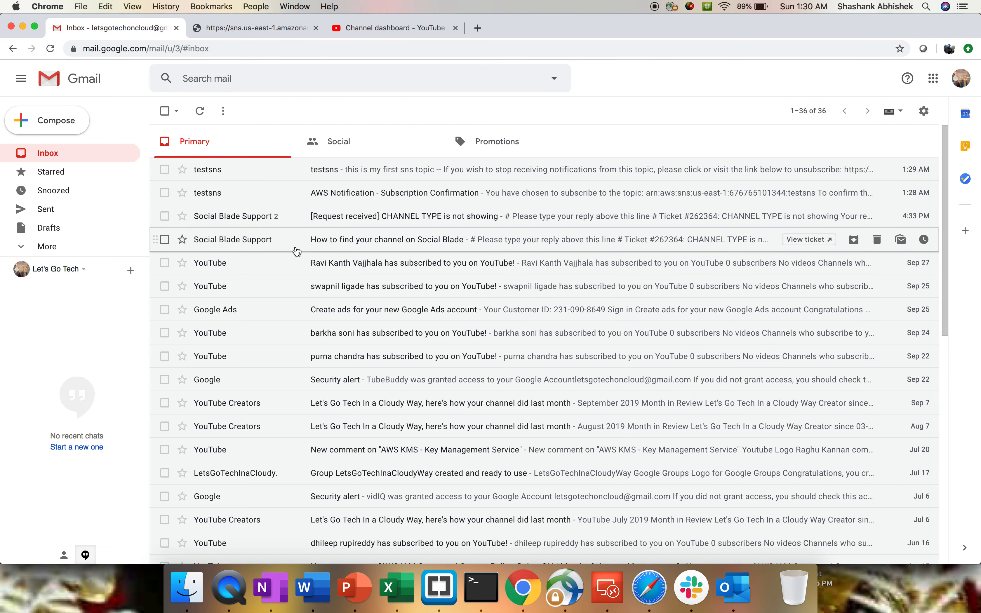
{"action": "mouse_move", "coordinate": [607, 472]}
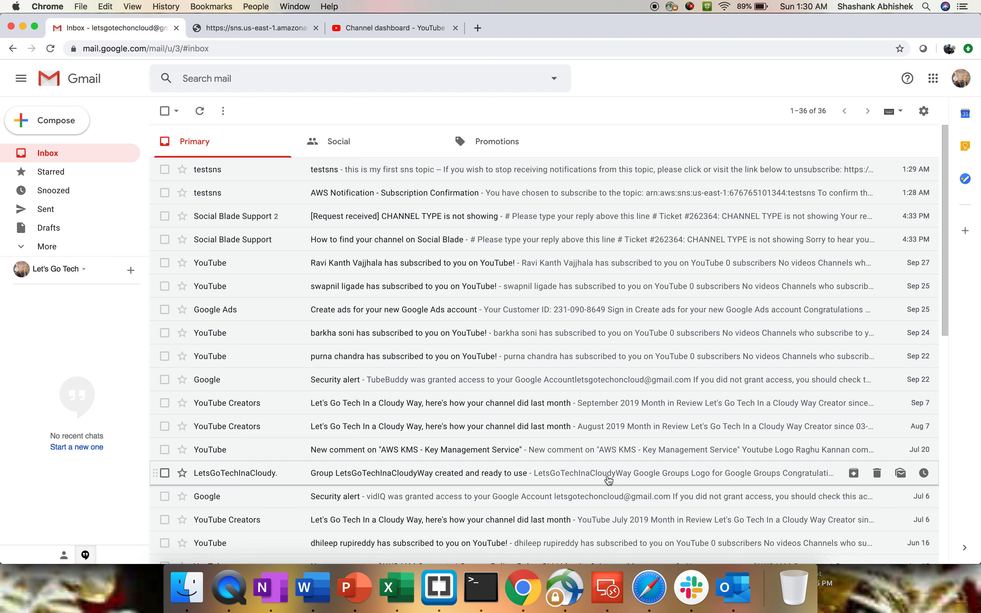